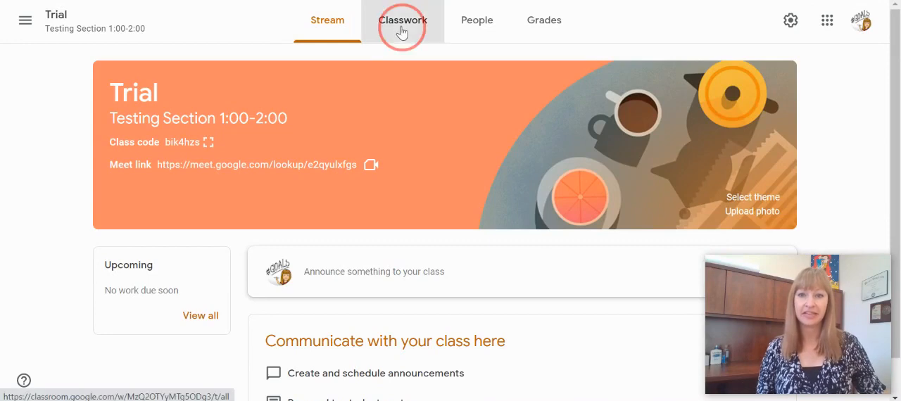
Go to the Classwork page and bring up the Create menu of post types.
{"action": "left_click", "coordinate": [403, 20]}
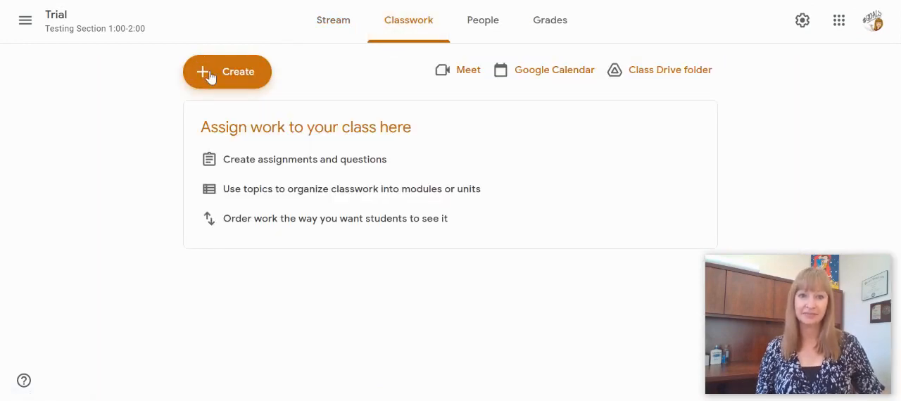
{"action": "left_click", "coordinate": [227, 72]}
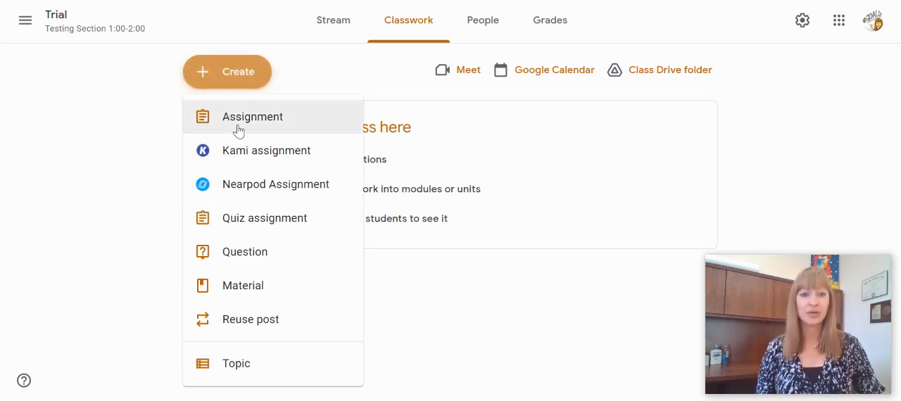
{"action": "mouse_move", "coordinate": [276, 185]}
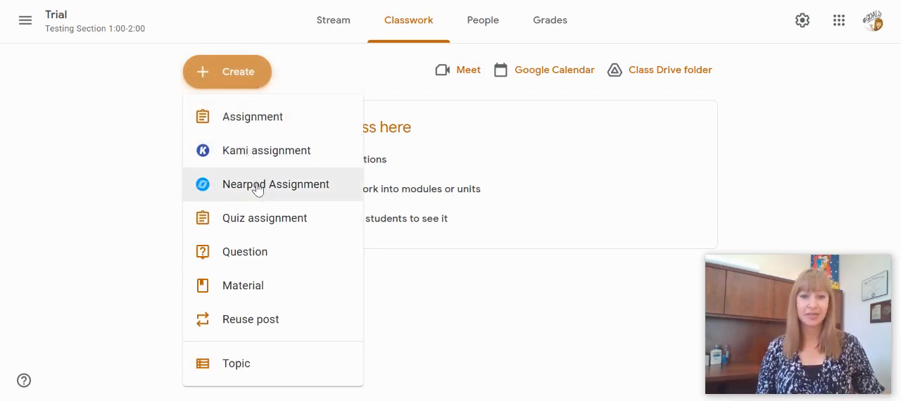
{"action": "mouse_move", "coordinate": [273, 217]}
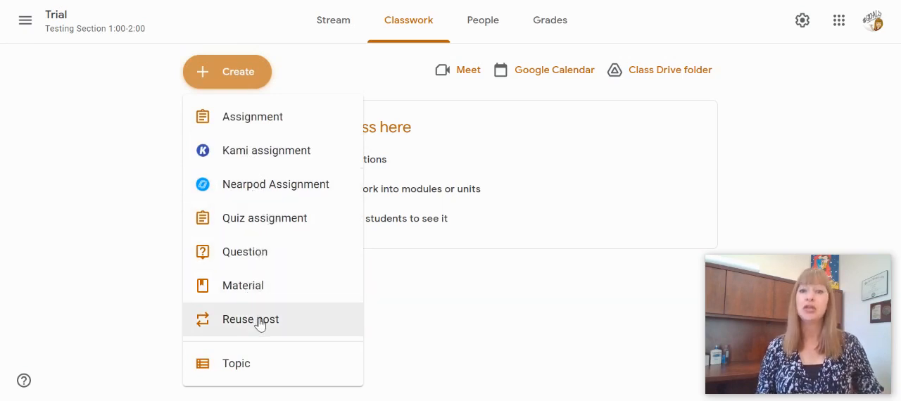
{"action": "mouse_move", "coordinate": [257, 366]}
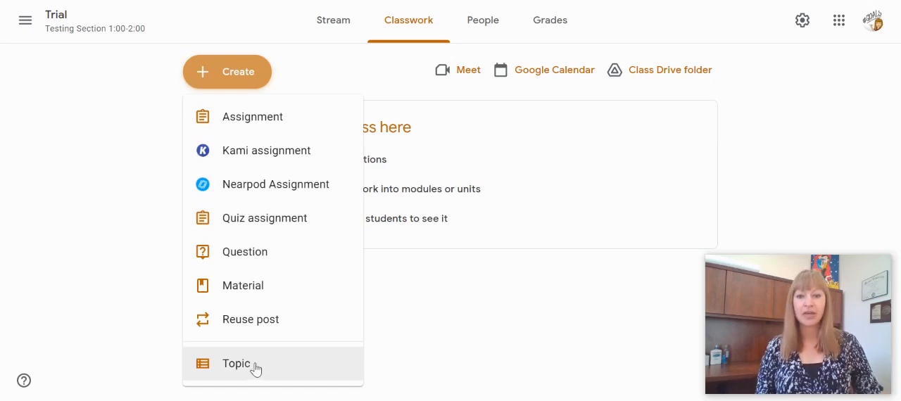
Add a classwork topic named Resources.
{"action": "left_click", "coordinate": [237, 363]}
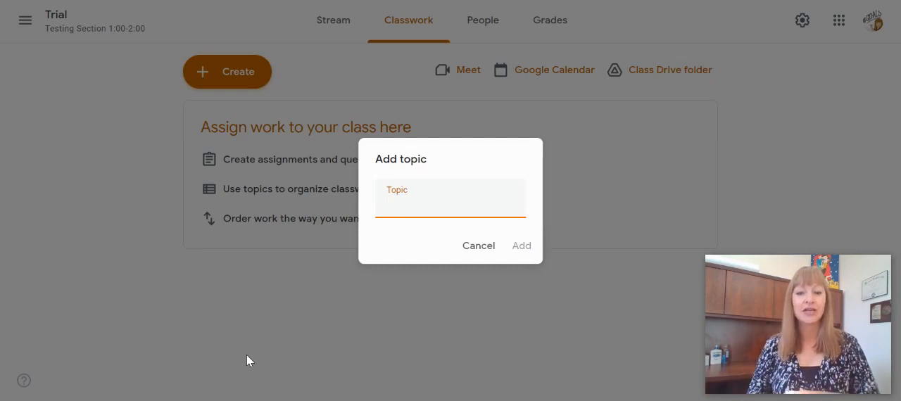
{"action": "type", "text": "Resources"}
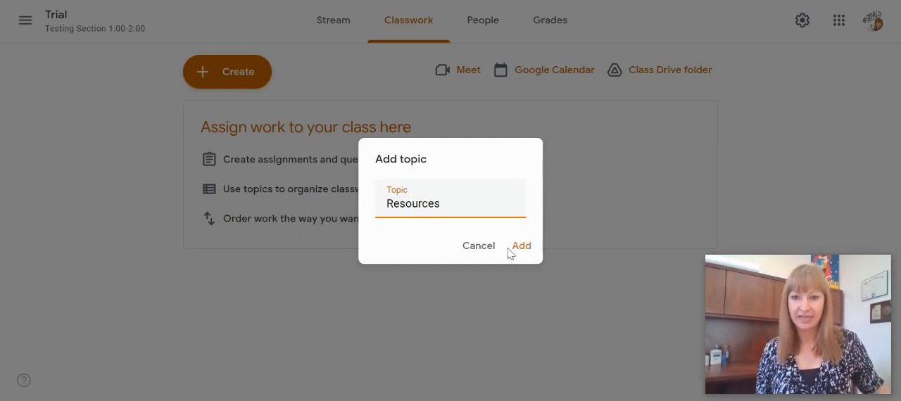
{"action": "left_click", "coordinate": [521, 245]}
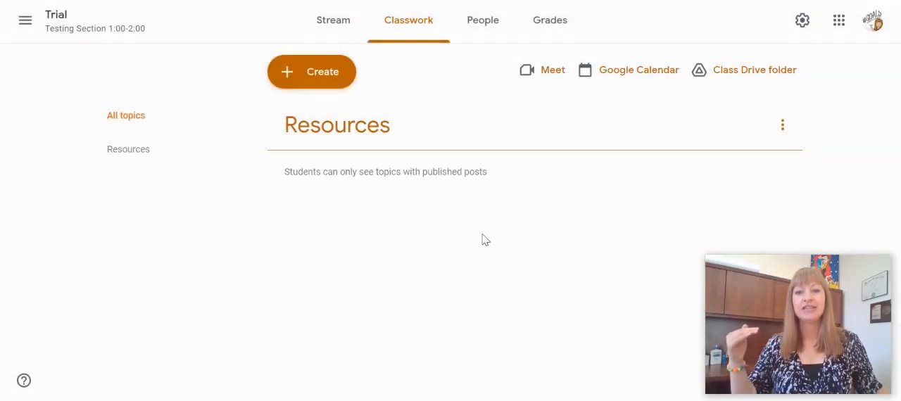
{"action": "mouse_move", "coordinate": [479, 233]}
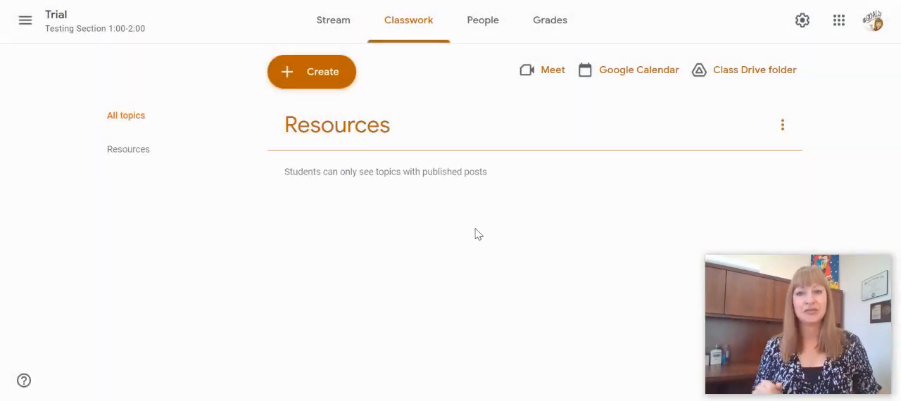
{"action": "mouse_move", "coordinate": [292, 125]}
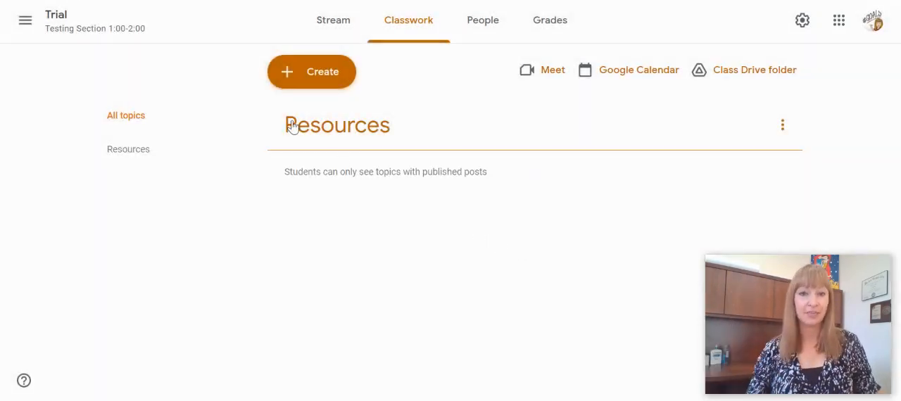
Add a second topic named Week 1, listed above Resources.
{"action": "left_click", "coordinate": [311, 71]}
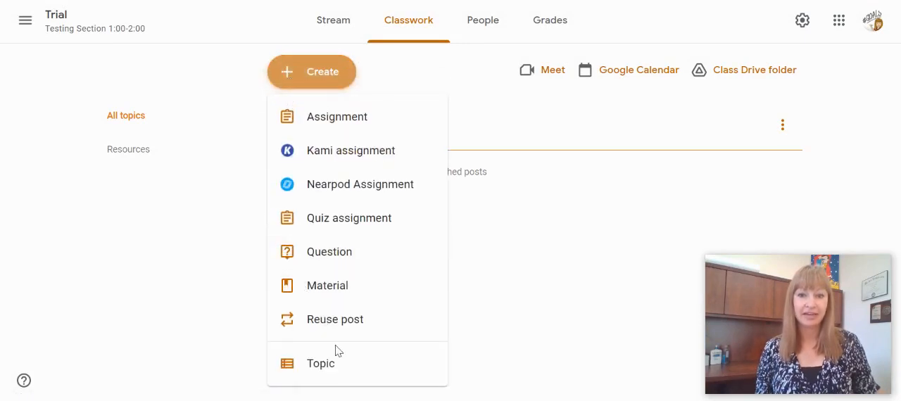
{"action": "left_click", "coordinate": [321, 363]}
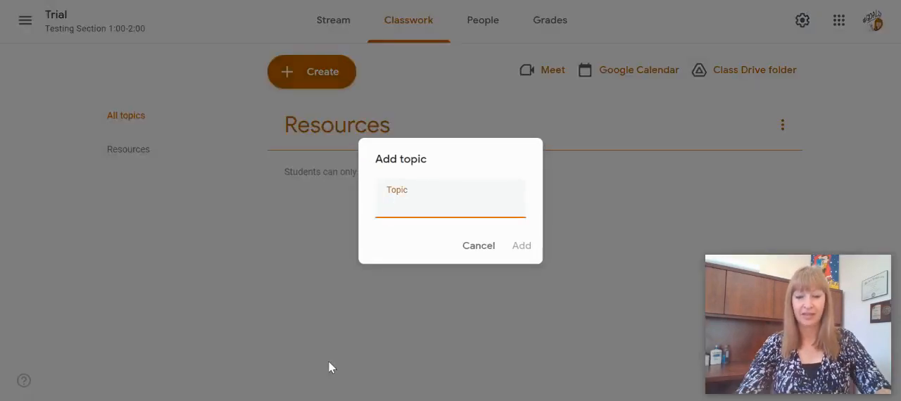
{"action": "type", "text": "Week 1"}
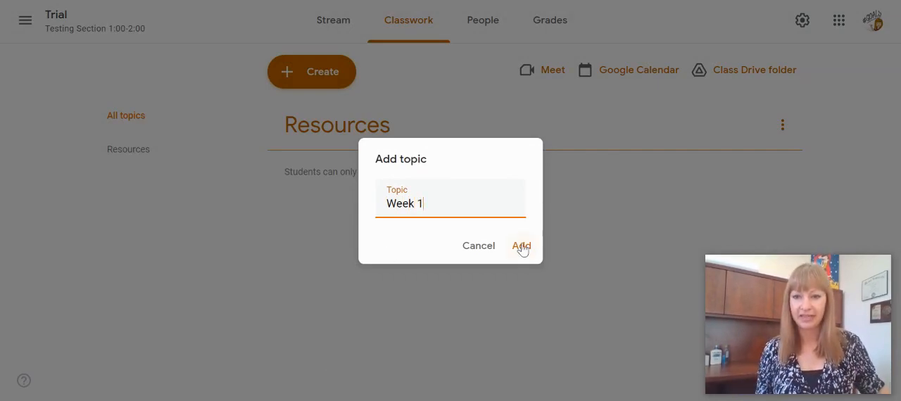
{"action": "left_click", "coordinate": [521, 245]}
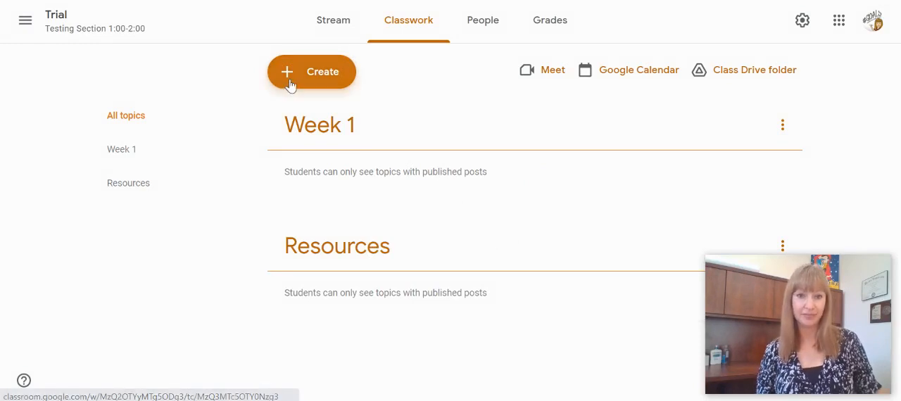
Start reusing a post and pick the Productivity Tips & Tricks class as the source.
{"action": "left_click", "coordinate": [312, 70]}
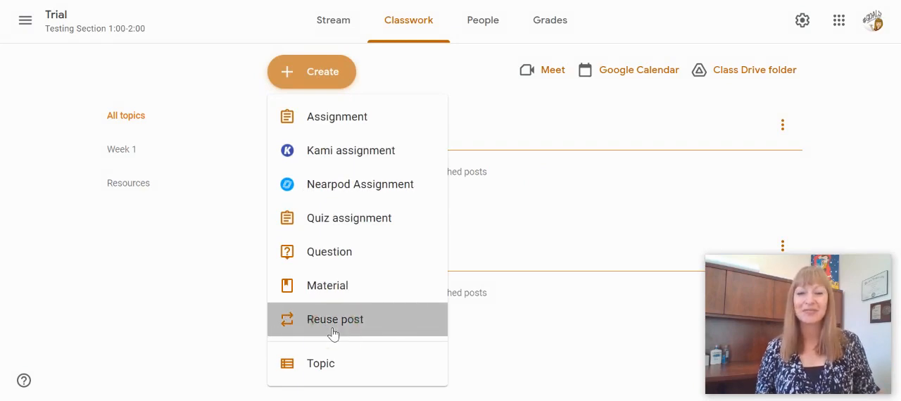
{"action": "left_click", "coordinate": [335, 319]}
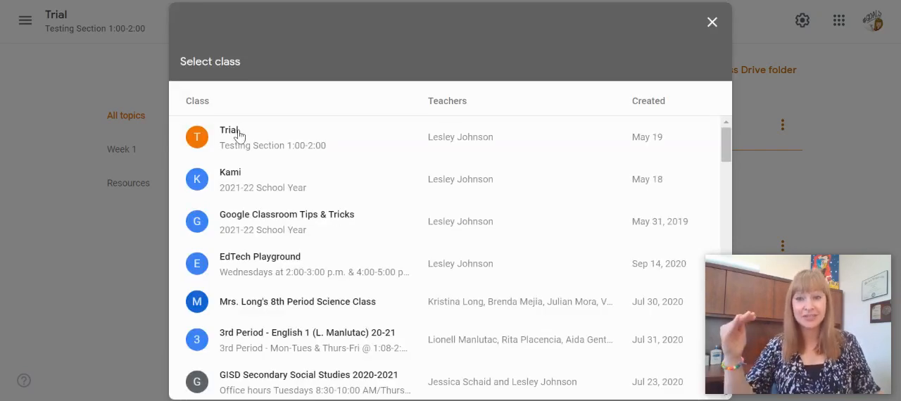
{"action": "mouse_move", "coordinate": [245, 195]}
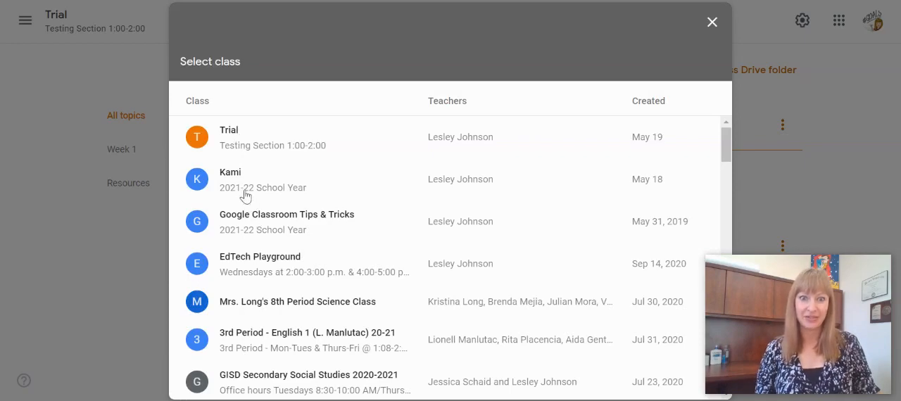
{"action": "scroll", "scroll_direction": "down", "scroll_amount": 3}
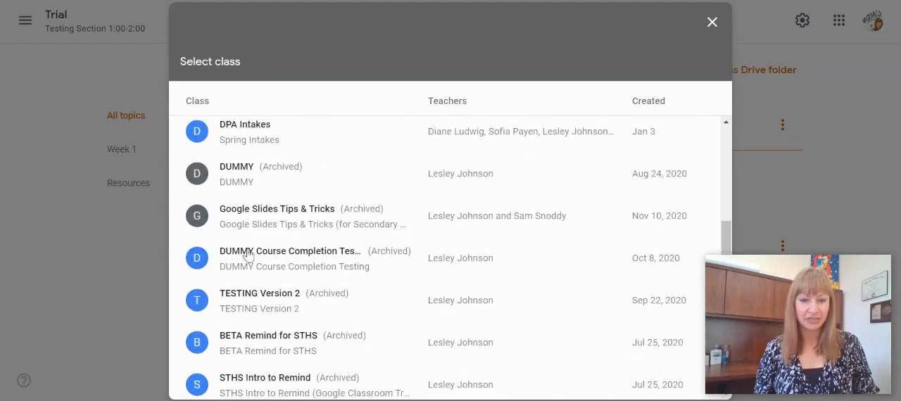
{"action": "scroll", "scroll_direction": "down", "scroll_amount": 3}
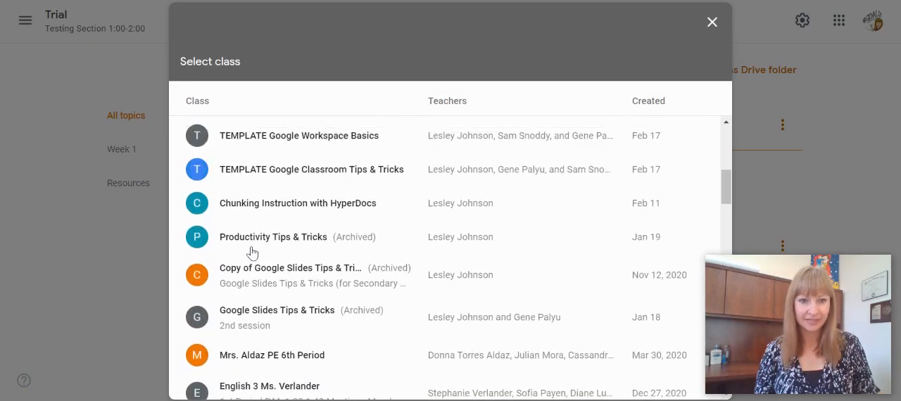
{"action": "left_click", "coordinate": [273, 237]}
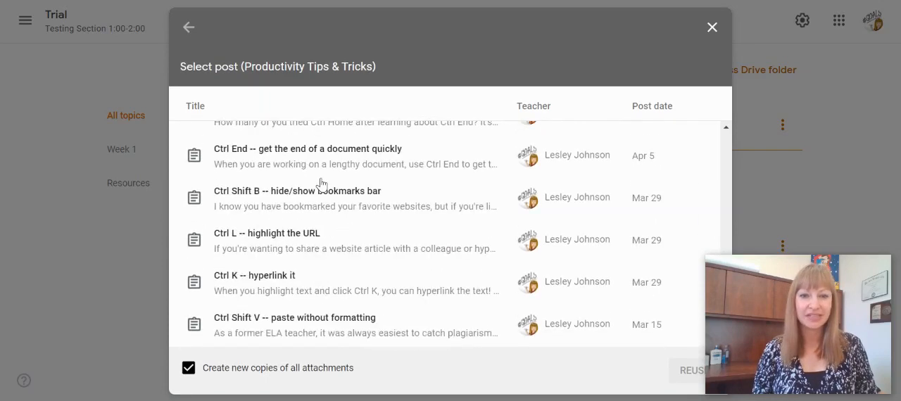
Reuse its Welcome post in this class, creating new copies of the attachments.
{"action": "scroll", "scroll_direction": "down", "scroll_amount": 3}
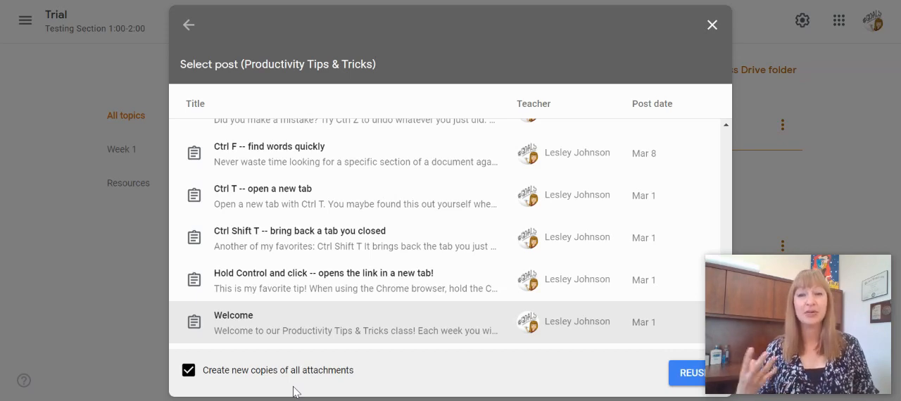
{"action": "mouse_move", "coordinate": [225, 364]}
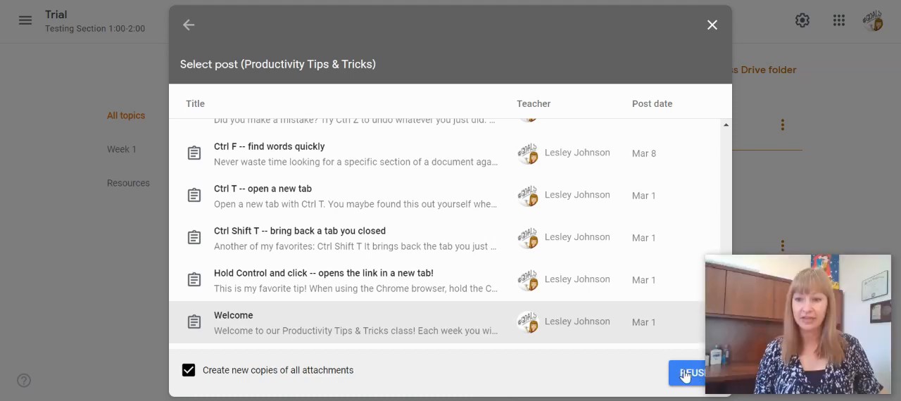
{"action": "left_click", "coordinate": [690, 372]}
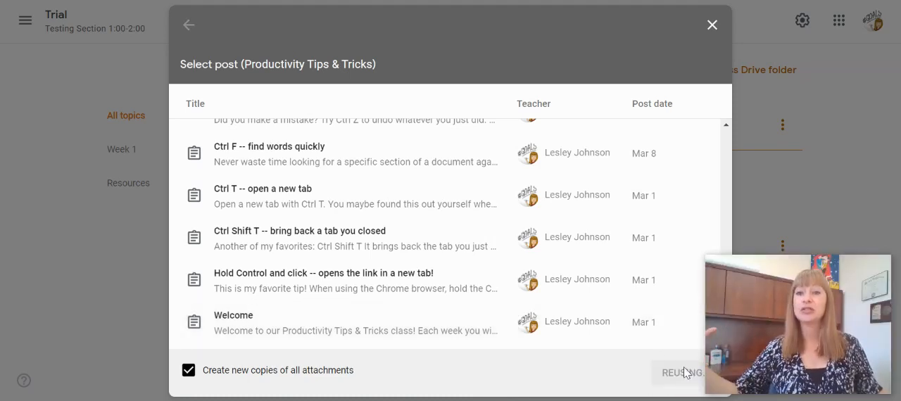
{"action": "left_click", "coordinate": [681, 371]}
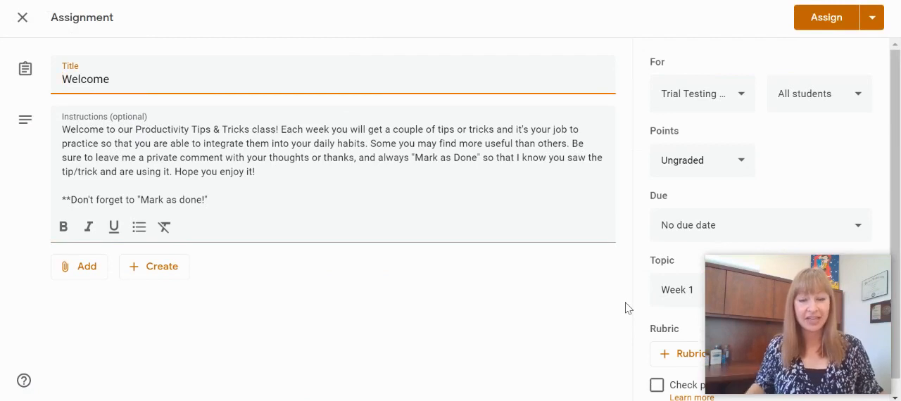
{"action": "mouse_move", "coordinate": [729, 105]}
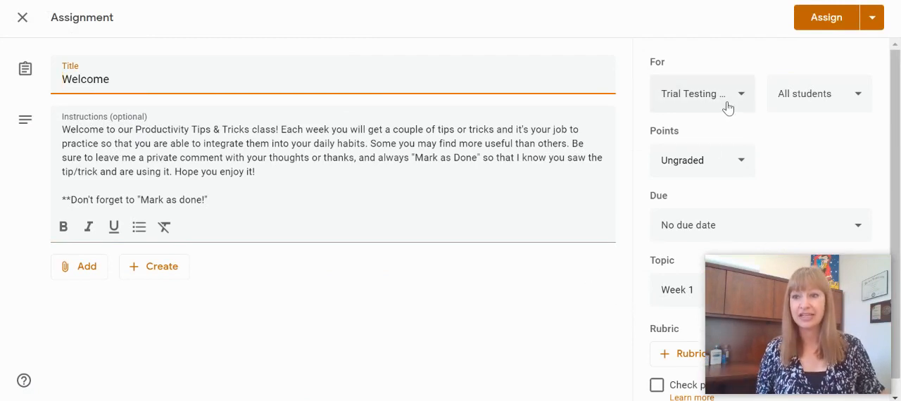
{"action": "left_click", "coordinate": [700, 93]}
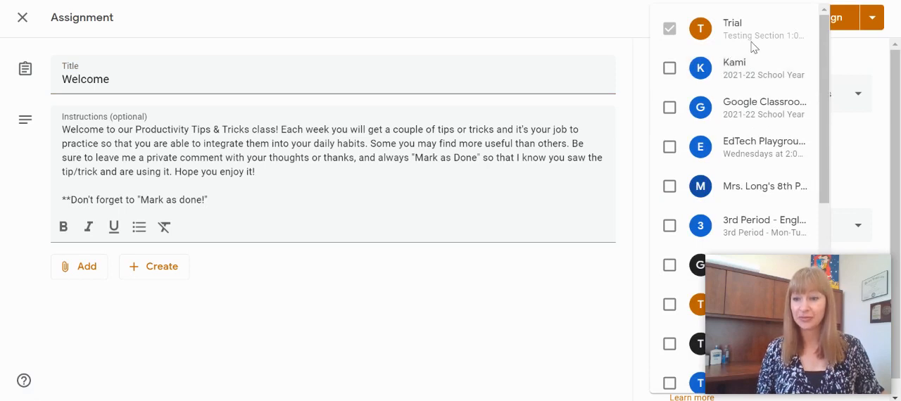
{"action": "scroll", "scroll_direction": "down", "scroll_amount": 3}
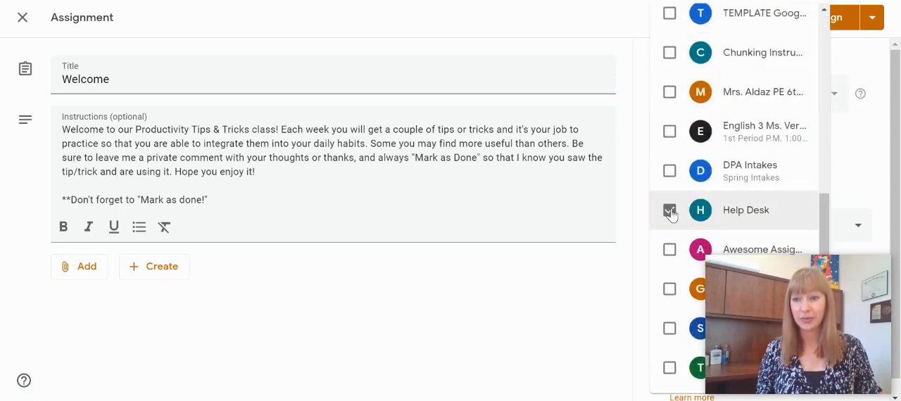
{"action": "left_click", "coordinate": [670, 132]}
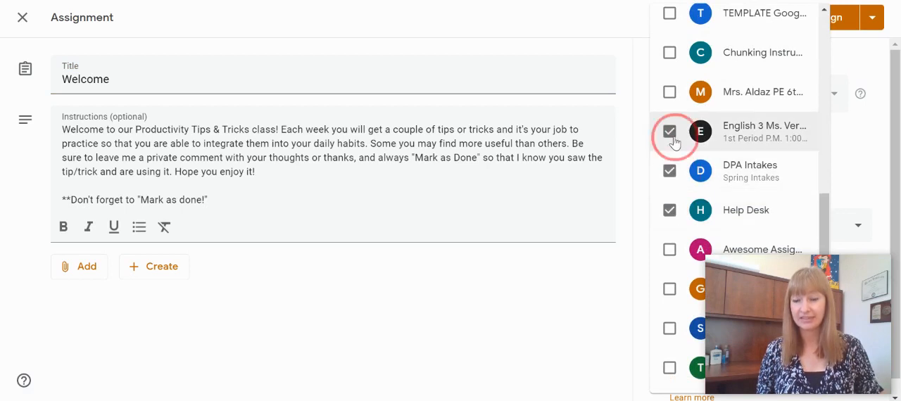
{"action": "left_click", "coordinate": [670, 131]}
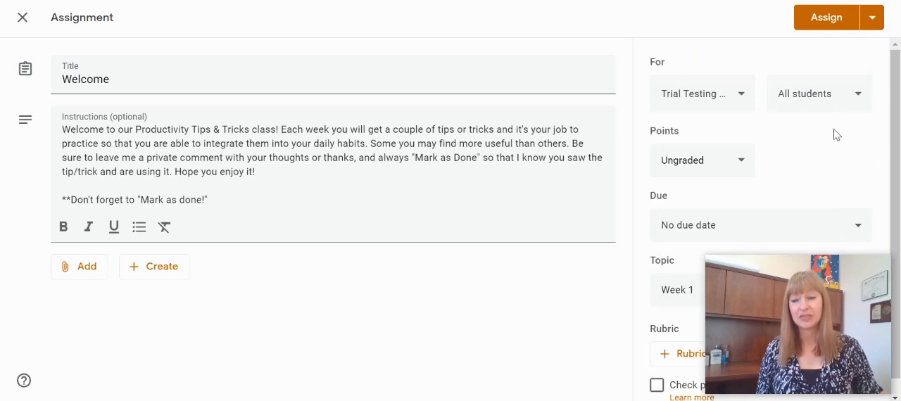
{"action": "left_click", "coordinate": [820, 93]}
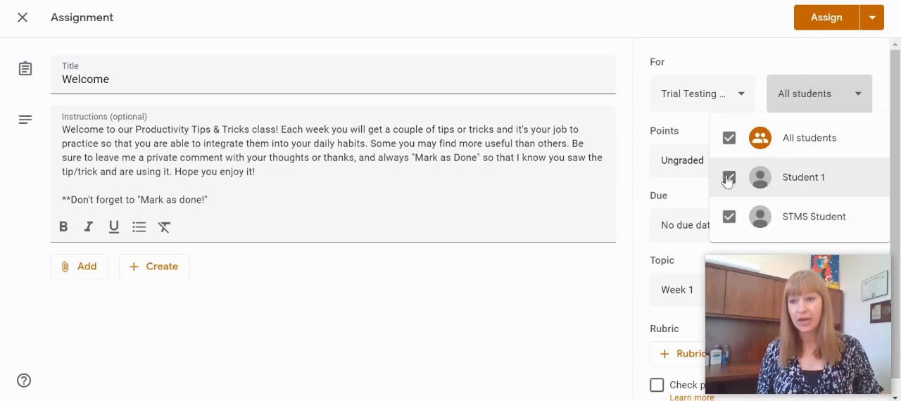
{"action": "left_click", "coordinate": [729, 178]}
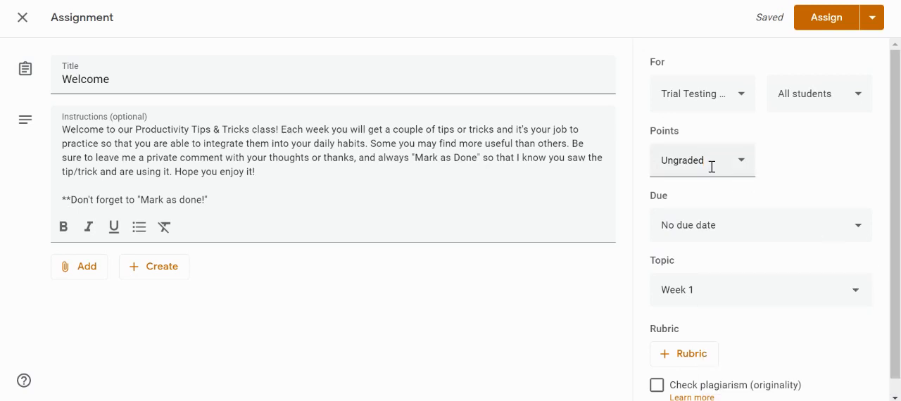
Set the Welcome assignment due Friday, May 28 at 4:59 PM.
{"action": "left_click", "coordinate": [761, 226]}
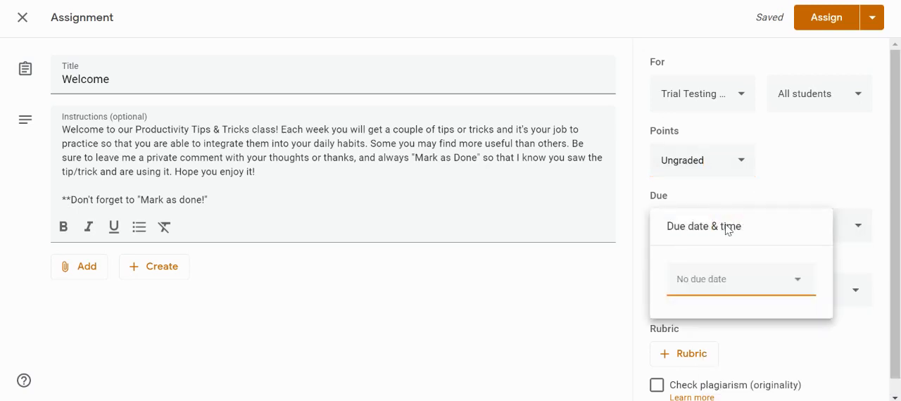
{"action": "left_click", "coordinate": [732, 279]}
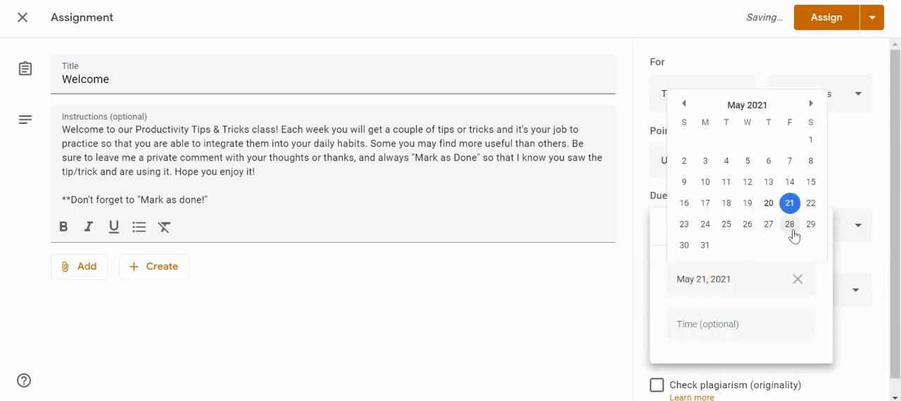
{"action": "left_click", "coordinate": [788, 224]}
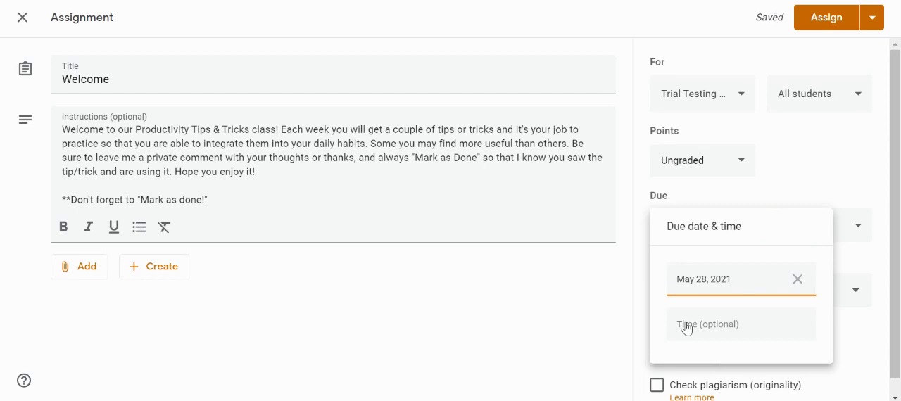
{"action": "left_click", "coordinate": [706, 324]}
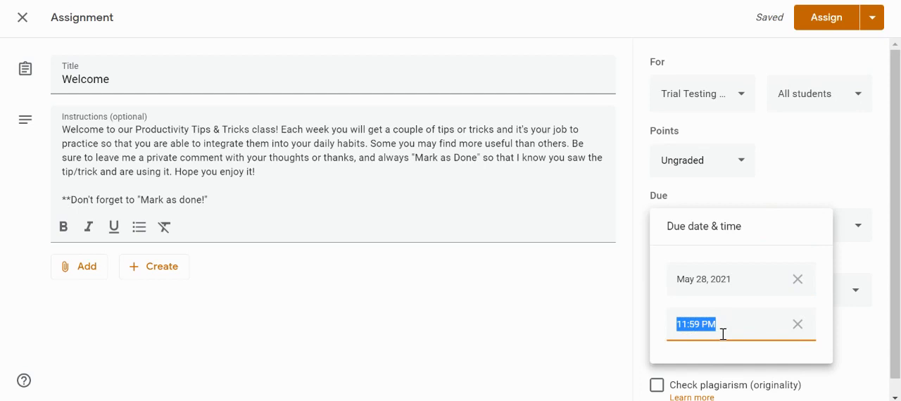
{"action": "mouse_move", "coordinate": [699, 338]}
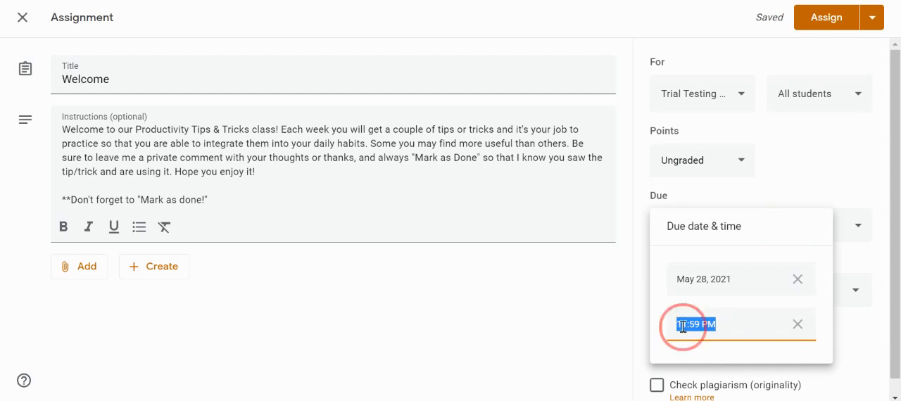
{"action": "type", "text": "4:59 PM"}
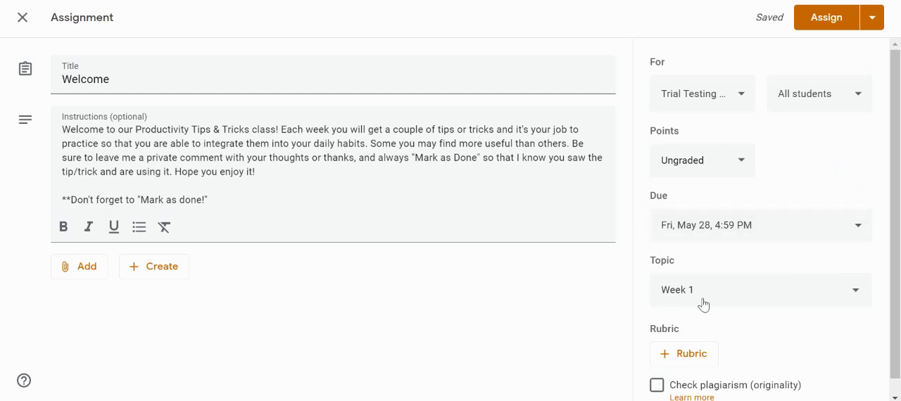
Replace the Week 1 topic with a new topic named Welcome.
{"action": "left_click", "coordinate": [761, 290]}
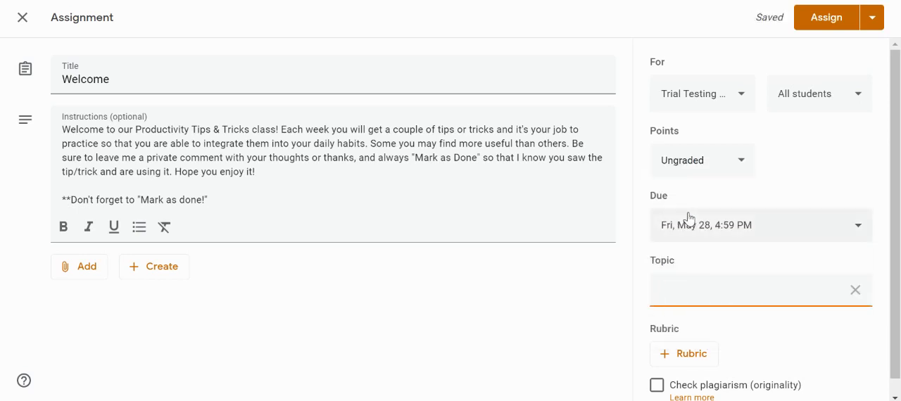
{"action": "type", "text": "W"}
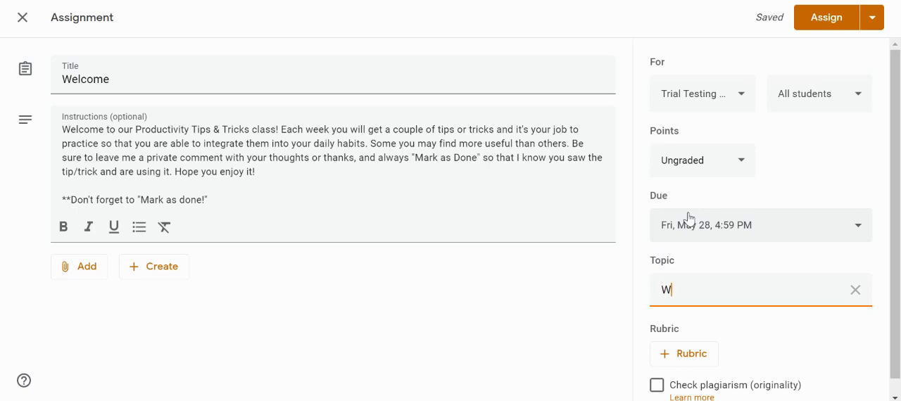
{"action": "type", "text": "elcome"}
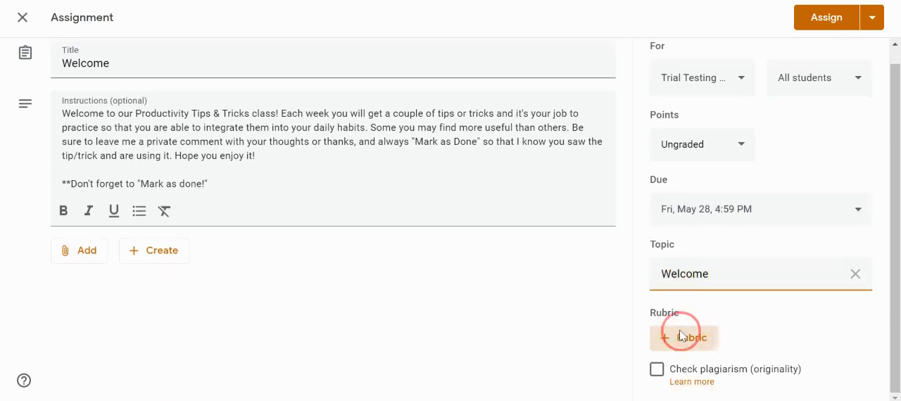
{"action": "left_click", "coordinate": [685, 337]}
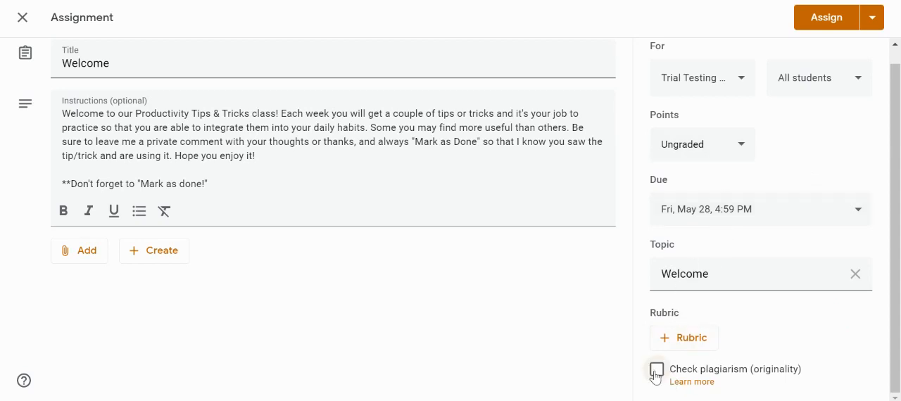
Read the originality reports help article, then tick Check plagiarism on the assignment.
{"action": "left_click", "coordinate": [691, 382]}
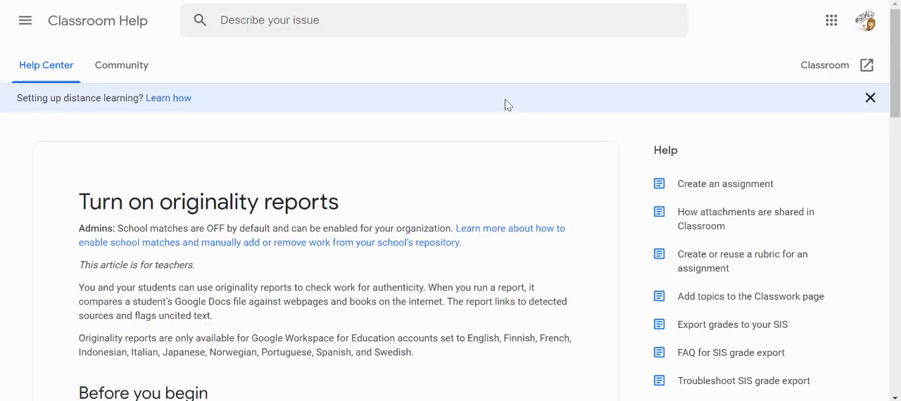
{"action": "scroll", "scroll_direction": "down", "scroll_amount": 3}
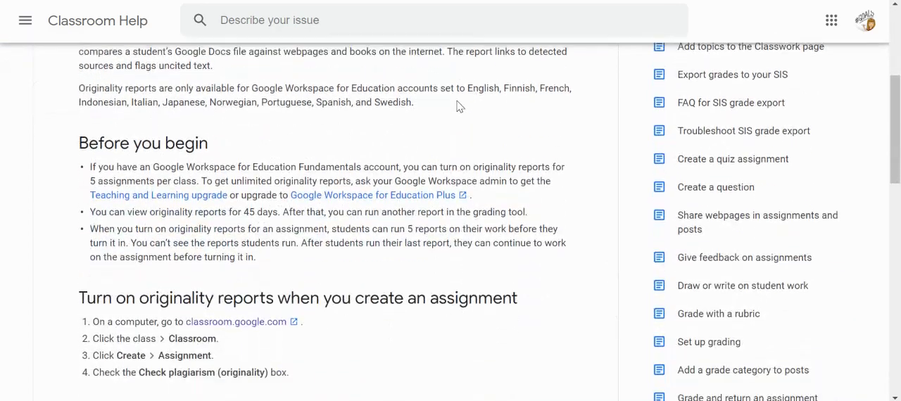
{"action": "scroll", "scroll_direction": "down", "scroll_amount": 3}
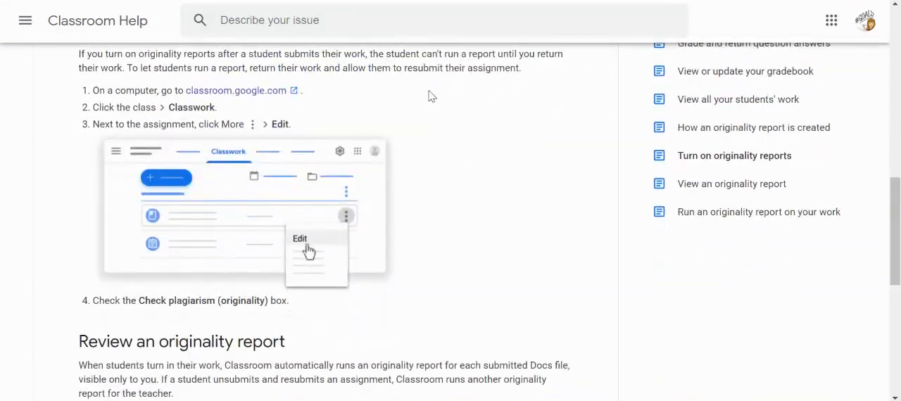
{"action": "scroll", "scroll_direction": "down", "scroll_amount": 3}
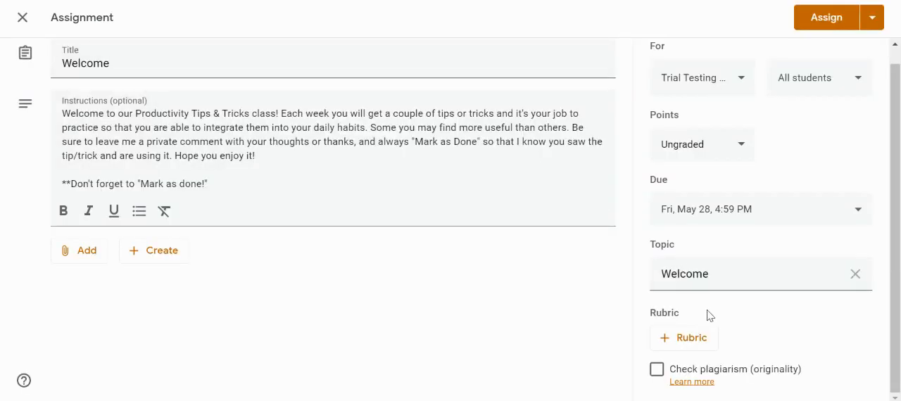
{"action": "left_click", "coordinate": [656, 369]}
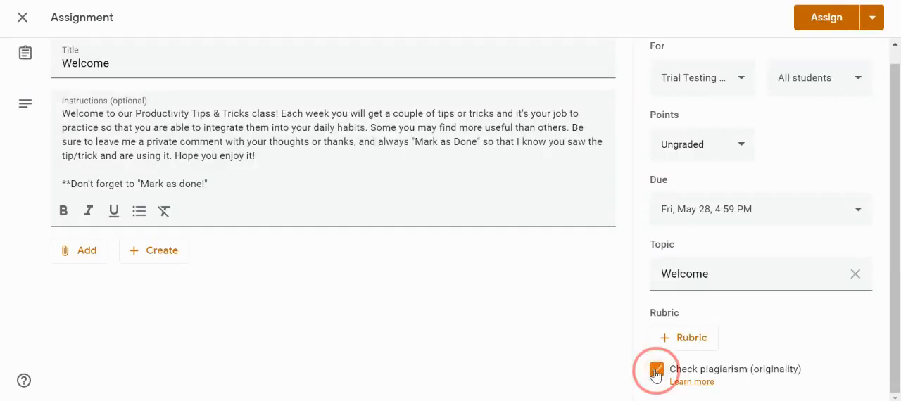
Untick Check plagiarism and peek at the Assign dropdown's posting options.
{"action": "left_click", "coordinate": [657, 369]}
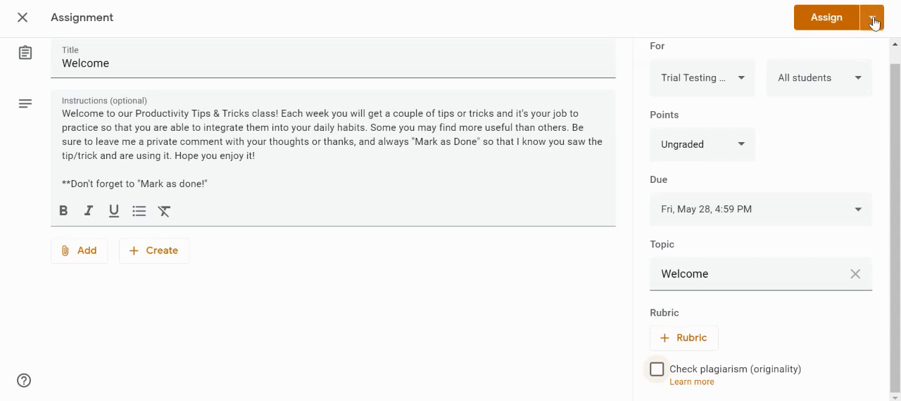
{"action": "left_click", "coordinate": [873, 17]}
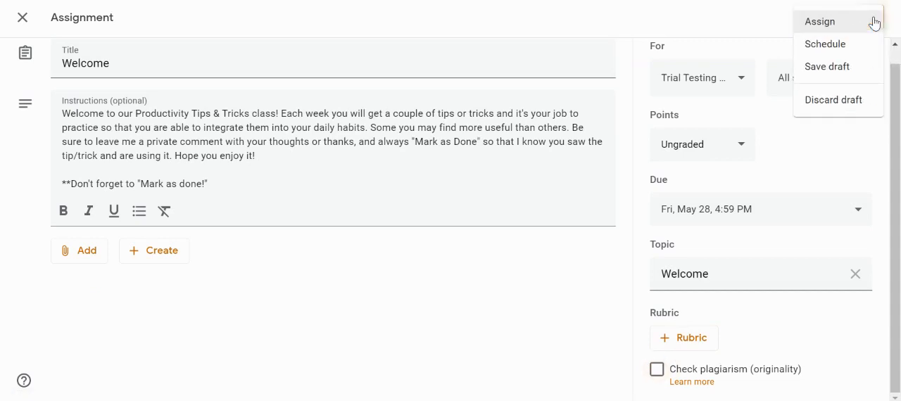
{"action": "mouse_move", "coordinate": [828, 66]}
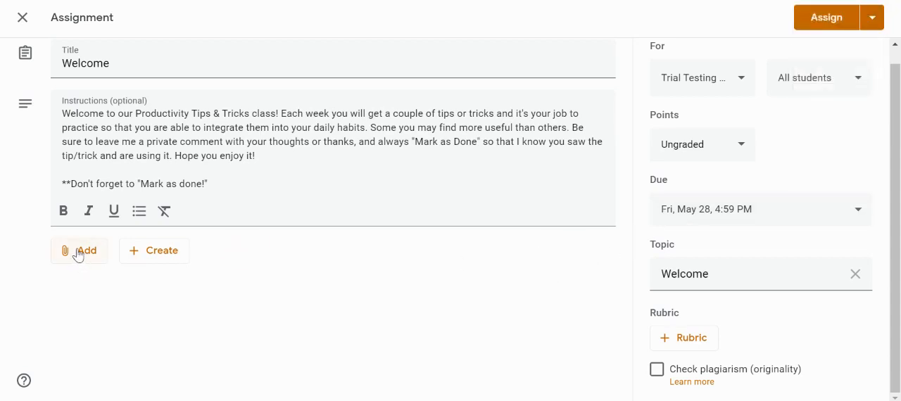
{"action": "left_click", "coordinate": [79, 250]}
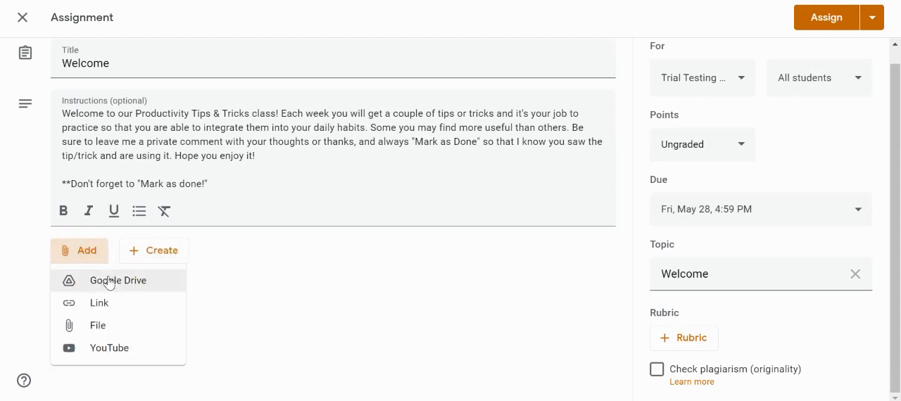
{"action": "mouse_move", "coordinate": [106, 294]}
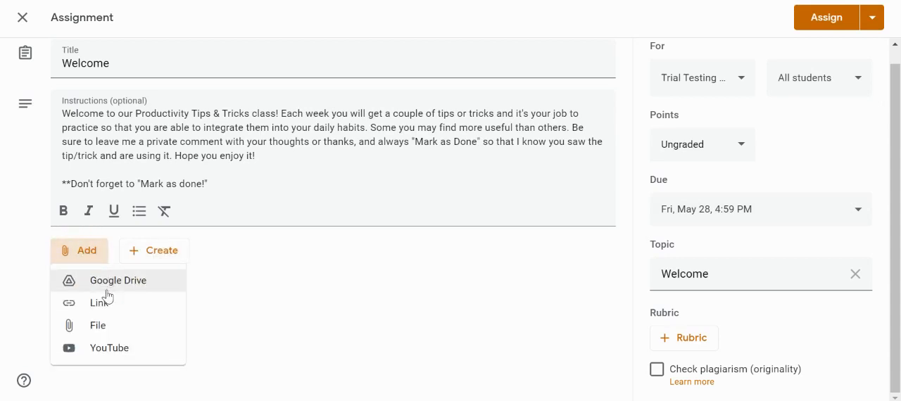
{"action": "mouse_move", "coordinate": [98, 303]}
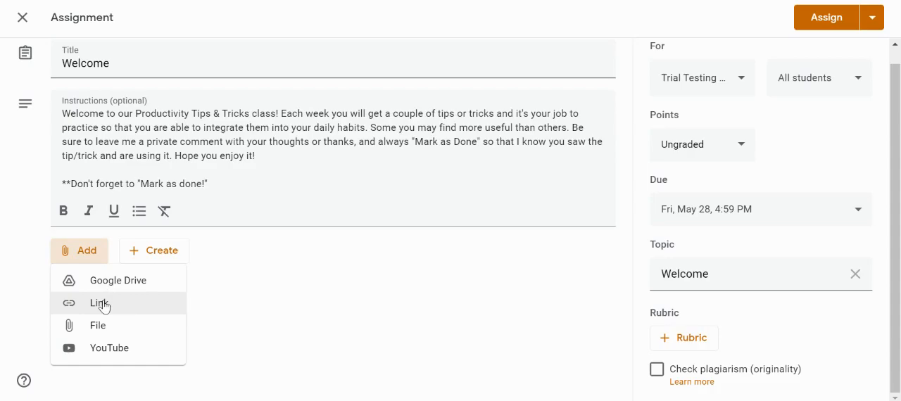
Attach a link to npr.org to the Welcome assignment.
{"action": "left_click", "coordinate": [98, 303]}
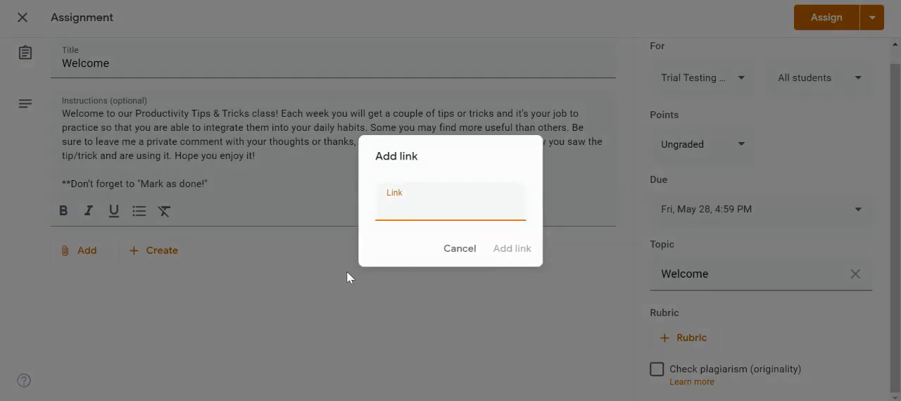
{"action": "type", "text": "npr."}
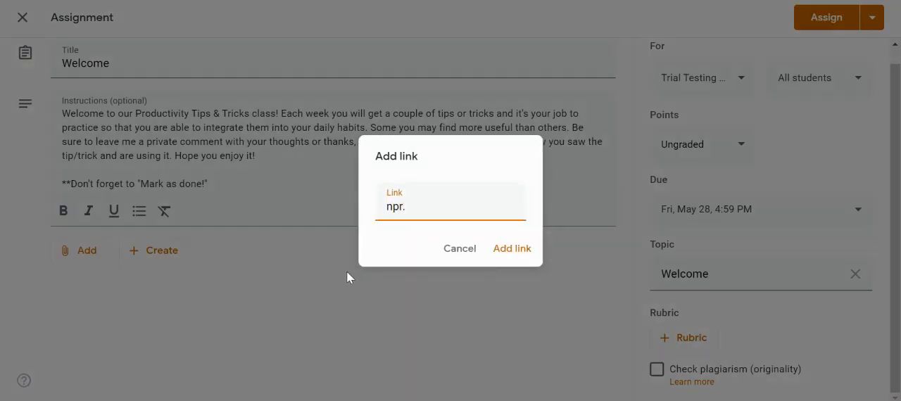
{"action": "type", "text": "org"}
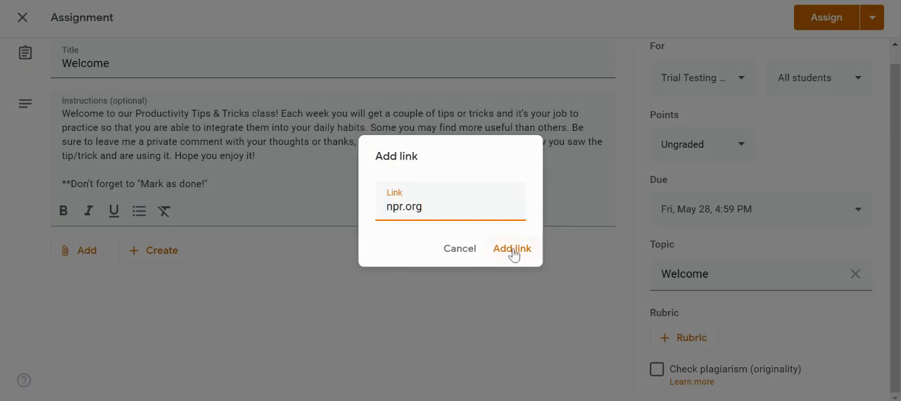
{"action": "left_click", "coordinate": [513, 248]}
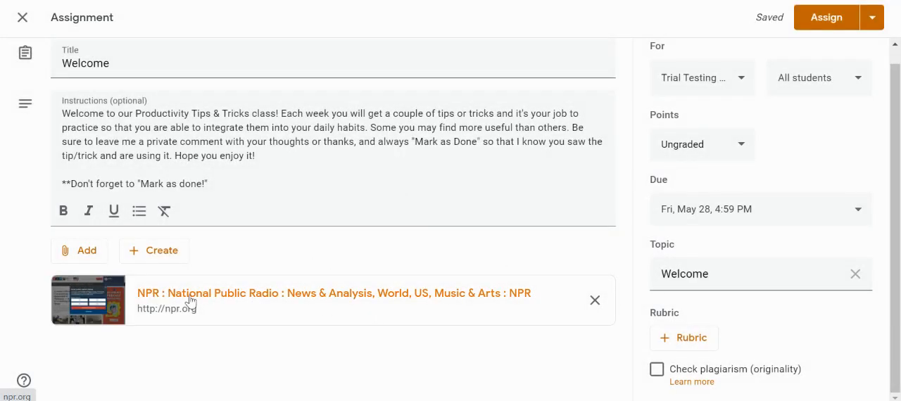
{"action": "left_click", "coordinate": [79, 251]}
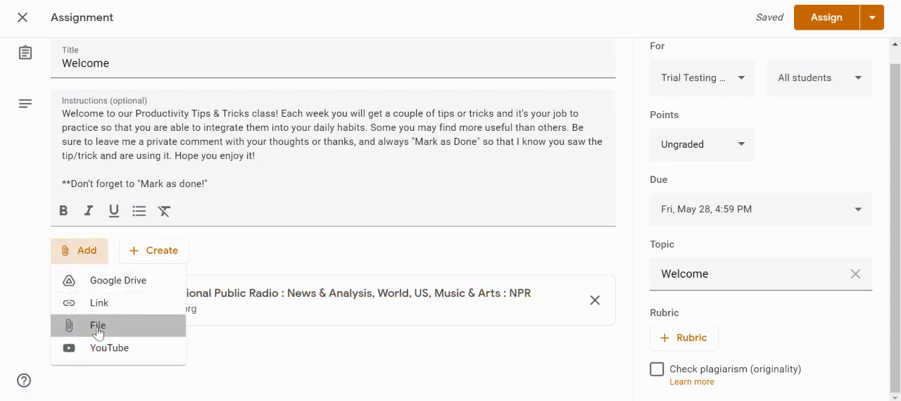
Browse the Drive file inserter's Upload, Starred and Recent tabs.
{"action": "left_click", "coordinate": [98, 325]}
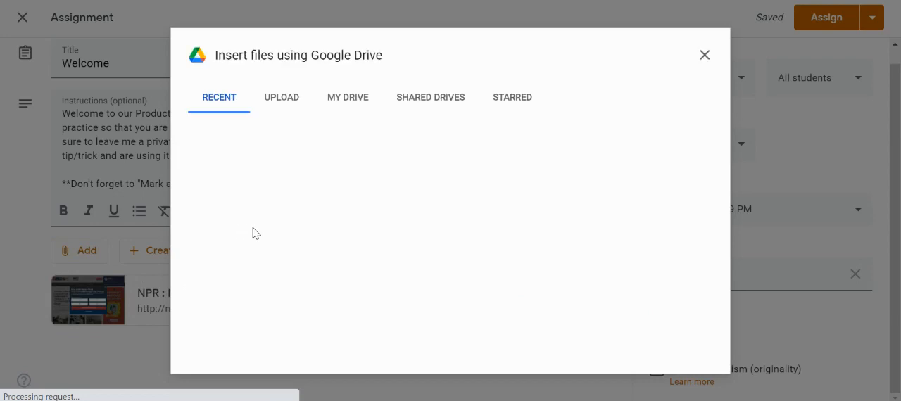
{"action": "left_click", "coordinate": [282, 97]}
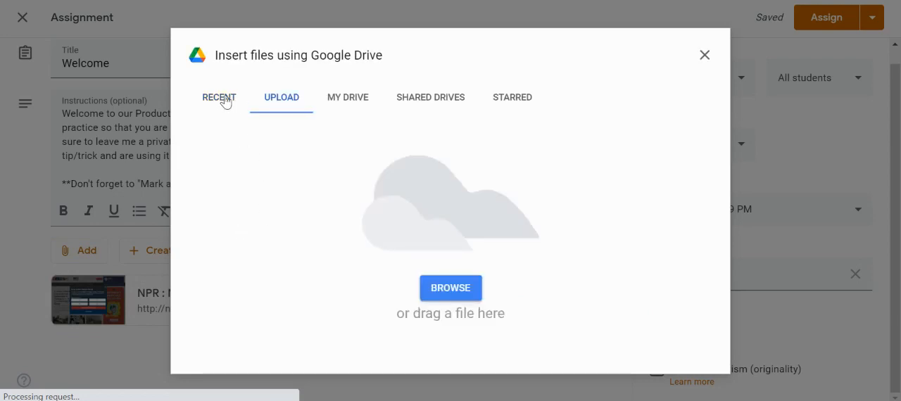
{"action": "left_click", "coordinate": [513, 97]}
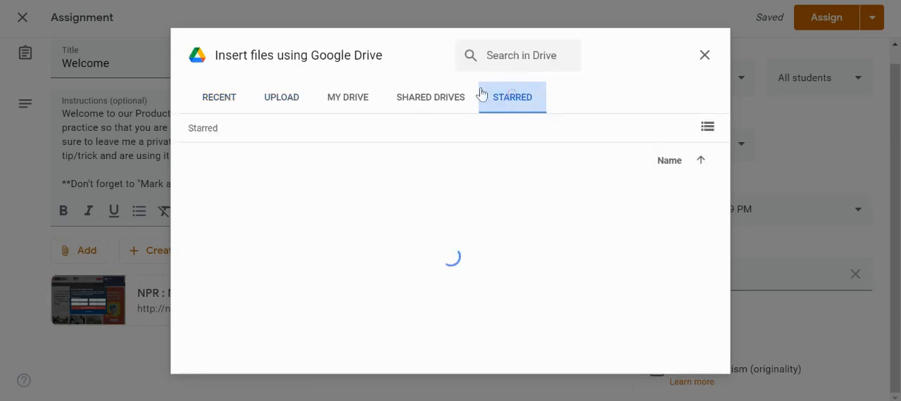
{"action": "left_click", "coordinate": [513, 97]}
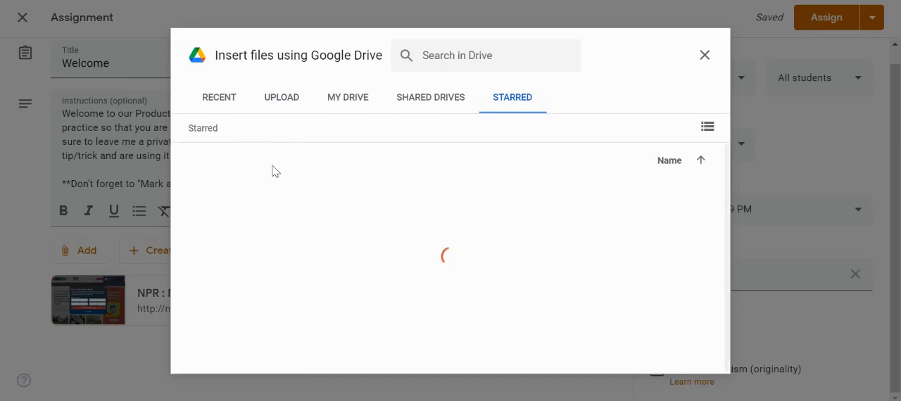
{"action": "left_click", "coordinate": [219, 97]}
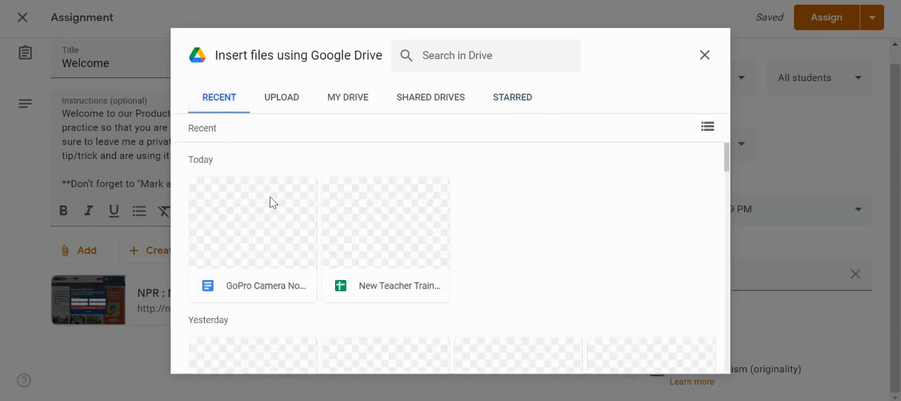
Insert the GoPro Camera Notes doc from Recent into the assignment.
{"action": "left_click", "coordinate": [252, 225]}
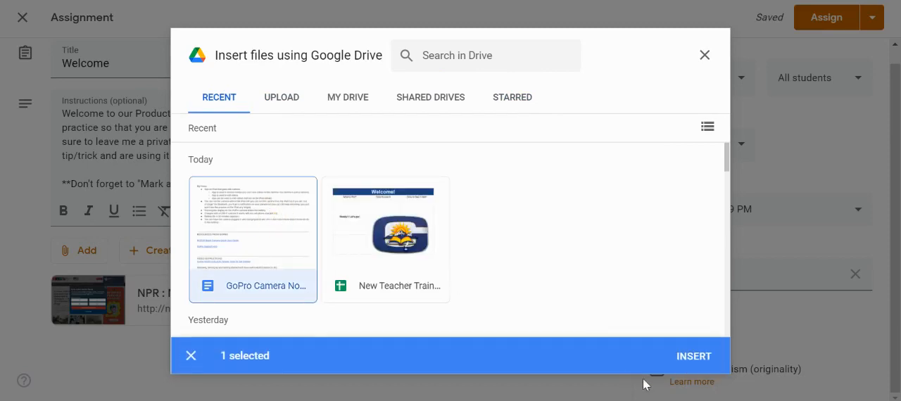
{"action": "left_click", "coordinate": [693, 355]}
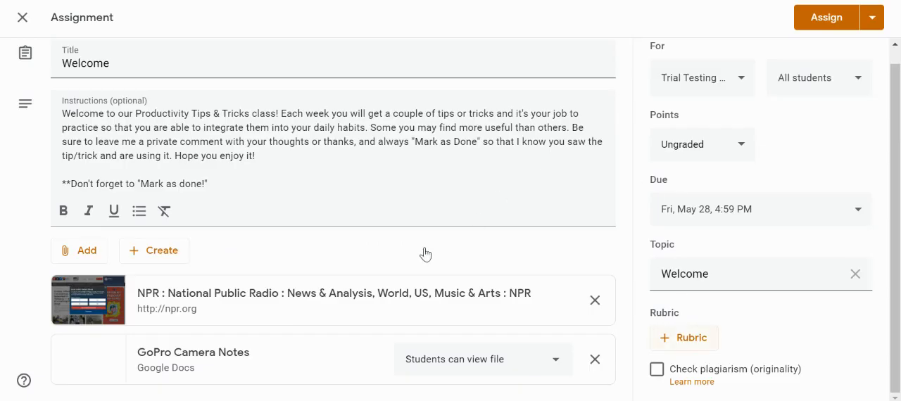
{"action": "left_click", "coordinate": [79, 250]}
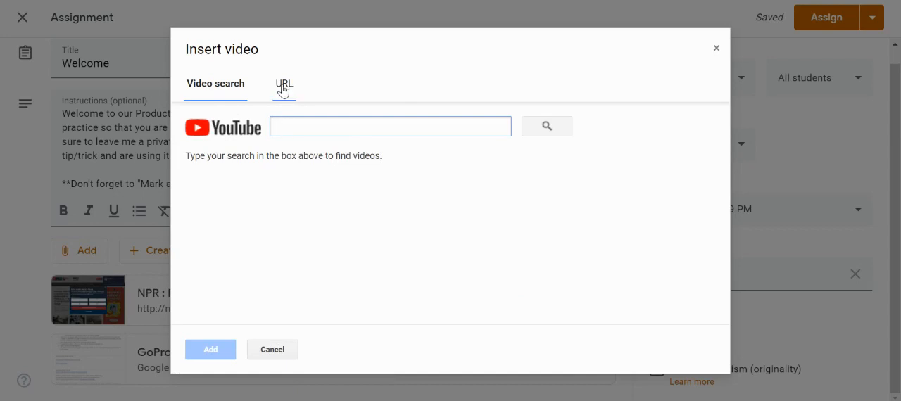
Add the Creating and Sharing a Padlet YouTube video by its URL.
{"action": "left_click", "coordinate": [283, 83]}
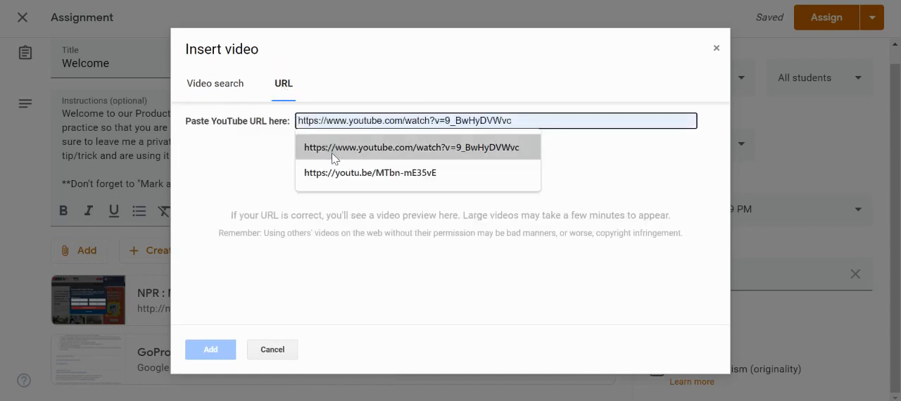
{"action": "left_click", "coordinate": [412, 146]}
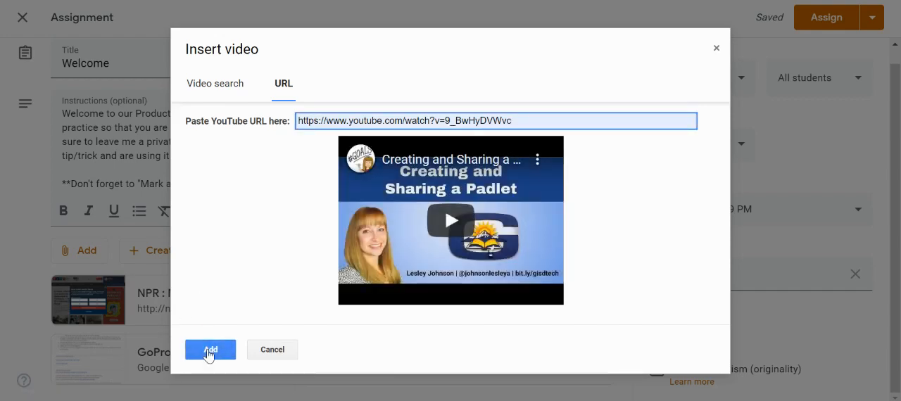
{"action": "left_click", "coordinate": [210, 349]}
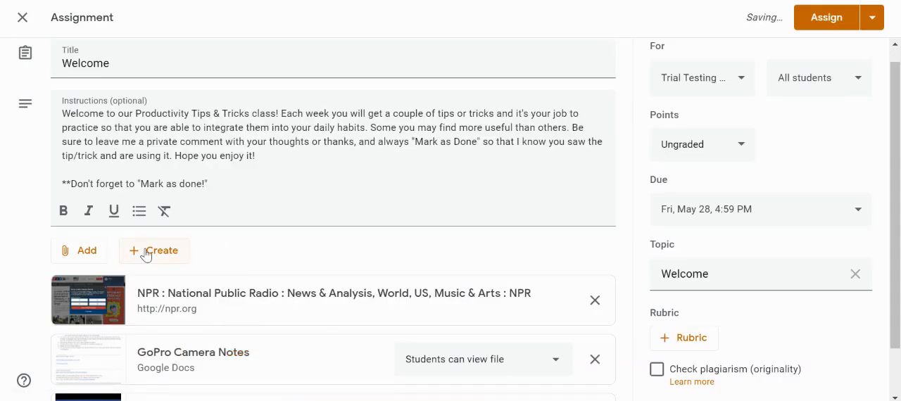
Create a new blank Google Doc attached to the Welcome assignment.
{"action": "left_click", "coordinate": [155, 250]}
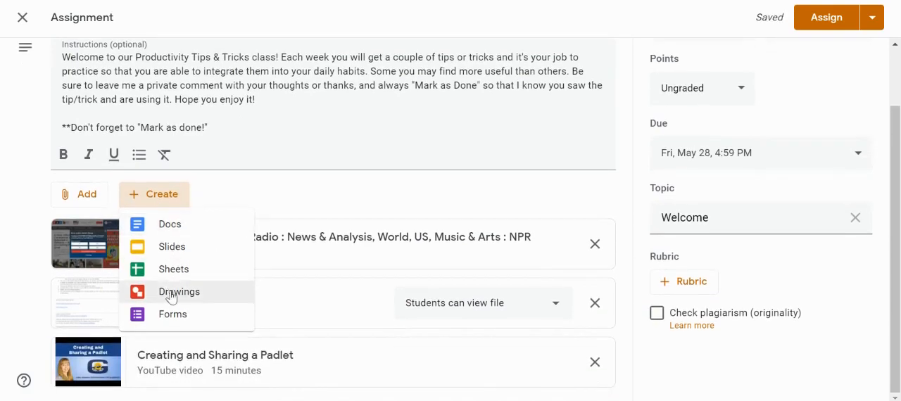
{"action": "mouse_move", "coordinate": [170, 228]}
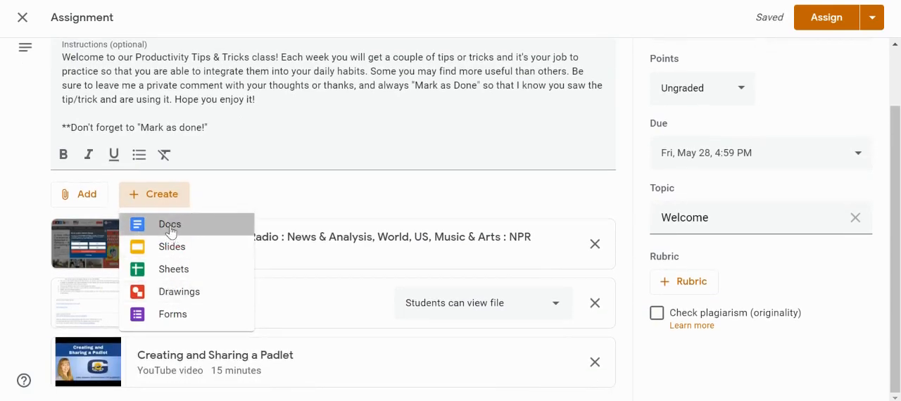
{"action": "left_click", "coordinate": [169, 224]}
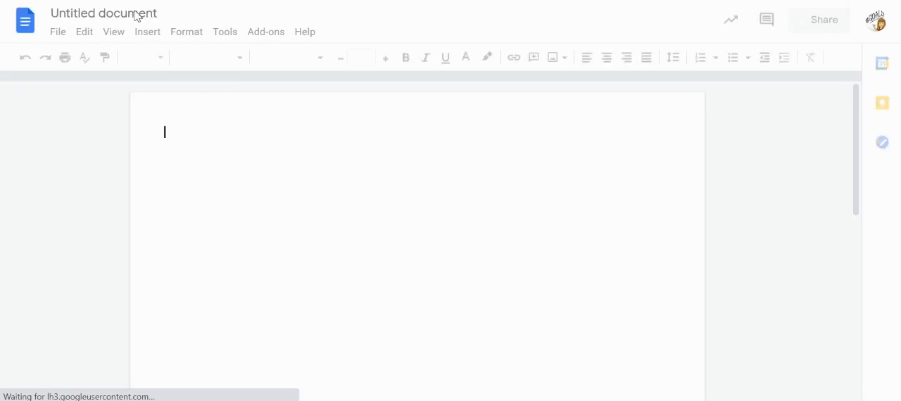
Leave the blank Untitled document so it appears attached to the Welcome assignment.
{"action": "left_click", "coordinate": [104, 13]}
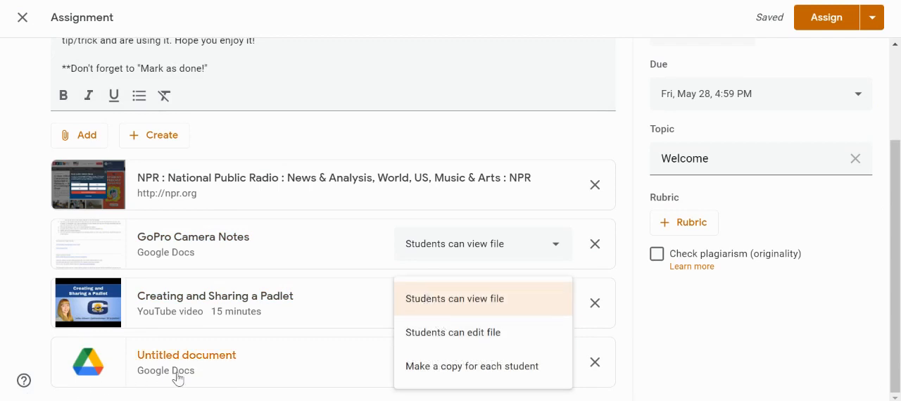
Set the attached Untitled document to Make a copy for each student.
{"action": "left_click", "coordinate": [186, 355]}
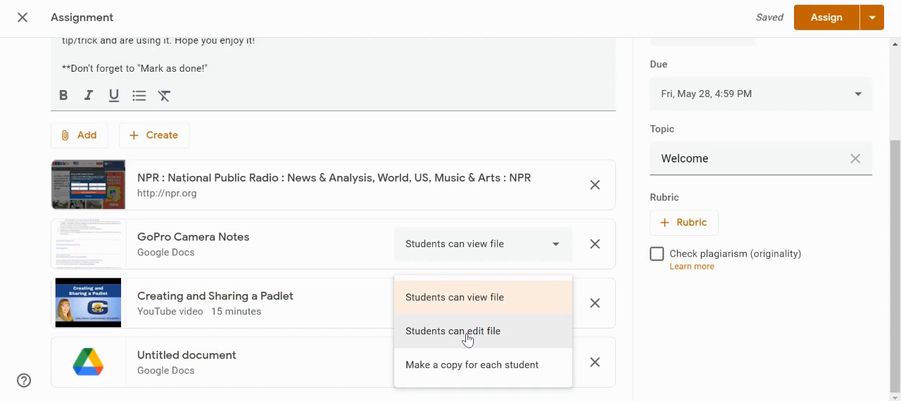
{"action": "mouse_move", "coordinate": [470, 371]}
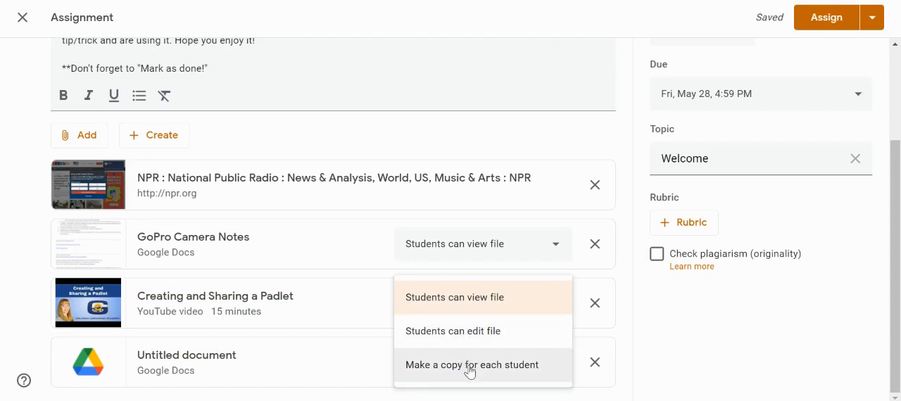
{"action": "left_click", "coordinate": [472, 365]}
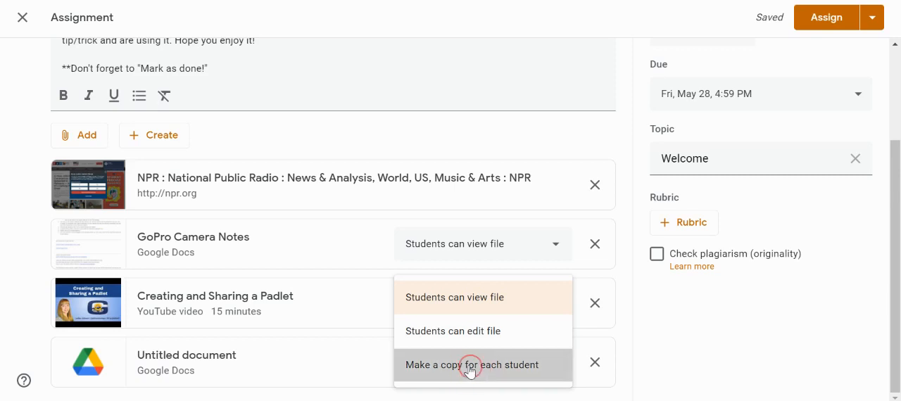
{"action": "left_click", "coordinate": [472, 365]}
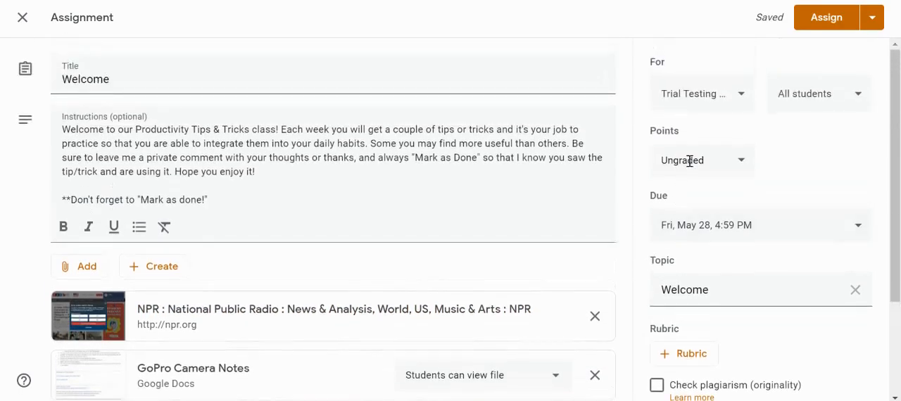
Schedule the Welcome assignment to post on May 24, 2021 at 8:00 AM.
{"action": "left_click", "coordinate": [872, 17]}
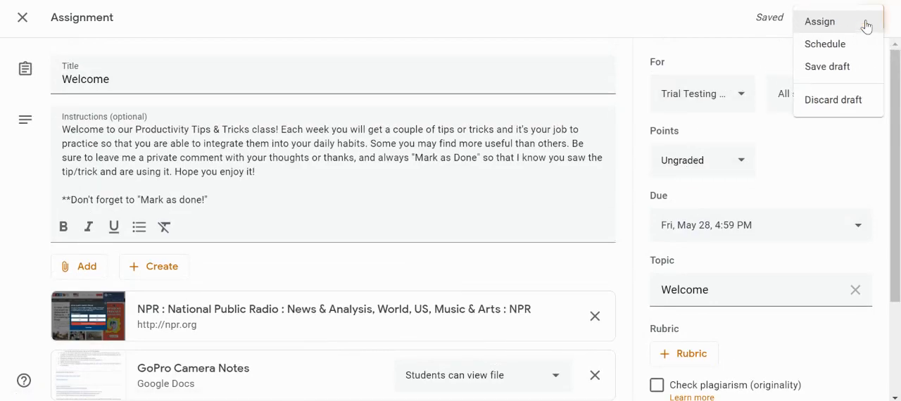
{"action": "left_click", "coordinate": [825, 44]}
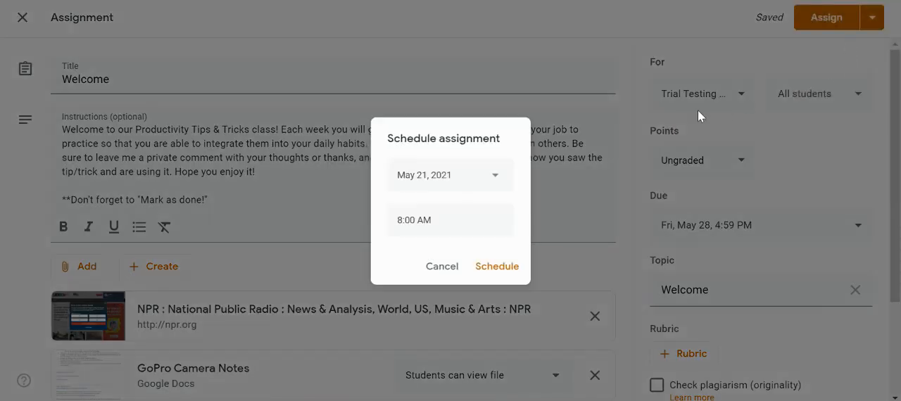
{"action": "left_click", "coordinate": [449, 175]}
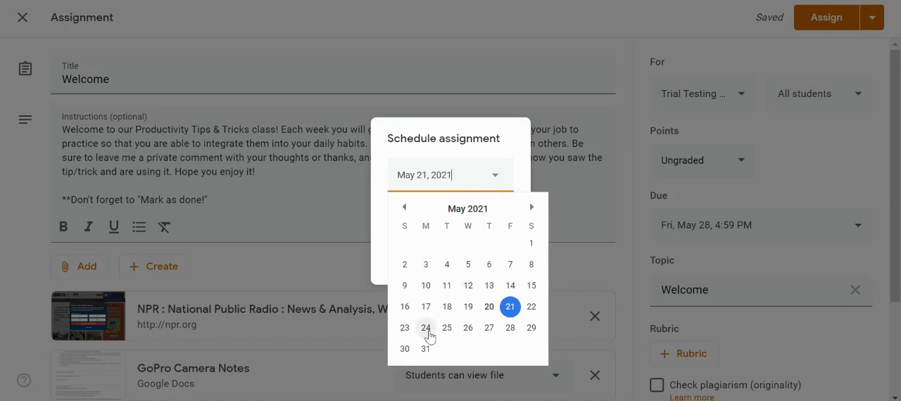
{"action": "left_click", "coordinate": [425, 326]}
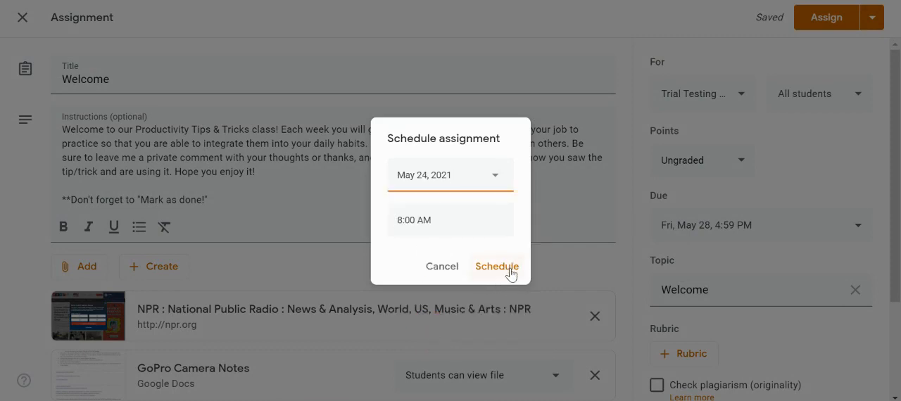
{"action": "left_click", "coordinate": [497, 267]}
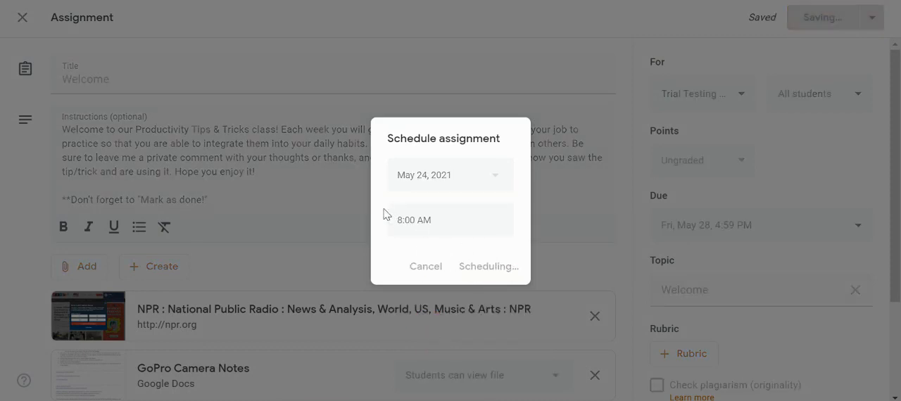
{"action": "left_click", "coordinate": [487, 267]}
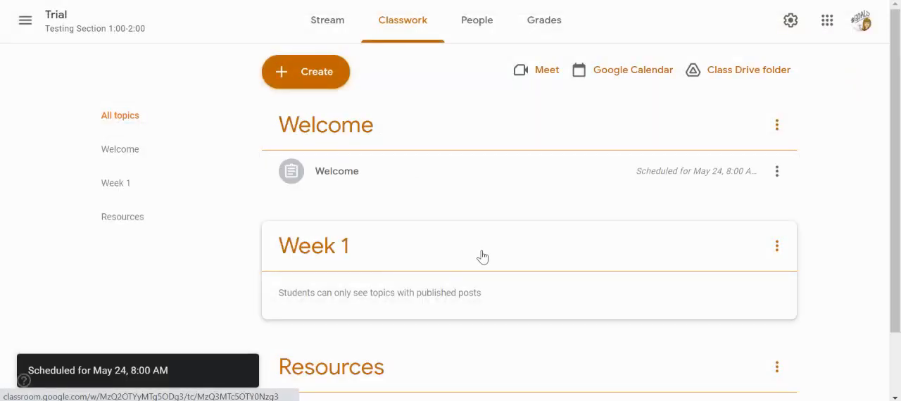
Move the Week 1 topic above Welcome and start a new Material post.
{"action": "left_click", "coordinate": [313, 245]}
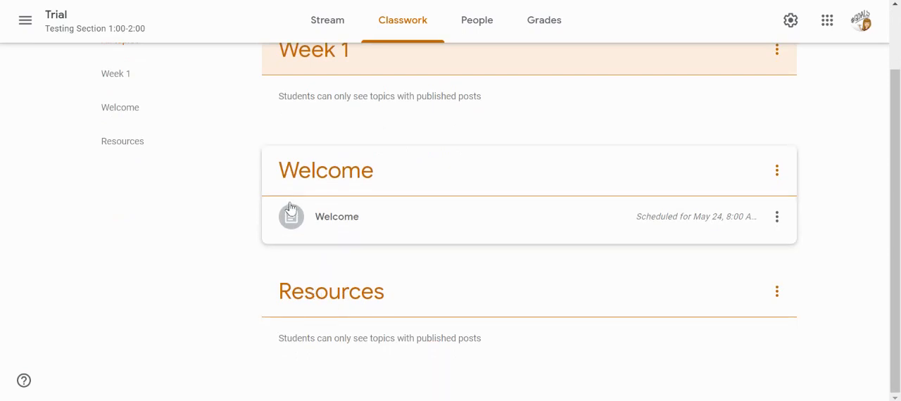
{"action": "left_click", "coordinate": [306, 66]}
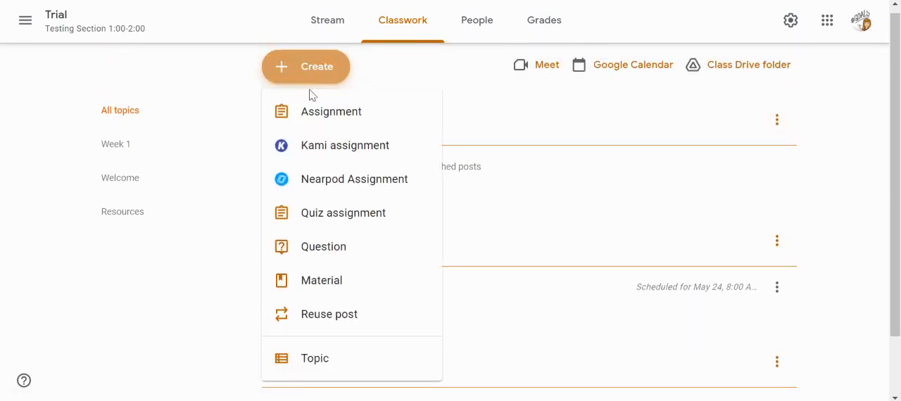
{"action": "scroll", "scroll_direction": "down", "scroll_amount": 3}
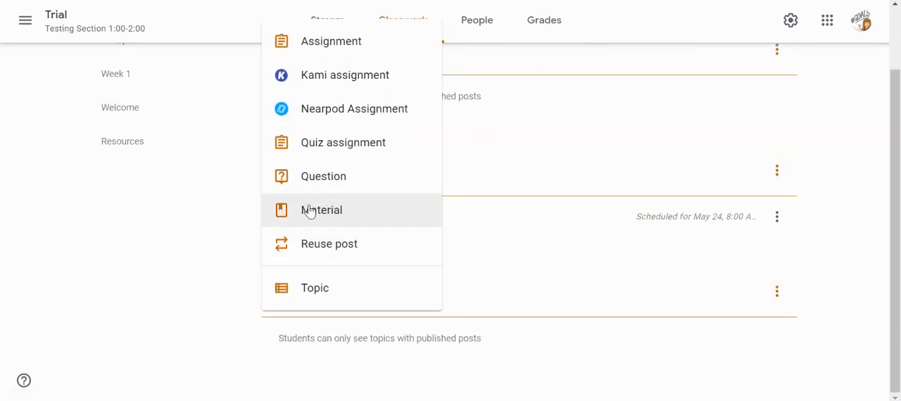
{"action": "left_click", "coordinate": [321, 210]}
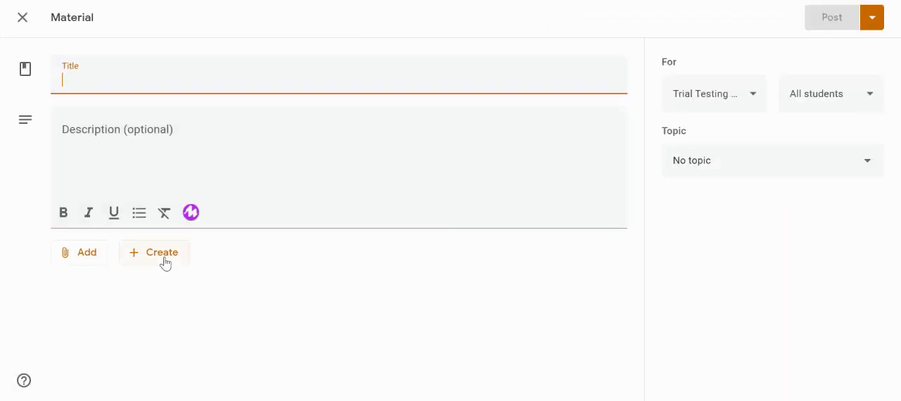
Title the post Material, limit it to Student 1 and file it under Resources.
{"action": "type", "text": "Material"}
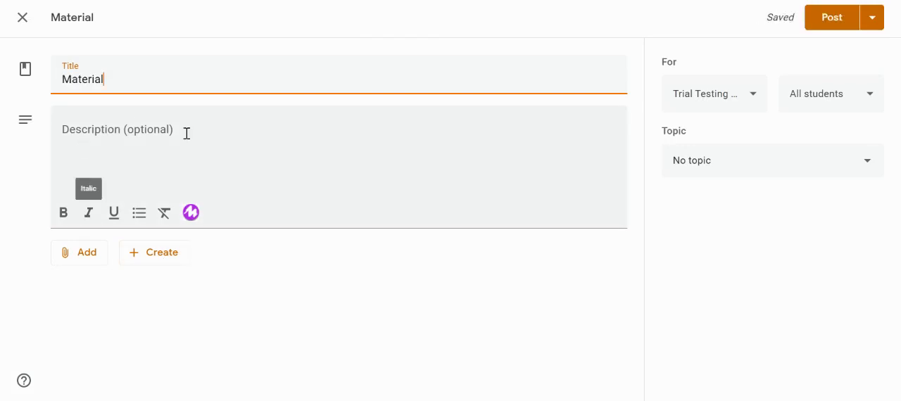
{"action": "left_click", "coordinate": [712, 93]}
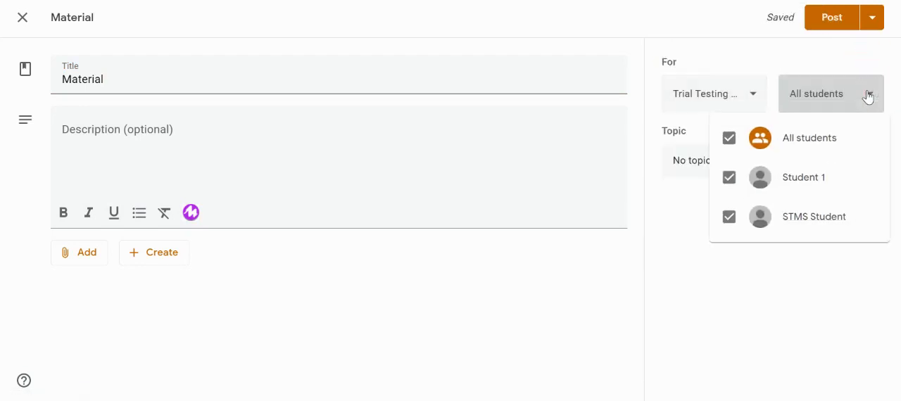
{"action": "mouse_move", "coordinate": [743, 124]}
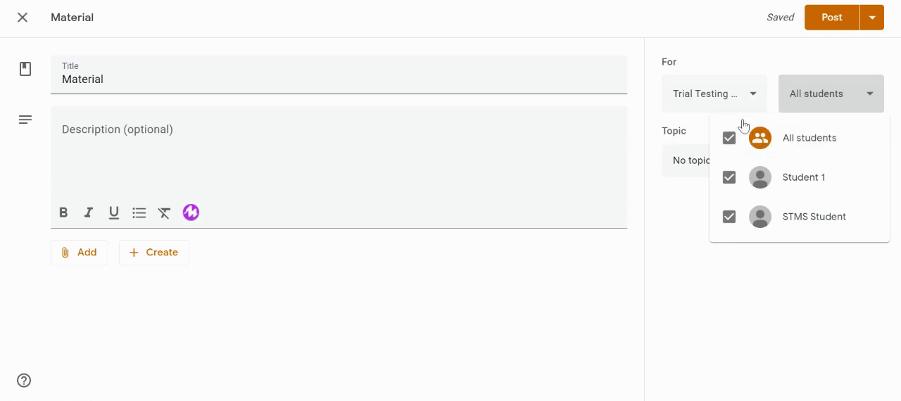
{"action": "left_click", "coordinate": [730, 138]}
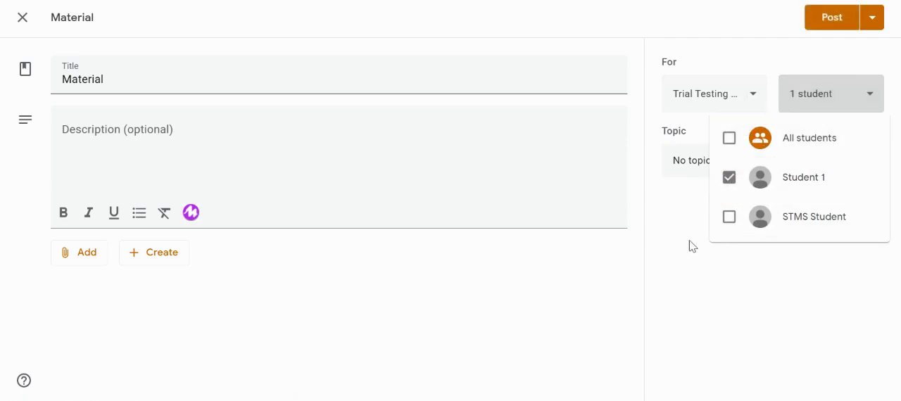
{"action": "left_click", "coordinate": [704, 161]}
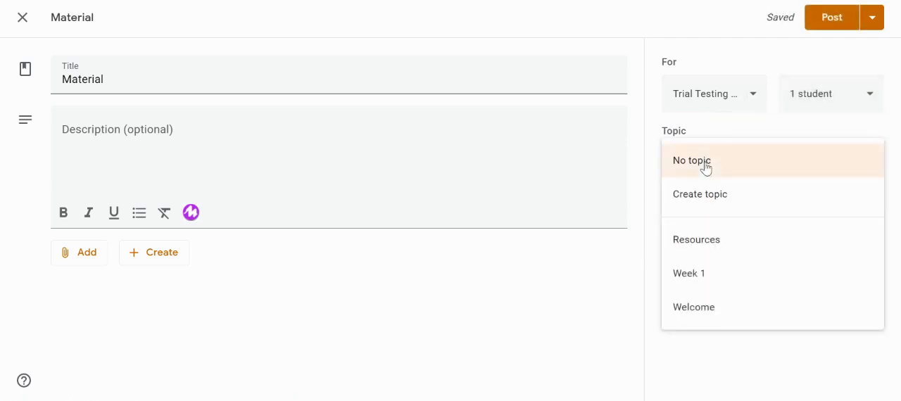
{"action": "left_click", "coordinate": [696, 240]}
{"action": "type", "text": "This is a resource"}
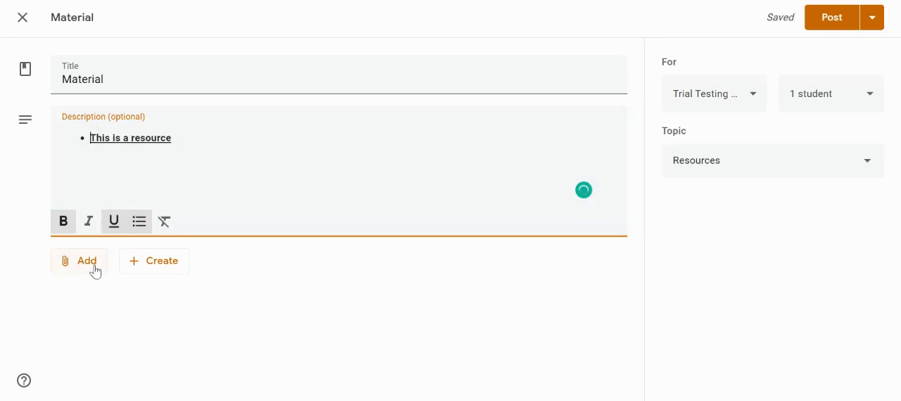
Attach the New Teacher Training sheet from Google Drive and post the material.
{"action": "left_click", "coordinate": [79, 262]}
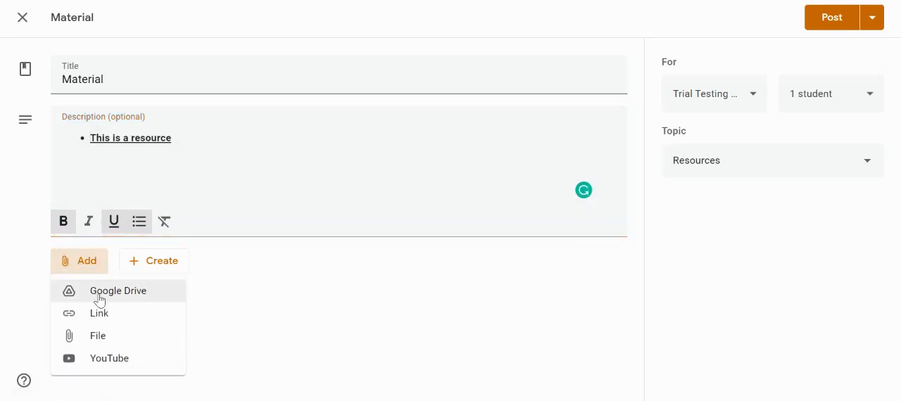
{"action": "left_click", "coordinate": [118, 291]}
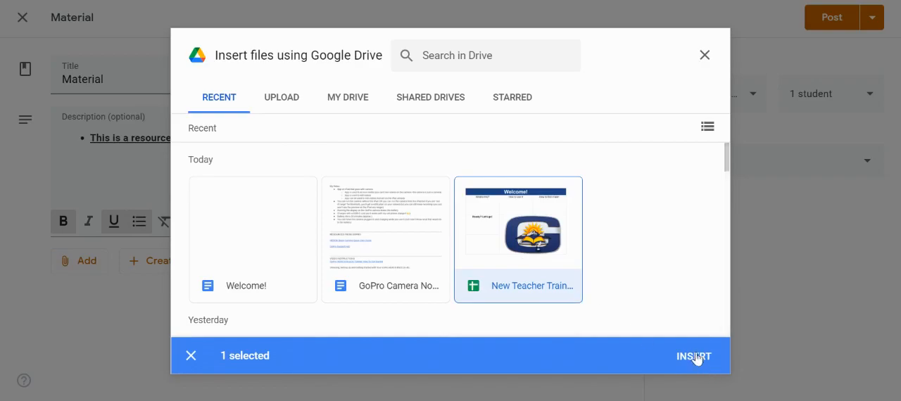
{"action": "left_click", "coordinate": [693, 356]}
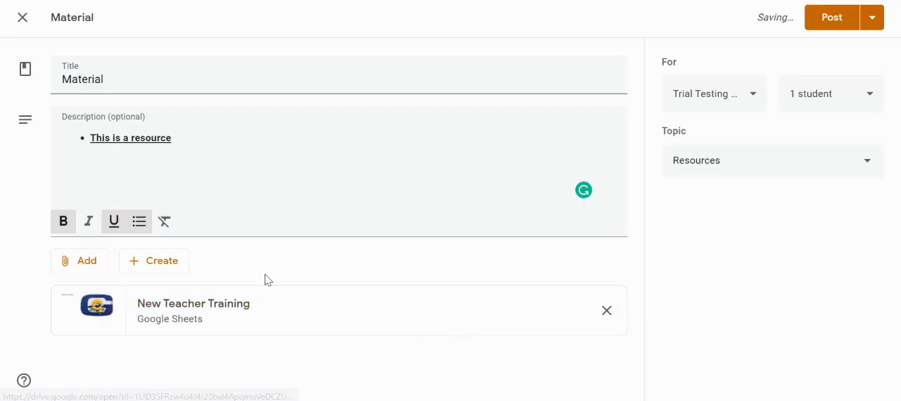
{"action": "mouse_move", "coordinate": [388, 309]}
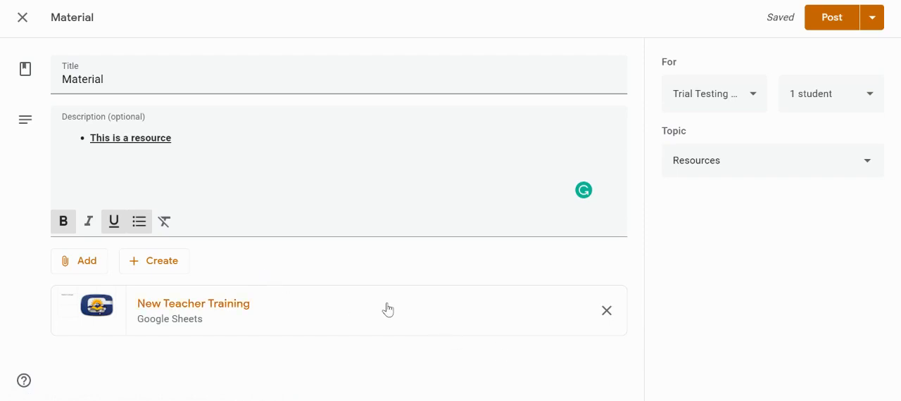
{"action": "mouse_move", "coordinate": [300, 303]}
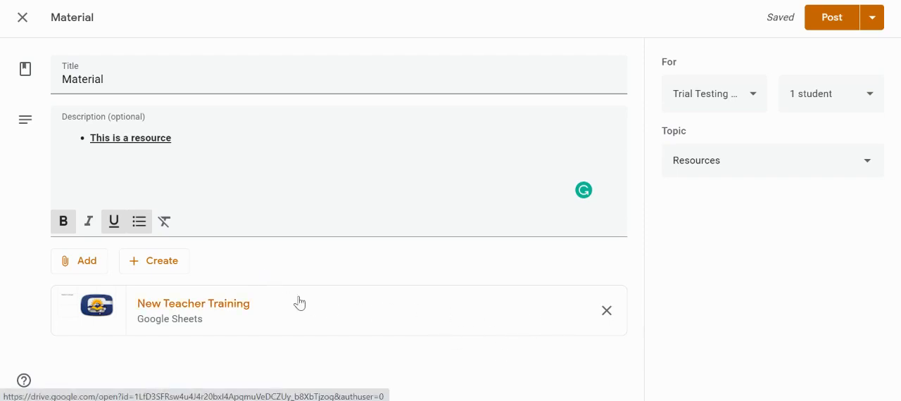
{"action": "mouse_move", "coordinate": [424, 313]}
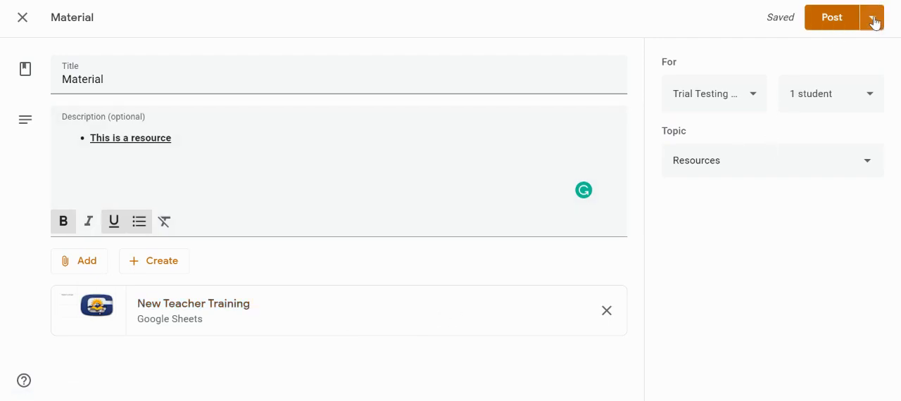
{"action": "mouse_move", "coordinate": [839, 17]}
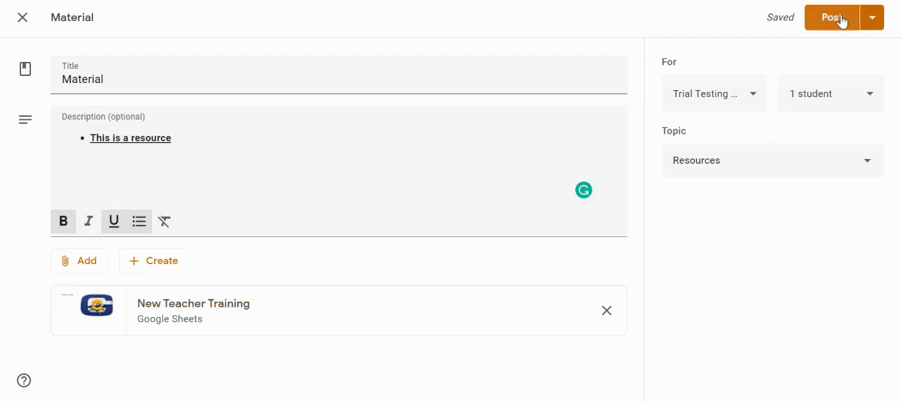
{"action": "left_click", "coordinate": [830, 17]}
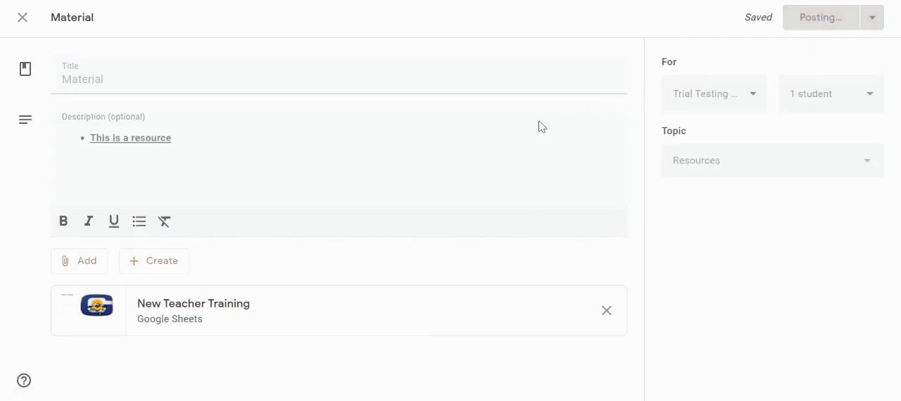
{"action": "left_click", "coordinate": [820, 17]}
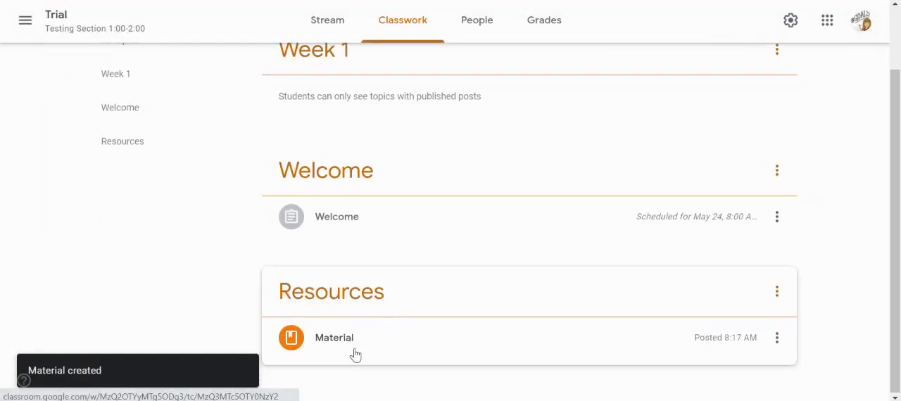
{"action": "left_click", "coordinate": [305, 70]}
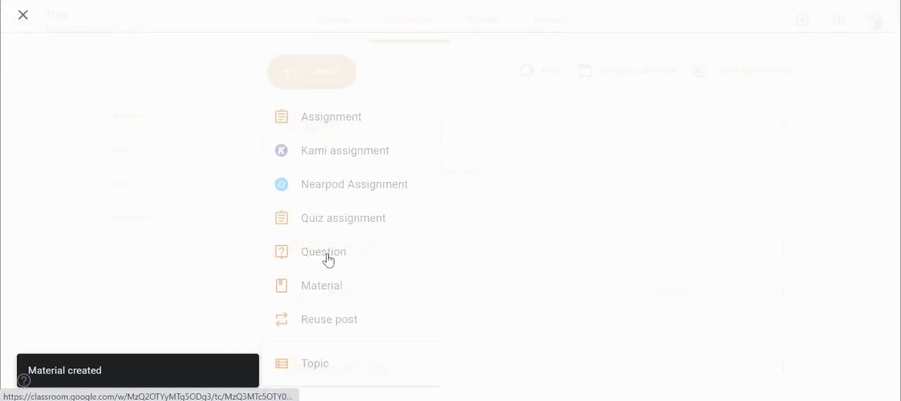
Create a short-answer question titled #901 Short Answer Question asking What's your name?
{"action": "left_click", "coordinate": [324, 250]}
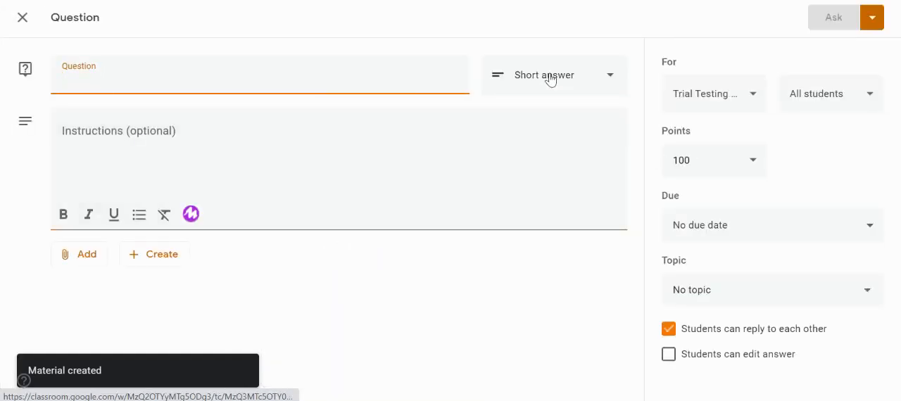
{"action": "left_click", "coordinate": [554, 76]}
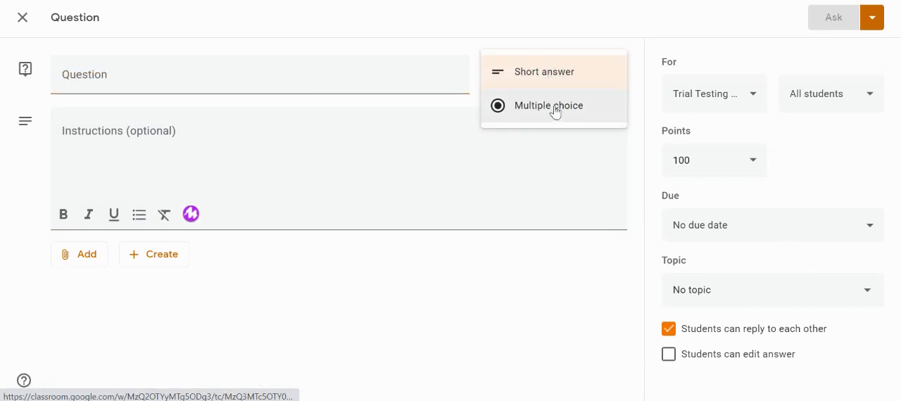
{"action": "mouse_move", "coordinate": [555, 72]}
{"action": "type", "text": "#"}
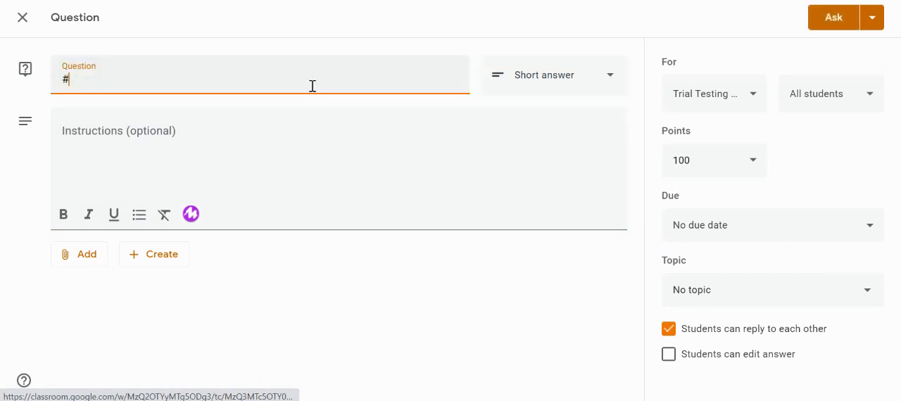
{"action": "type", "text": "901"}
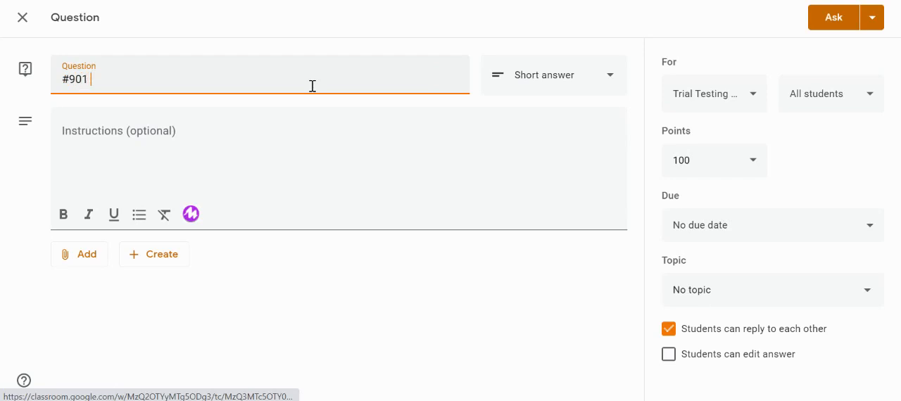
{"action": "type", "text": "Ques"}
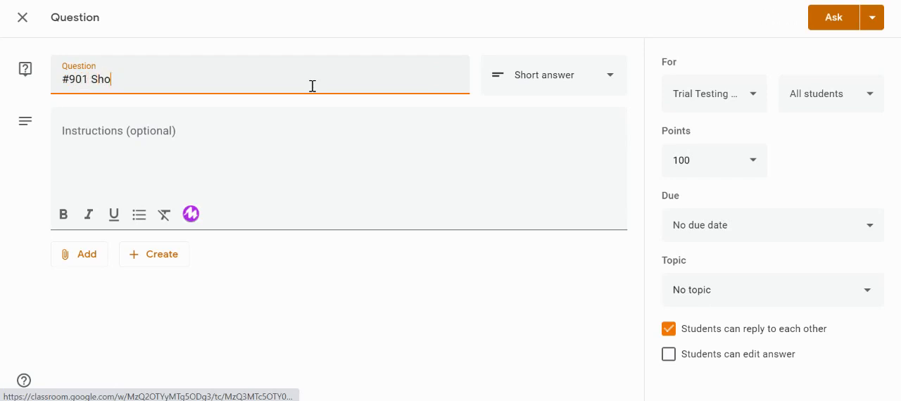
{"action": "type", "text": "rt Answer Question"}
{"action": "left_click", "coordinate": [339, 168]}
{"action": "type", "text": "What's"}
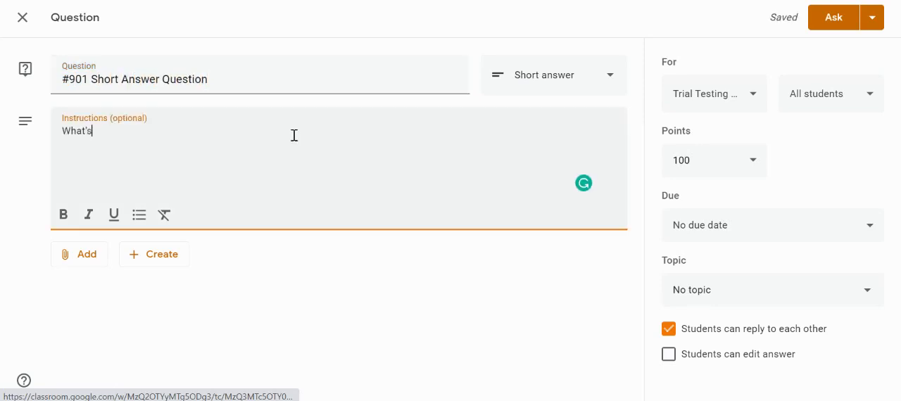
{"action": "type", "text": "your name?"}
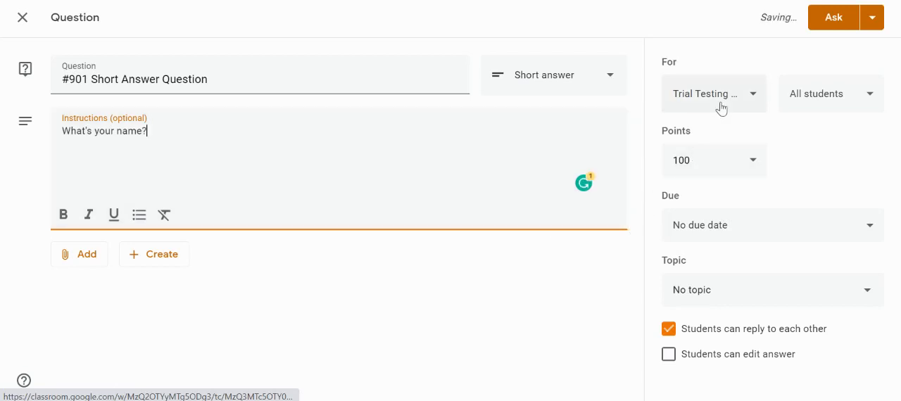
Set the question to 1 point, due May 28, 2021 at 4:59 PM.
{"action": "left_click", "coordinate": [713, 93]}
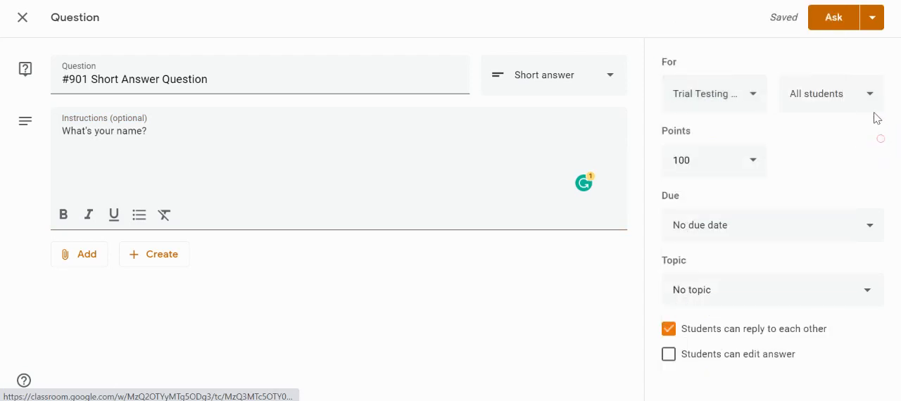
{"action": "mouse_move", "coordinate": [837, 77]}
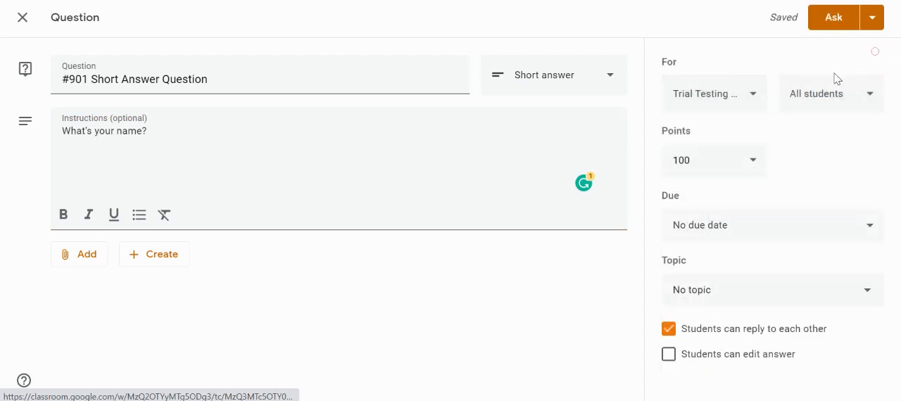
{"action": "left_click", "coordinate": [711, 161]}
{"action": "type", "text": "1"}
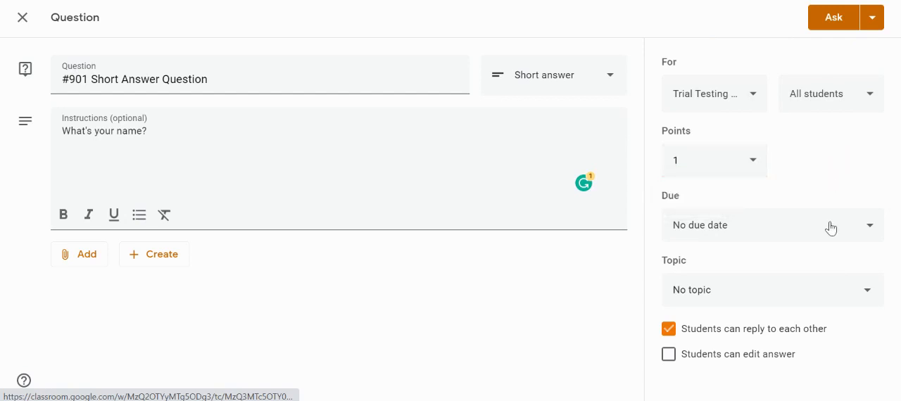
{"action": "left_click", "coordinate": [767, 225]}
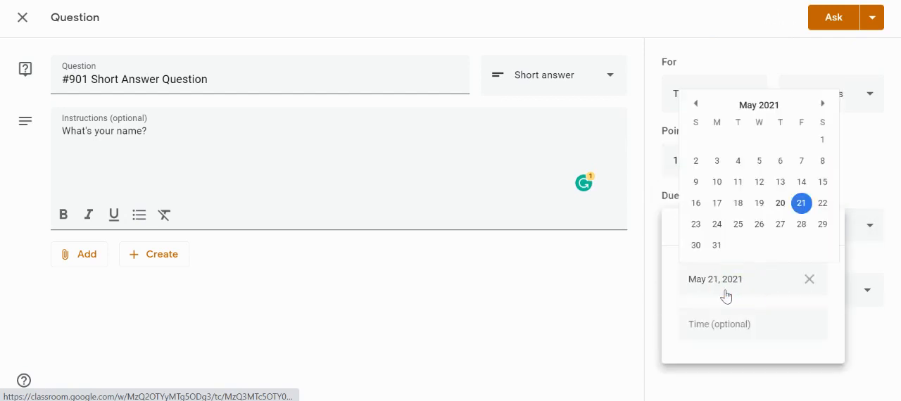
{"action": "left_click", "coordinate": [801, 223]}
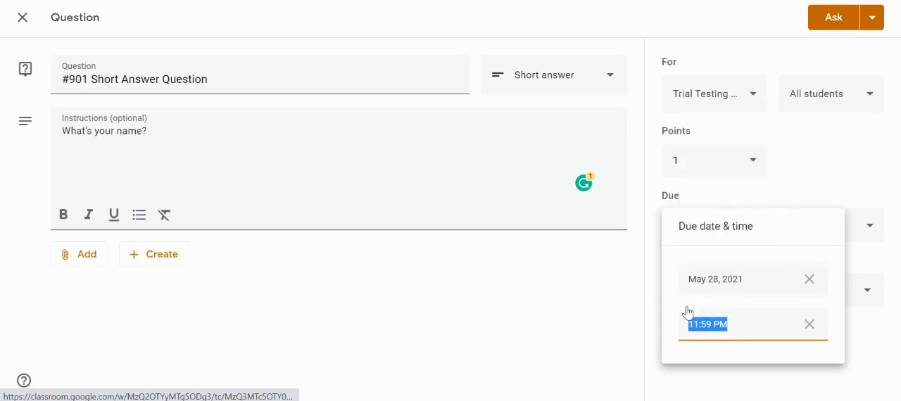
{"action": "left_click", "coordinate": [707, 324]}
{"action": "type", "text": "4"}
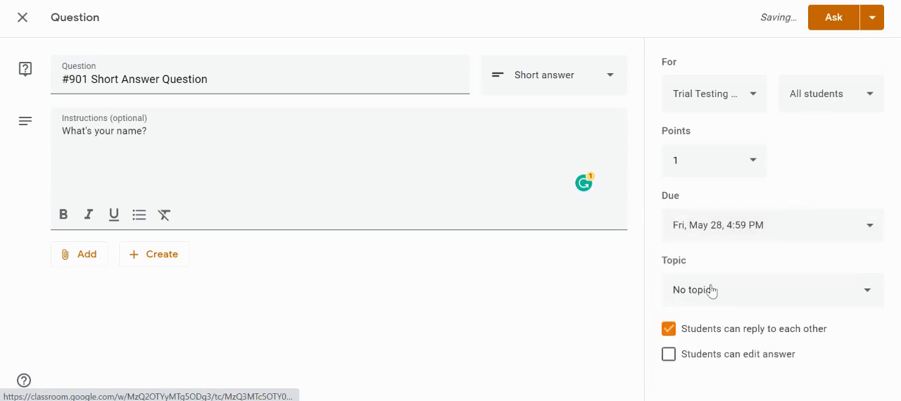
File the question under Week 1 and turn off students editing their answers.
{"action": "left_click", "coordinate": [772, 291]}
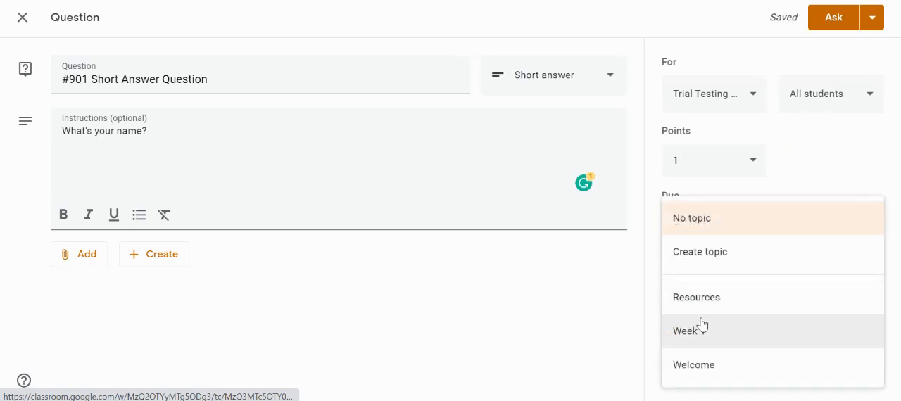
{"action": "left_click", "coordinate": [684, 331]}
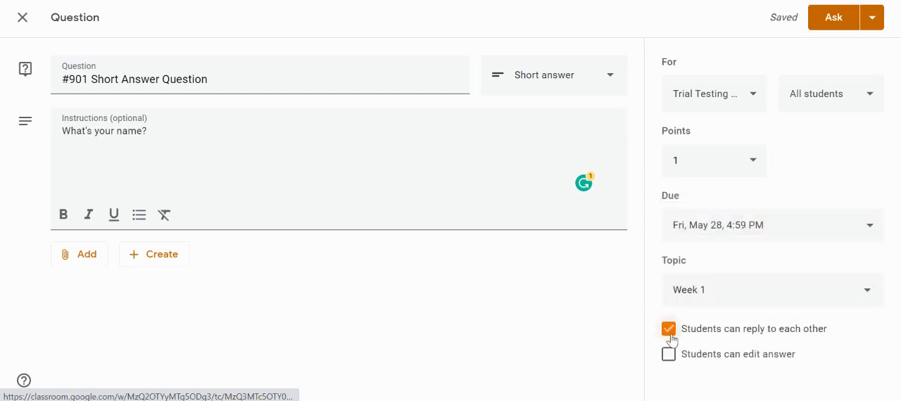
{"action": "mouse_move", "coordinate": [668, 355]}
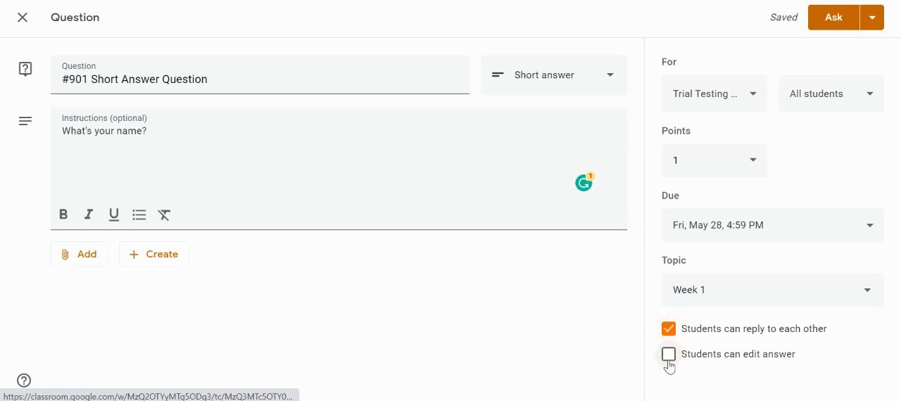
{"action": "left_click", "coordinate": [667, 355]}
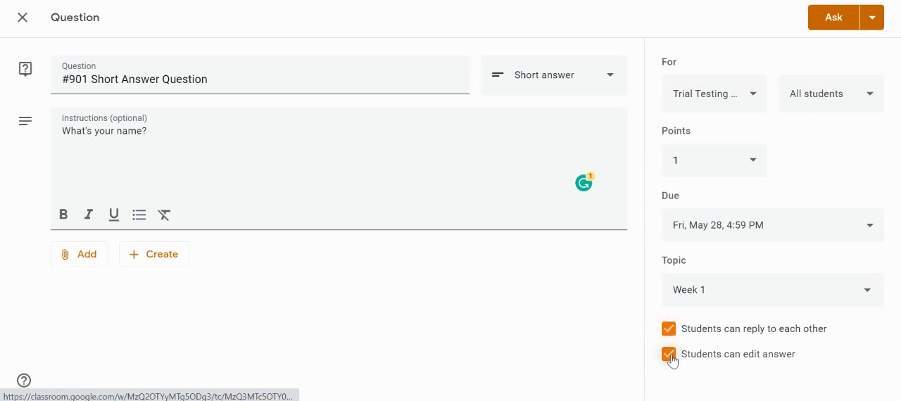
{"action": "left_click", "coordinate": [668, 355]}
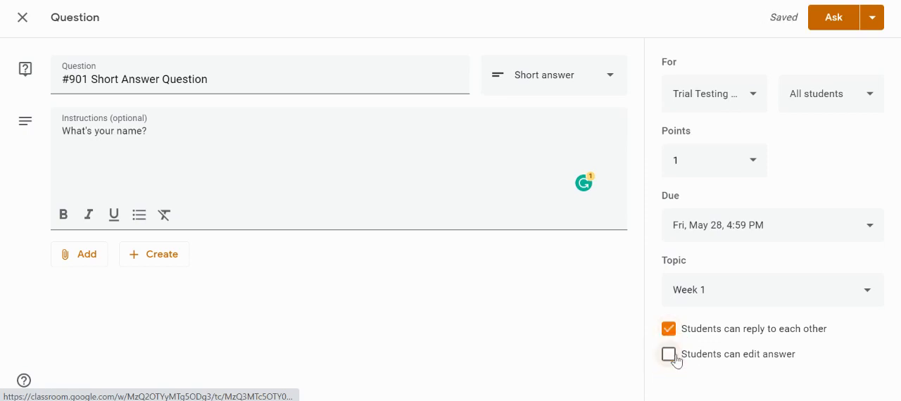
{"action": "left_click", "coordinate": [667, 355]}
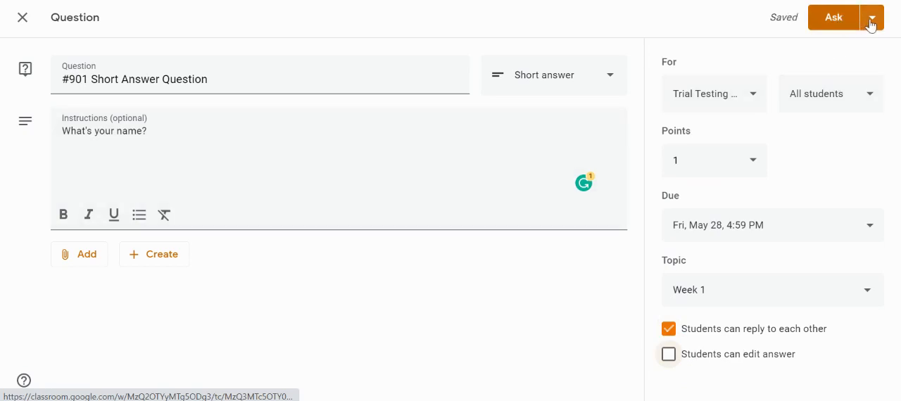
Save the #901 question as a draft under Week 1, then reopen it for editing.
{"action": "left_click", "coordinate": [871, 17]}
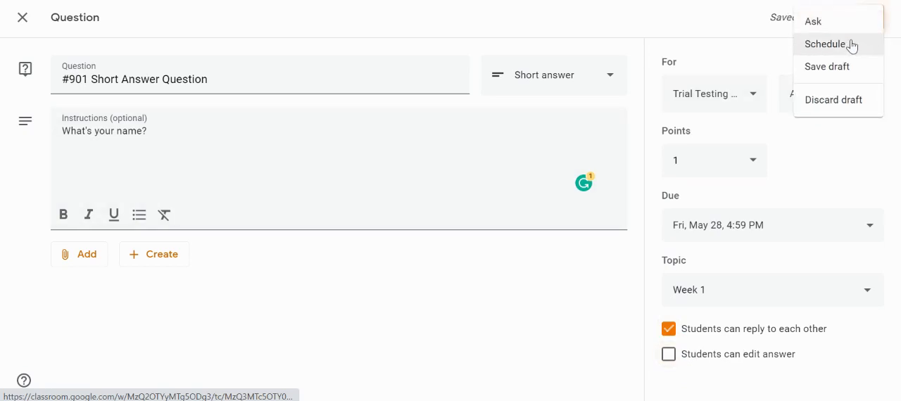
{"action": "mouse_move", "coordinate": [873, 99]}
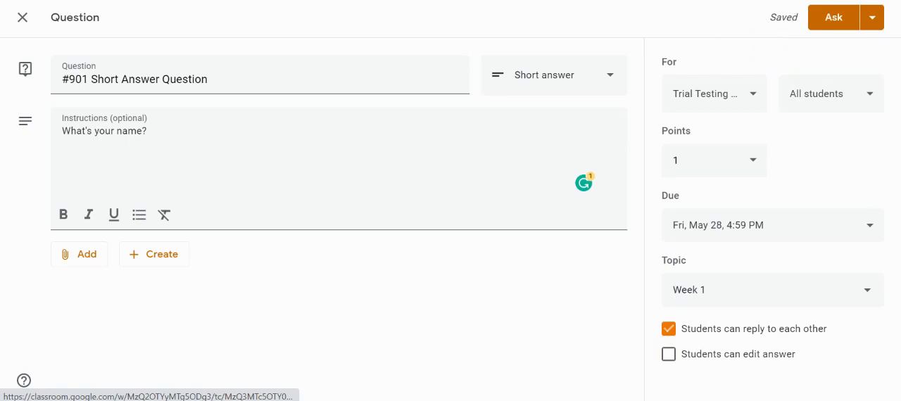
{"action": "left_click", "coordinate": [23, 16]}
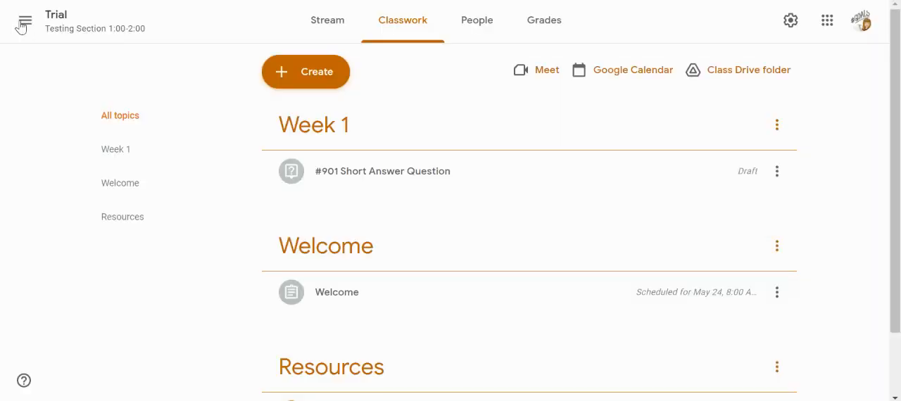
{"action": "scroll", "scroll_direction": "down", "scroll_amount": 3}
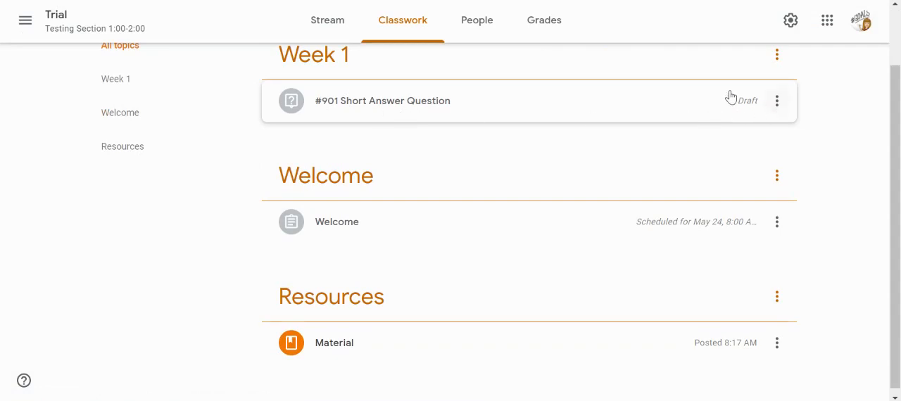
{"action": "left_click", "coordinate": [777, 101]}
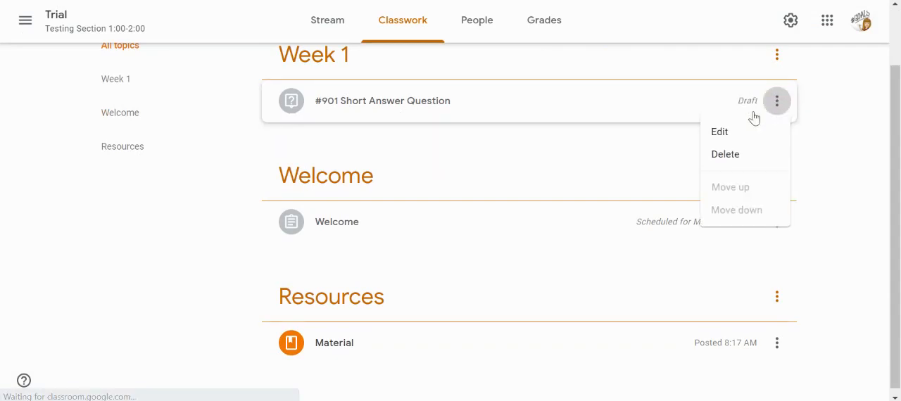
{"action": "mouse_move", "coordinate": [719, 132]}
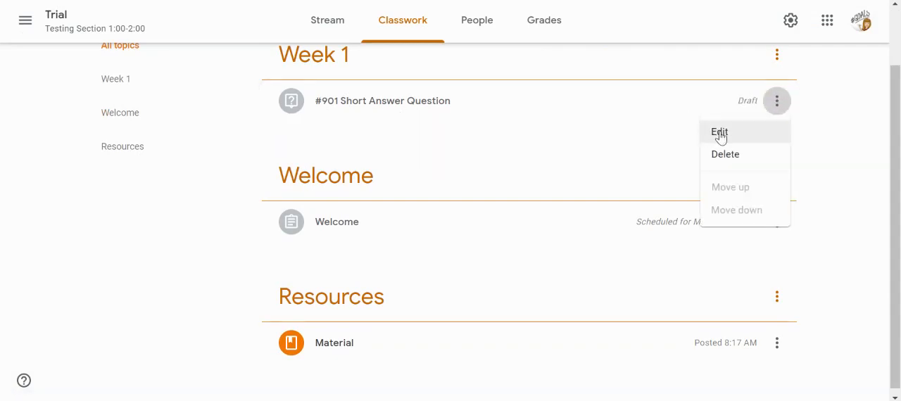
{"action": "left_click", "coordinate": [718, 133]}
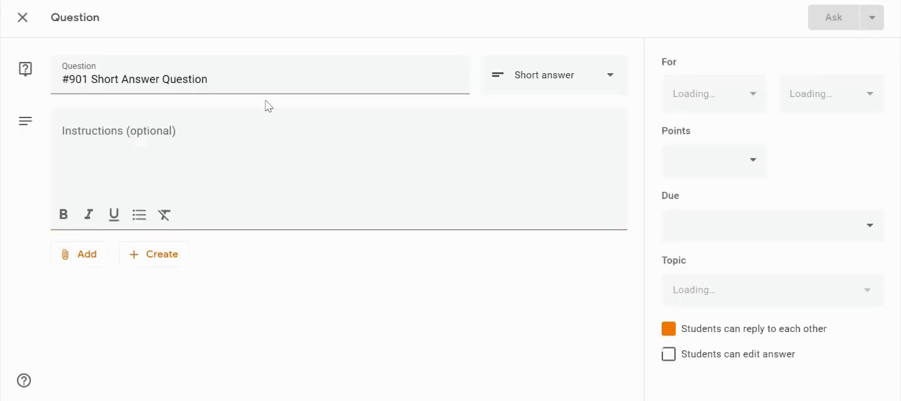
Post the #901 Short Answer Question to students via Ask.
{"action": "left_click", "coordinate": [834, 17]}
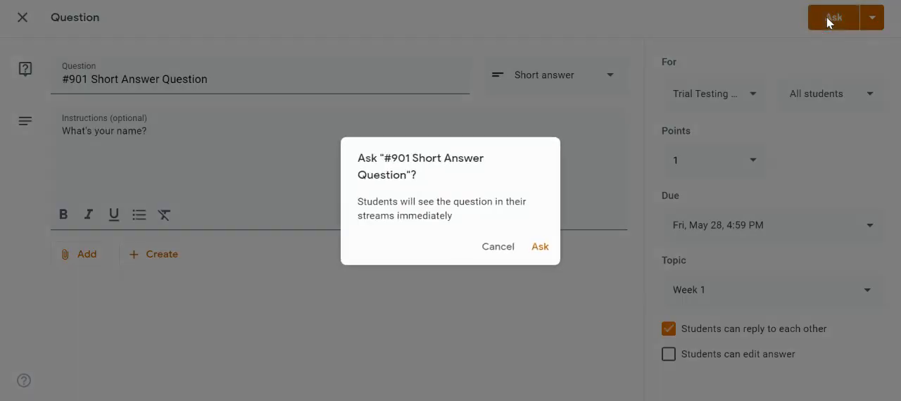
{"action": "left_click", "coordinate": [541, 246]}
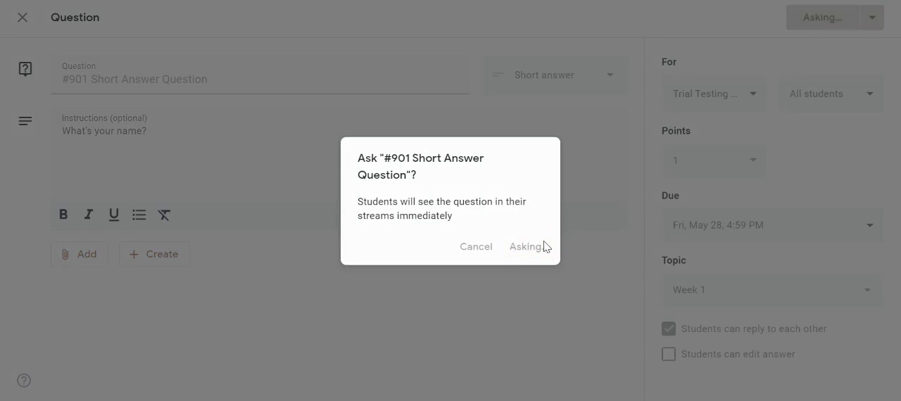
{"action": "left_click", "coordinate": [526, 247]}
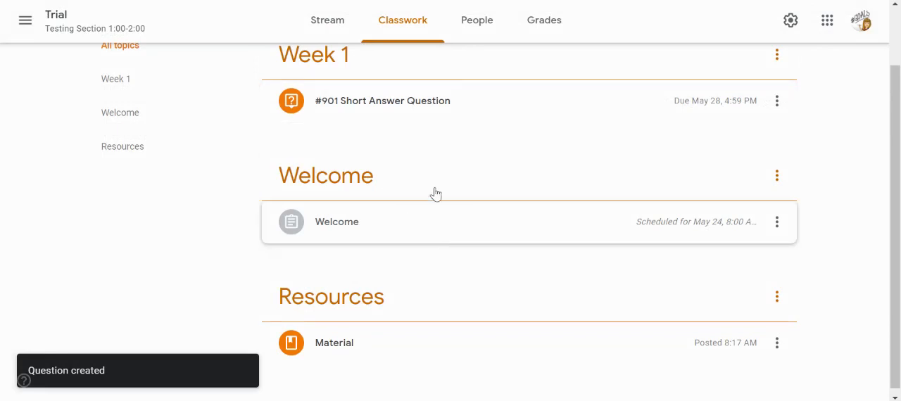
{"action": "mouse_move", "coordinate": [628, 230]}
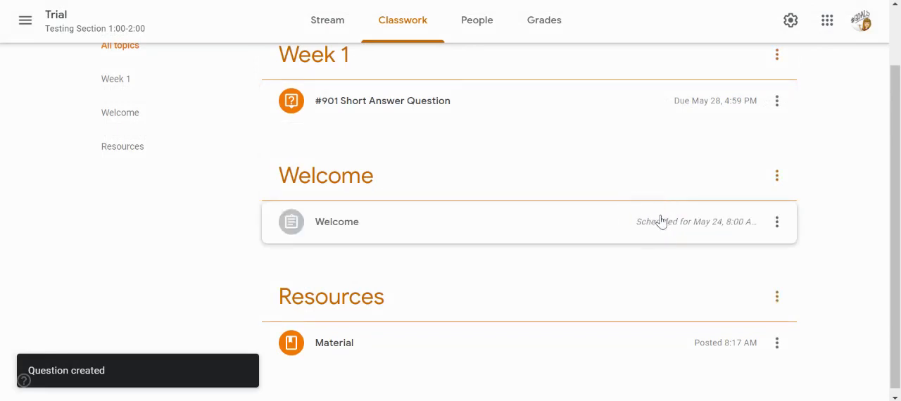
{"action": "mouse_move", "coordinate": [611, 141]}
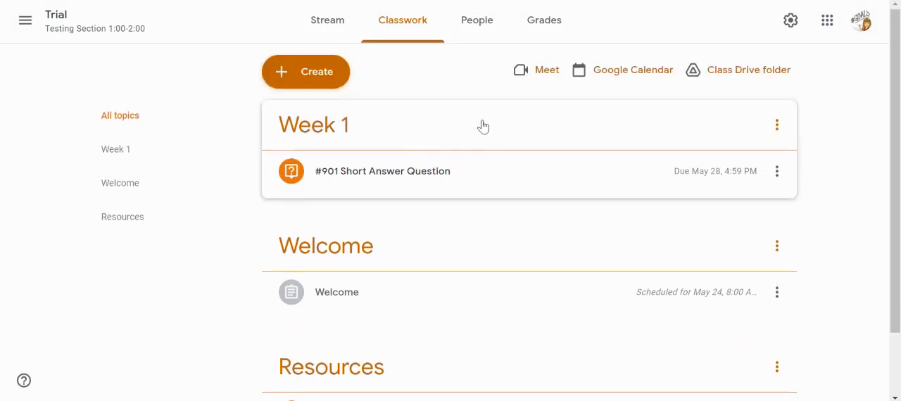
{"action": "left_click", "coordinate": [305, 71]}
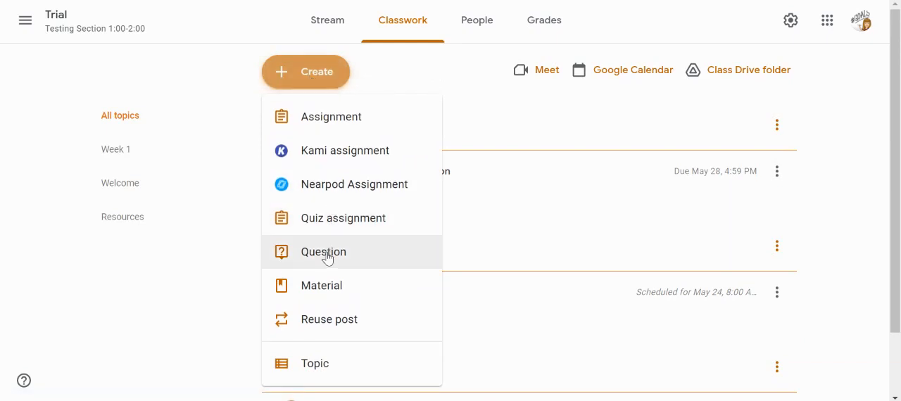
Draft #902 Multiple Choice Question asking How are you today? with options Great!, Good, Okay, Not so great, Meh.
{"action": "left_click", "coordinate": [324, 252]}
{"action": "type", "text": "How are you"}
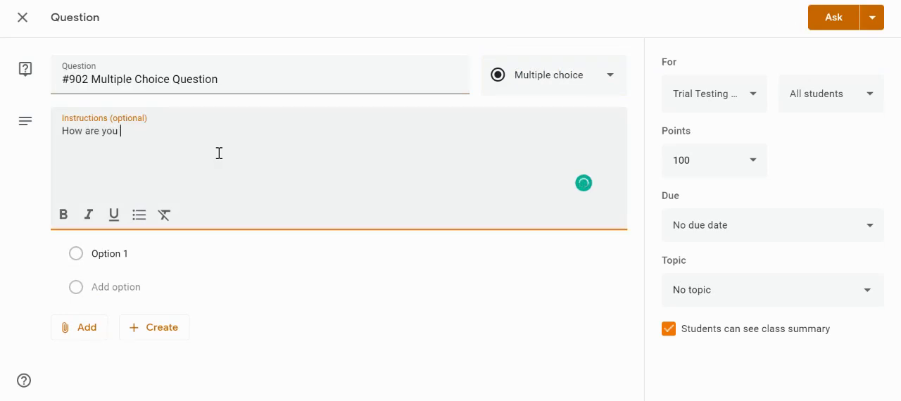
{"action": "type", "text": "today?"}
{"action": "type", "text": "Not so great"}
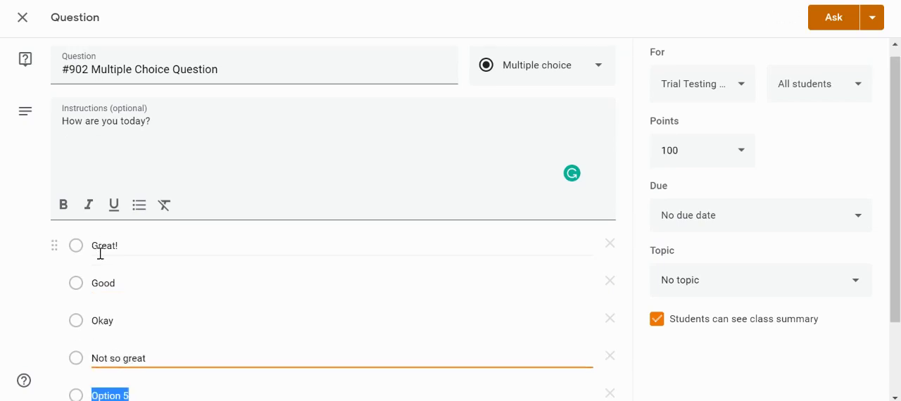
{"action": "type", "text": "Meh"}
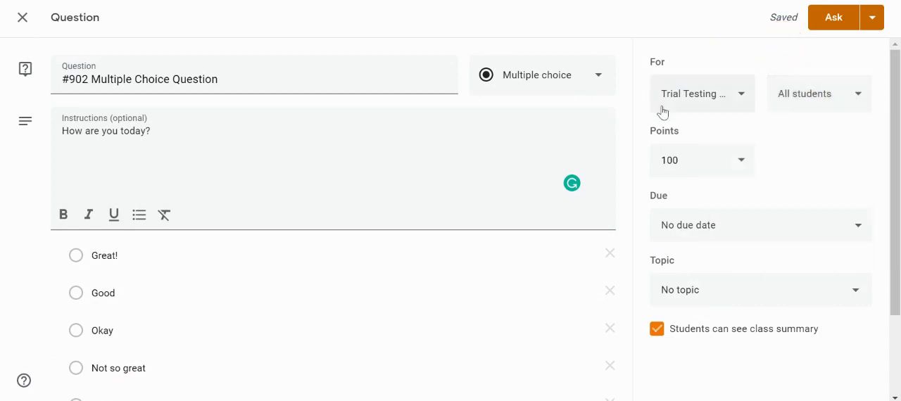
Make the multiple choice question ungraded, due May 28, under the Week 1 topic.
{"action": "left_click", "coordinate": [701, 161]}
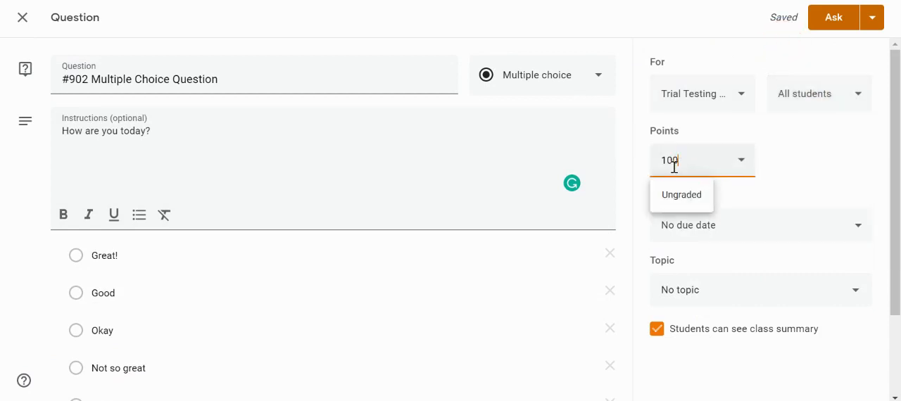
{"action": "left_click", "coordinate": [682, 194]}
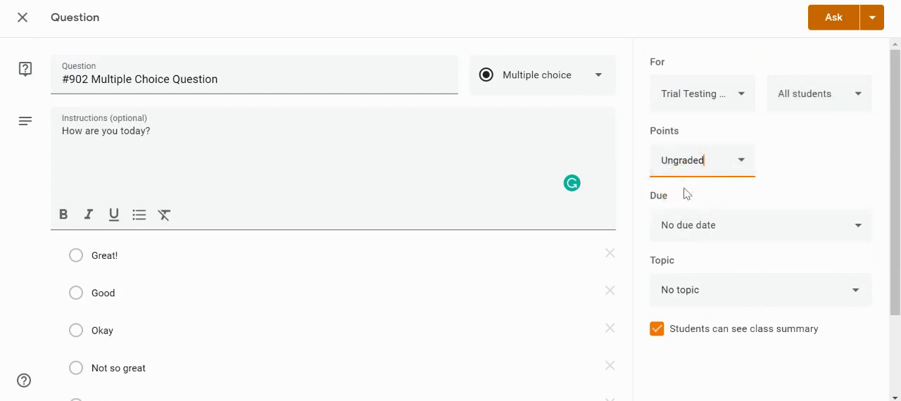
{"action": "left_click", "coordinate": [761, 225]}
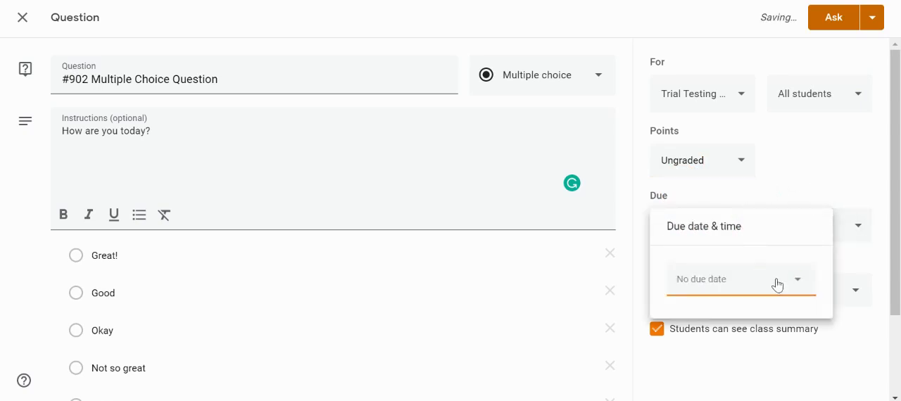
{"action": "left_click", "coordinate": [741, 279]}
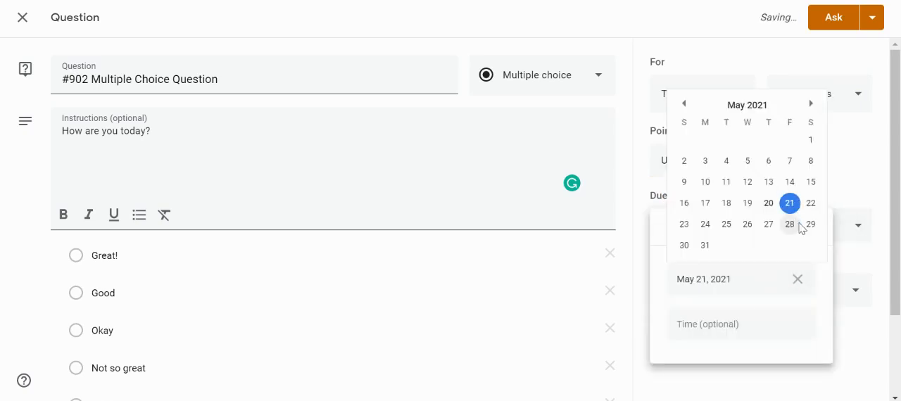
{"action": "left_click", "coordinate": [789, 223]}
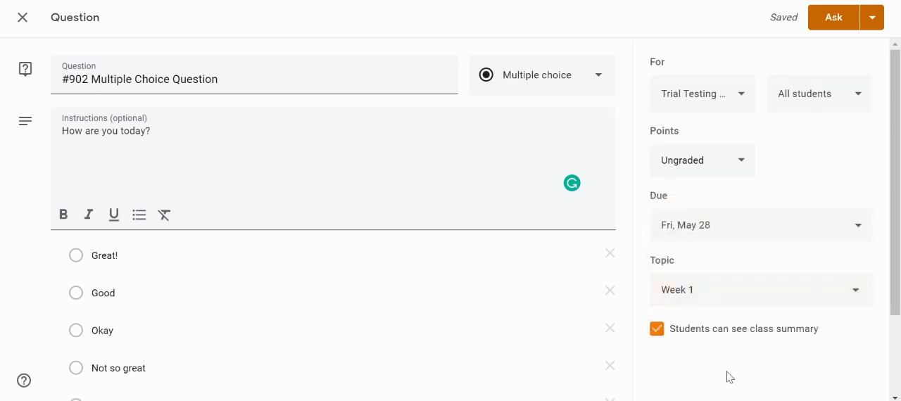
{"action": "left_click", "coordinate": [657, 329]}
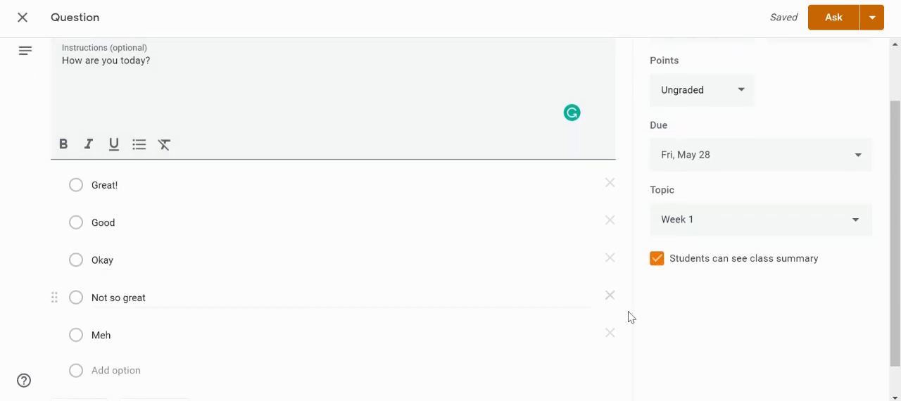
{"action": "mouse_move", "coordinate": [710, 319]}
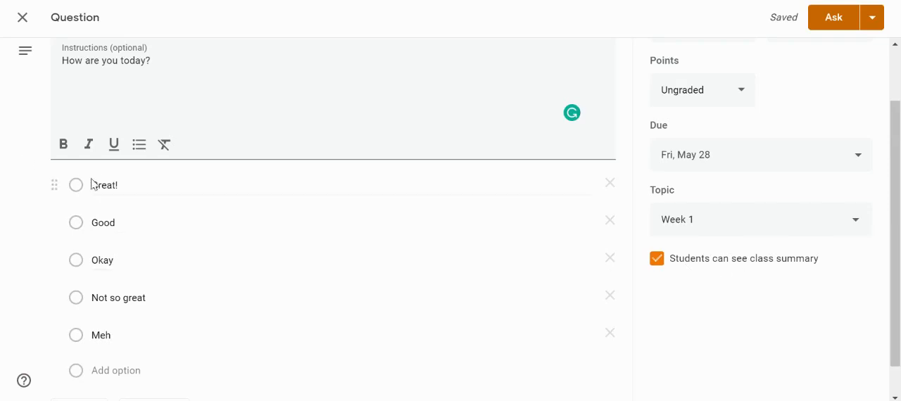
Ask the #902 Multiple Choice Question so it posts to Classwork under Week 1.
{"action": "left_click", "coordinate": [833, 17]}
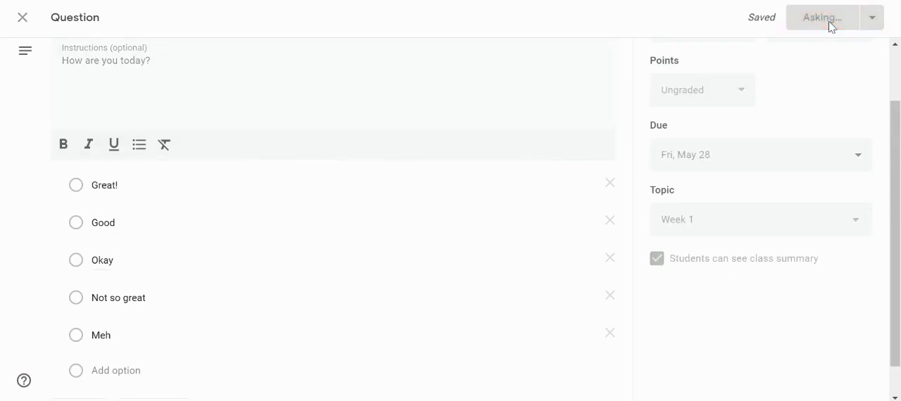
{"action": "mouse_move", "coordinate": [759, 20]}
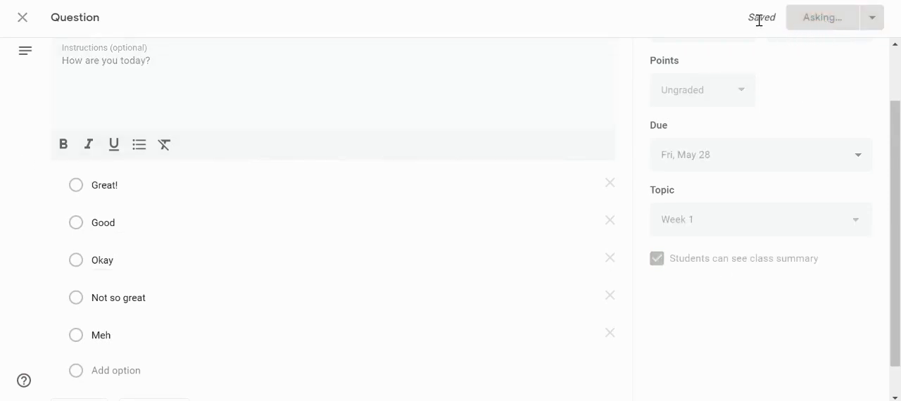
{"action": "left_click", "coordinate": [823, 17]}
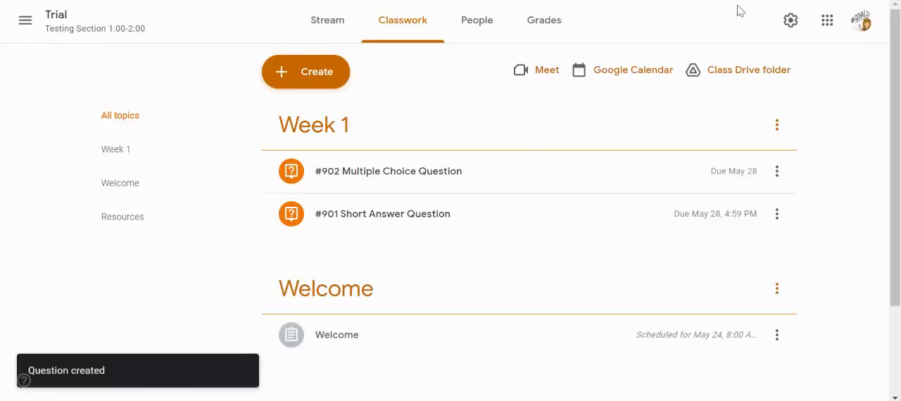
{"action": "mouse_move", "coordinate": [302, 153]}
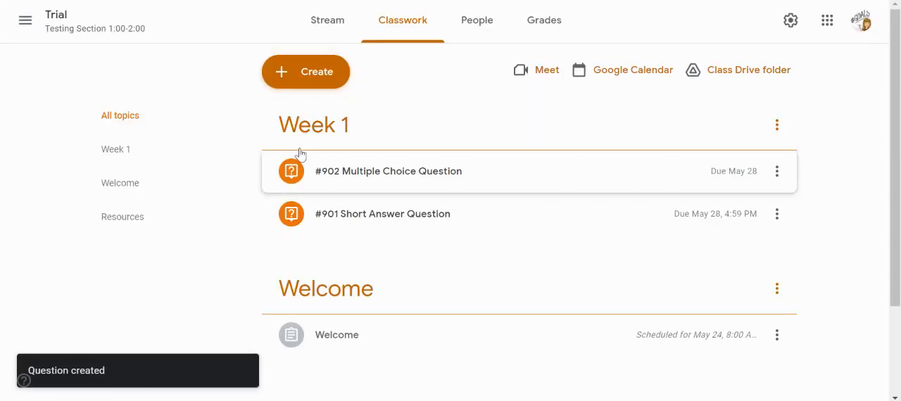
Start a new quiz assignment, #903 Quiz Assignment in Week 1, and open its attached blank quiz.
{"action": "left_click", "coordinate": [306, 71]}
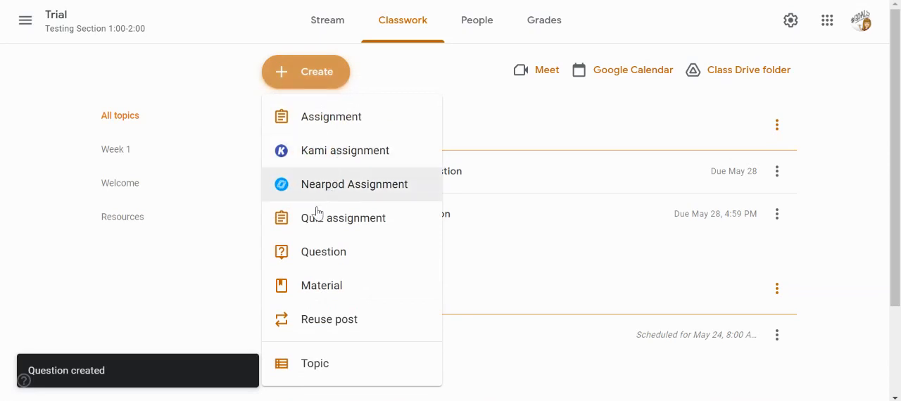
{"action": "mouse_move", "coordinate": [321, 224]}
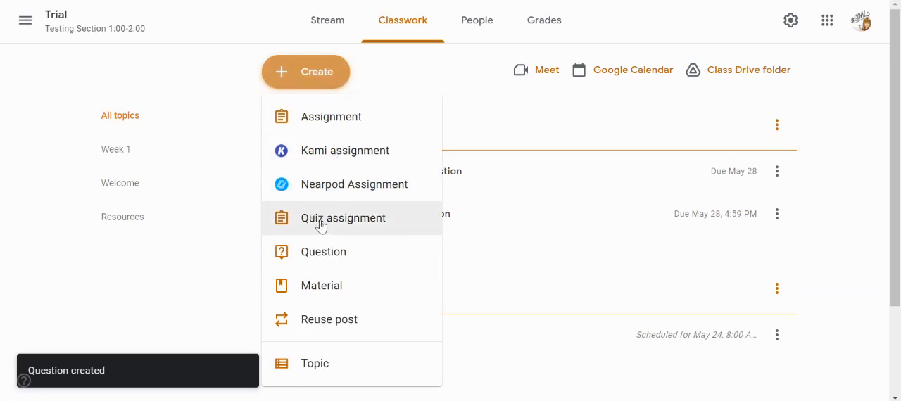
{"action": "left_click", "coordinate": [331, 115]}
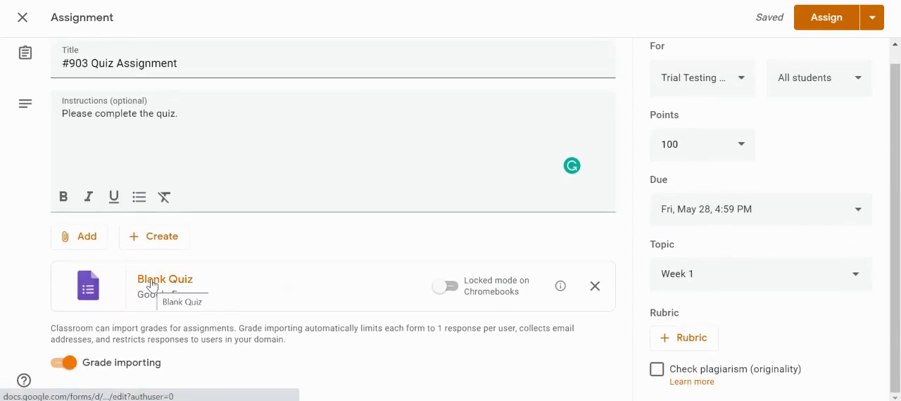
{"action": "left_click", "coordinate": [165, 279]}
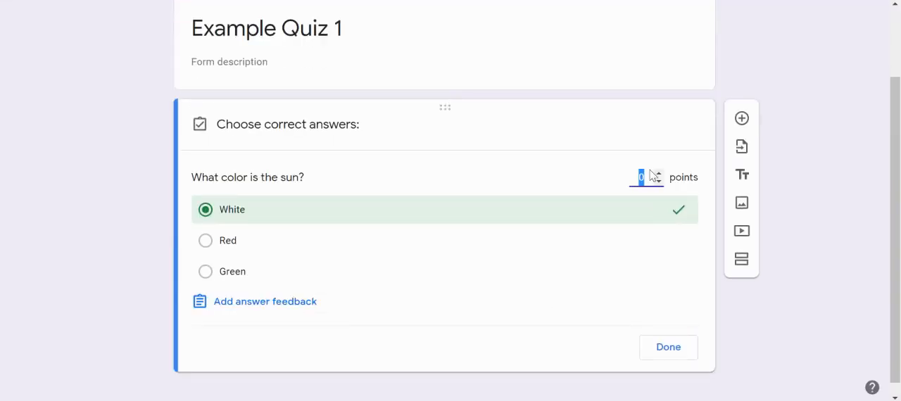
{"action": "mouse_move", "coordinate": [628, 184]}
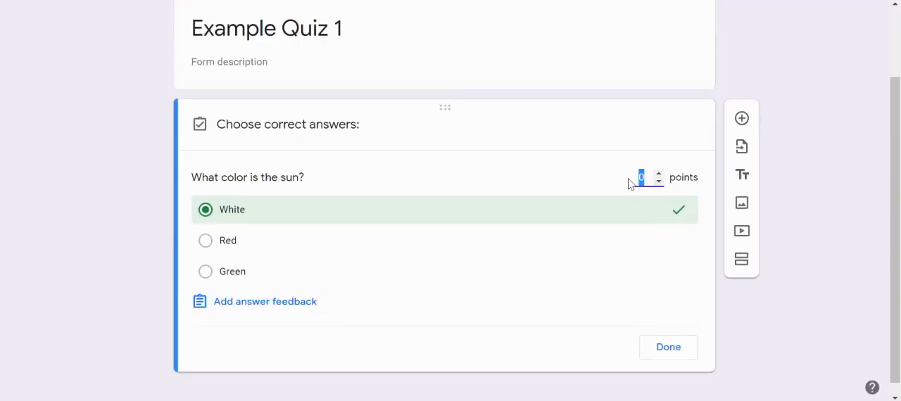
In the answer key, make the sun-colour question worth 10 points with White correct, and finish.
{"action": "type", "text": "10"}
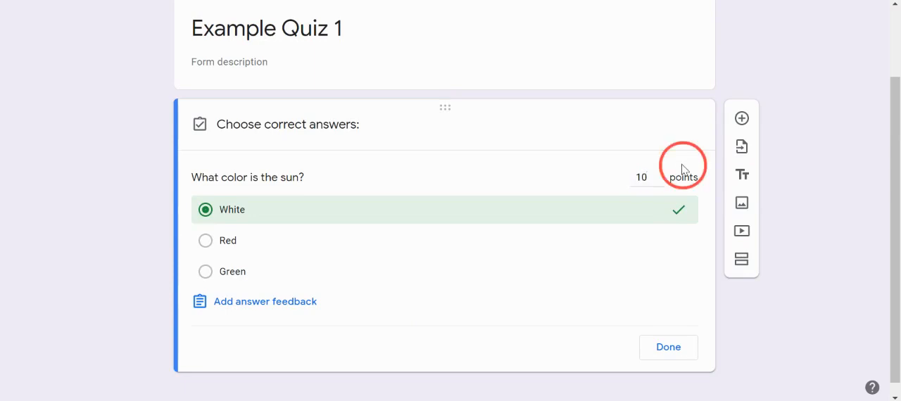
{"action": "mouse_move", "coordinate": [242, 309]}
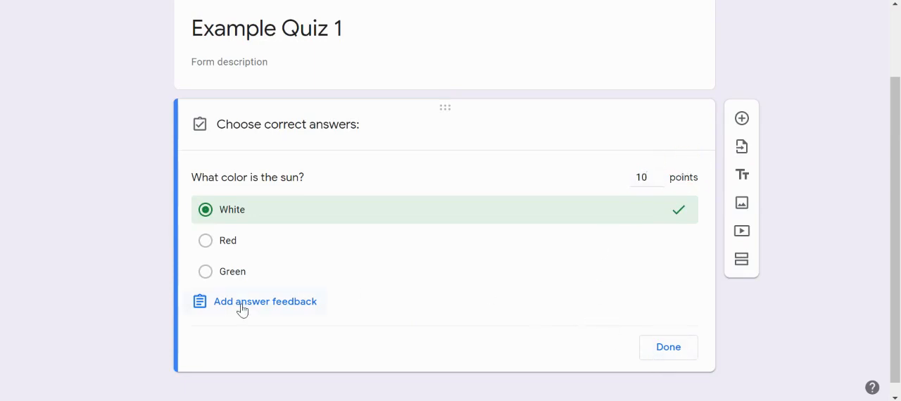
{"action": "left_click", "coordinate": [265, 301]}
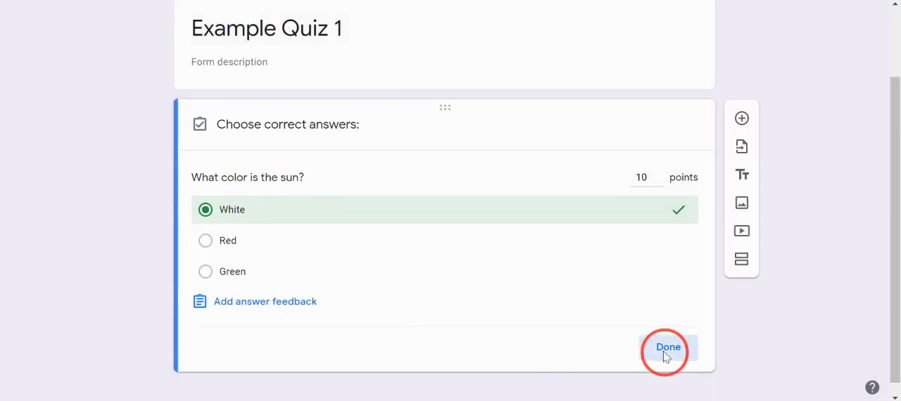
{"action": "left_click", "coordinate": [668, 347]}
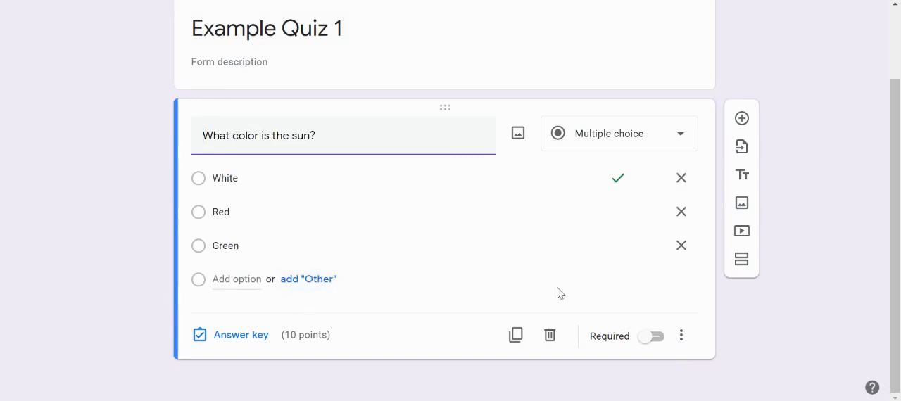
{"action": "scroll", "scroll_direction": "up", "scroll_amount": 3}
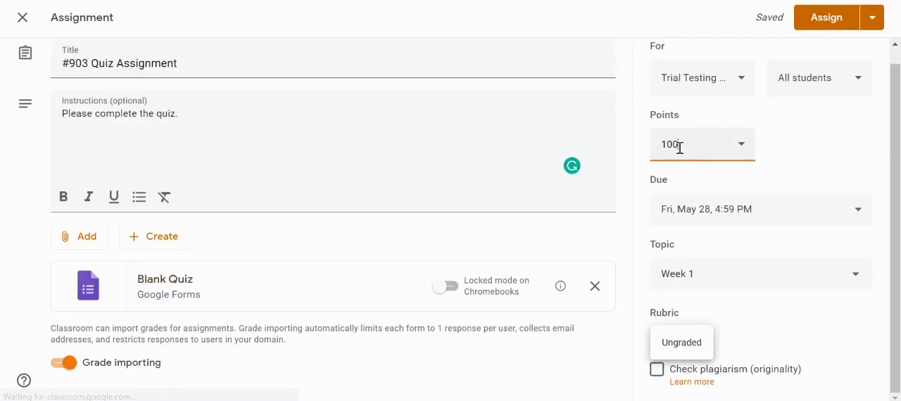
Change the #903 Quiz Assignment points from 100 to 10 and assign it to the class.
{"action": "type", "text": "10"}
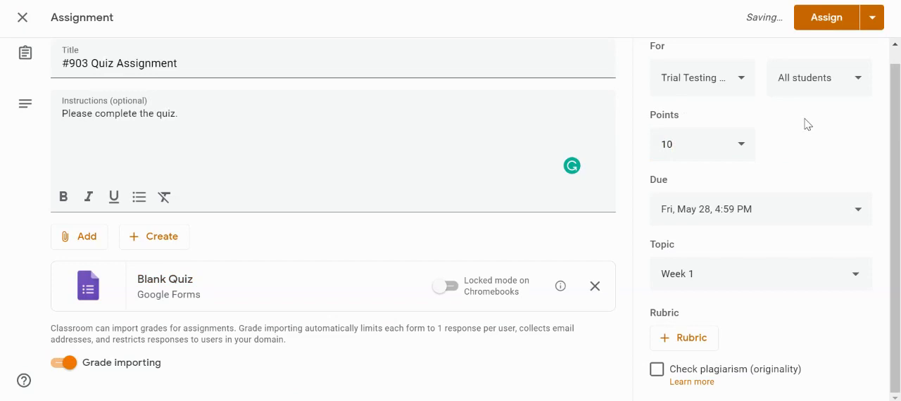
{"action": "mouse_move", "coordinate": [761, 137]}
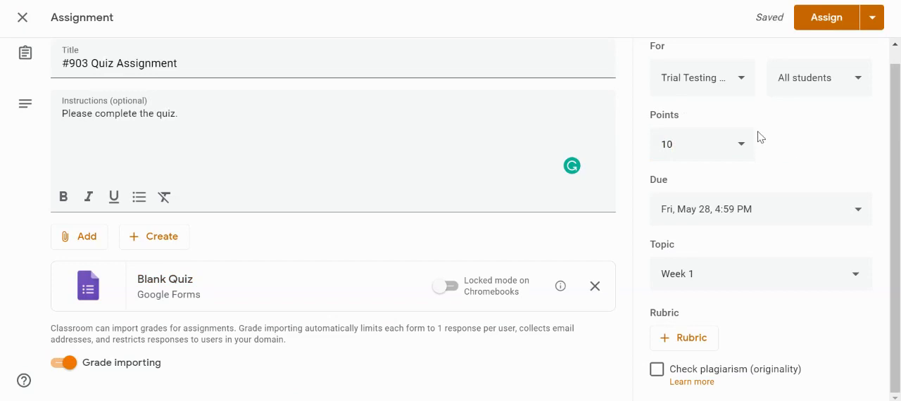
{"action": "mouse_move", "coordinate": [818, 35]}
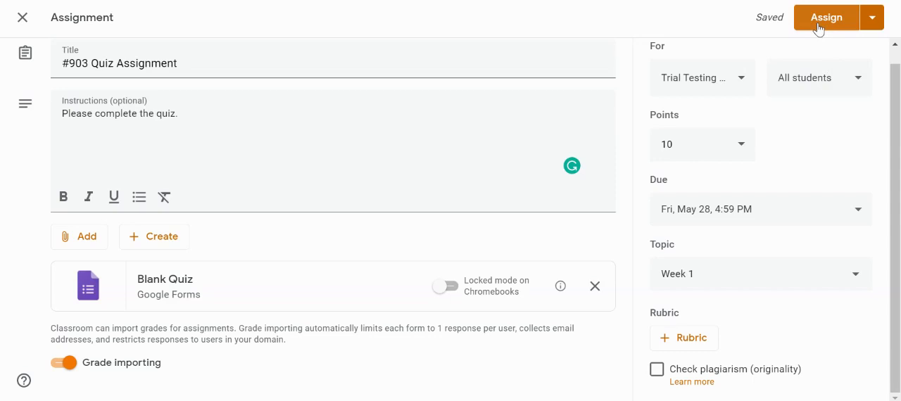
{"action": "left_click", "coordinate": [826, 17]}
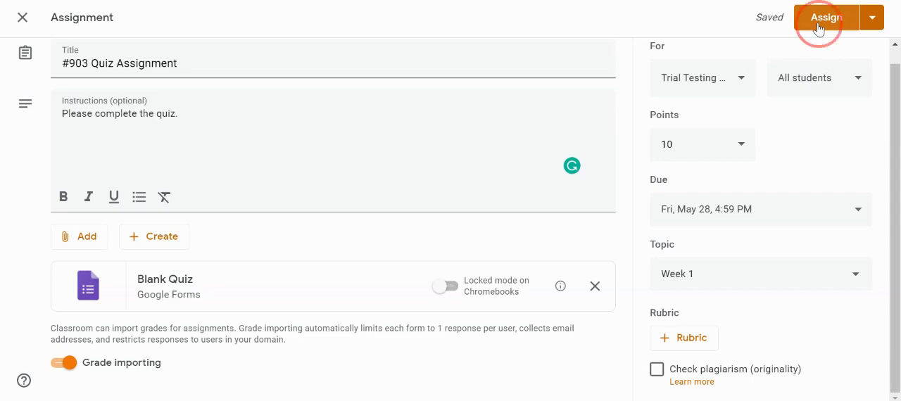
{"action": "left_click", "coordinate": [825, 17]}
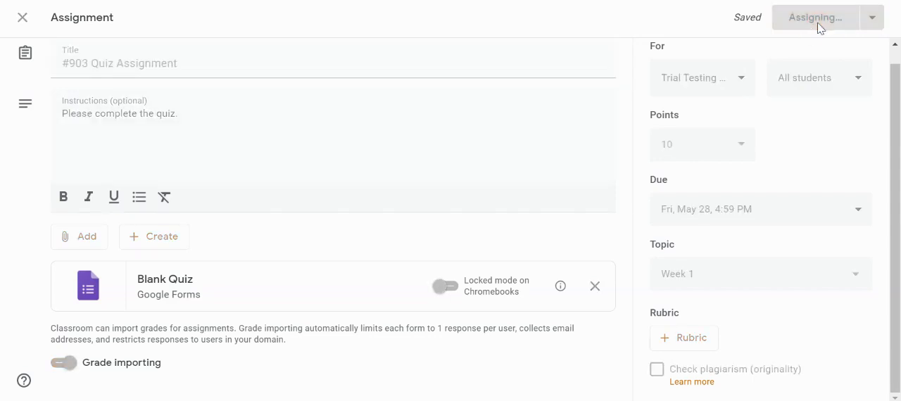
{"action": "left_click", "coordinate": [814, 17]}
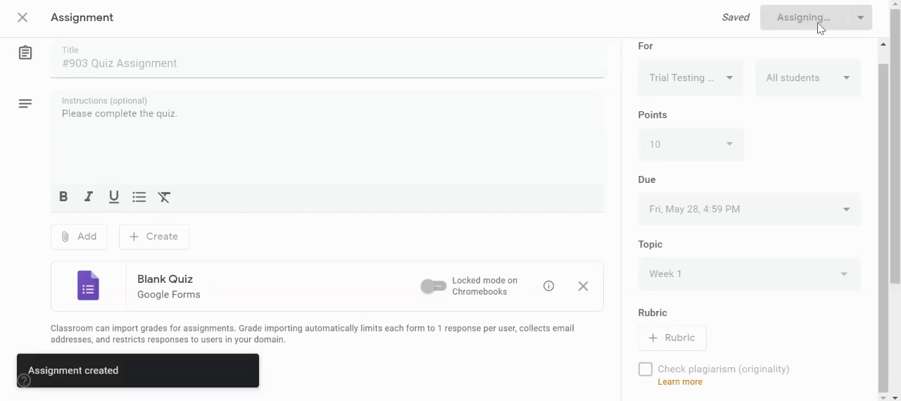
{"action": "left_click", "coordinate": [805, 17]}
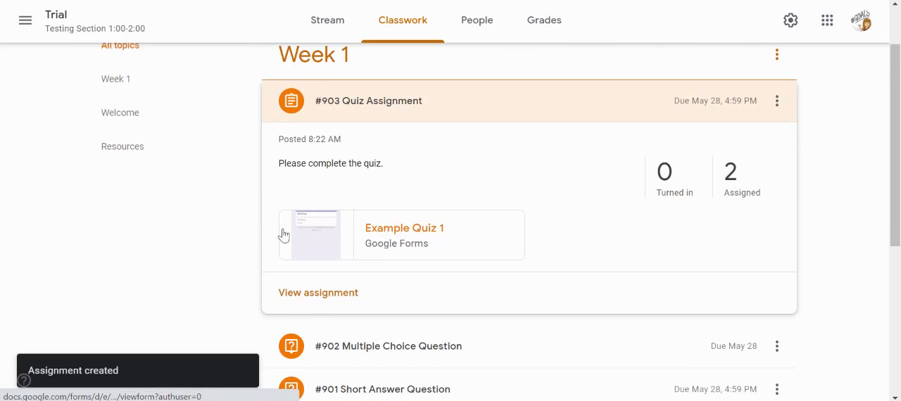
{"action": "mouse_move", "coordinate": [400, 238]}
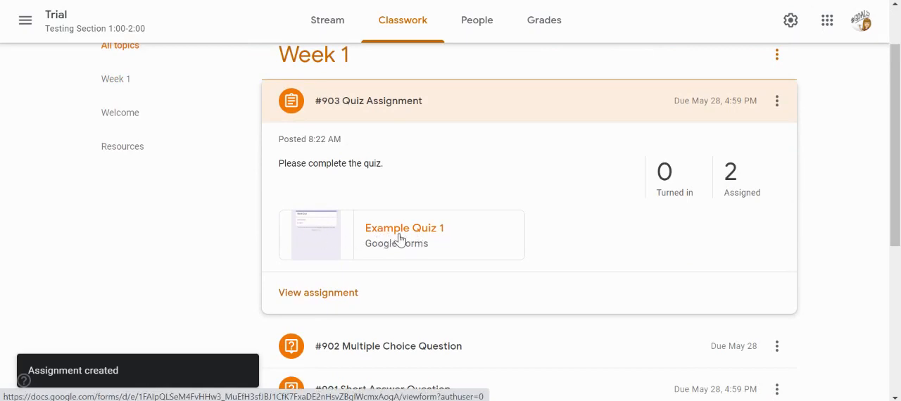
View the posted card's attached Example Quiz 1 and collapse the assignment details.
{"action": "left_click", "coordinate": [404, 228]}
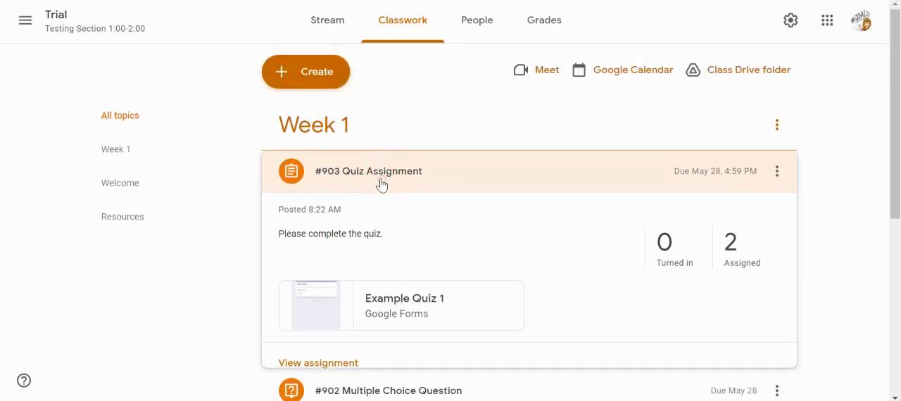
{"action": "left_click", "coordinate": [306, 71]}
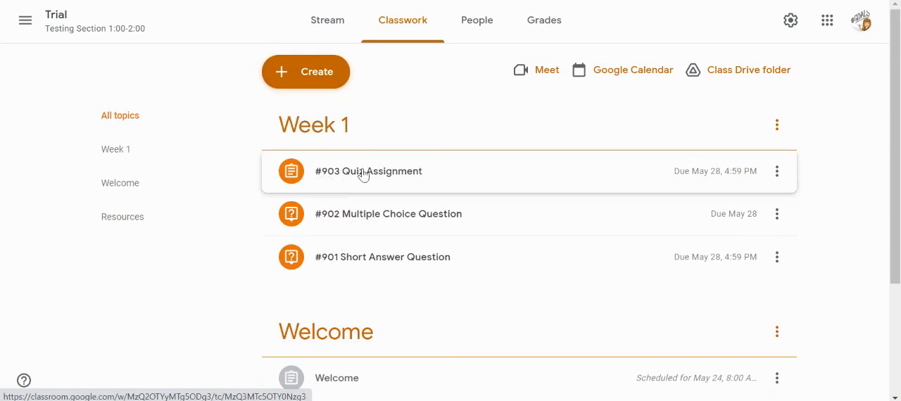
{"action": "mouse_move", "coordinate": [319, 166]}
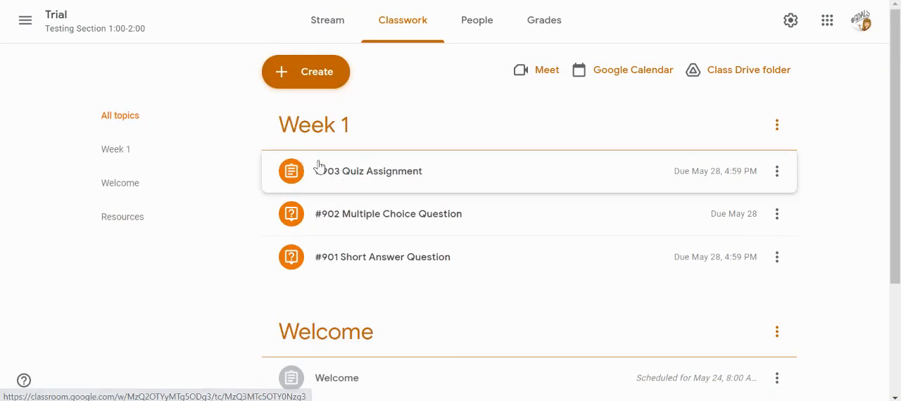
Open the Nearpod My Lessons library and scroll through it to find a lesson.
{"action": "left_click", "coordinate": [369, 172]}
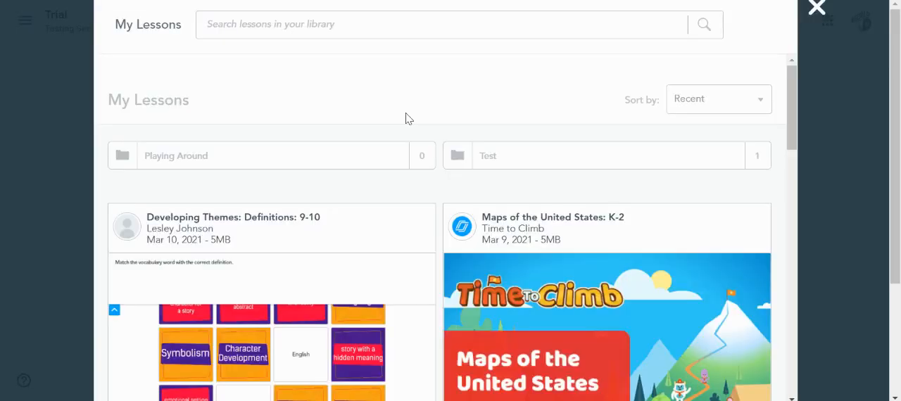
{"action": "mouse_move", "coordinate": [351, 110]}
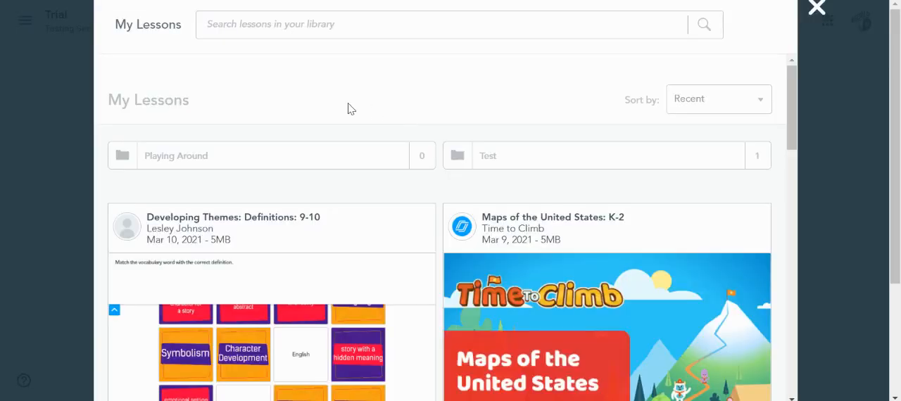
{"action": "scroll", "scroll_direction": "down", "scroll_amount": 3}
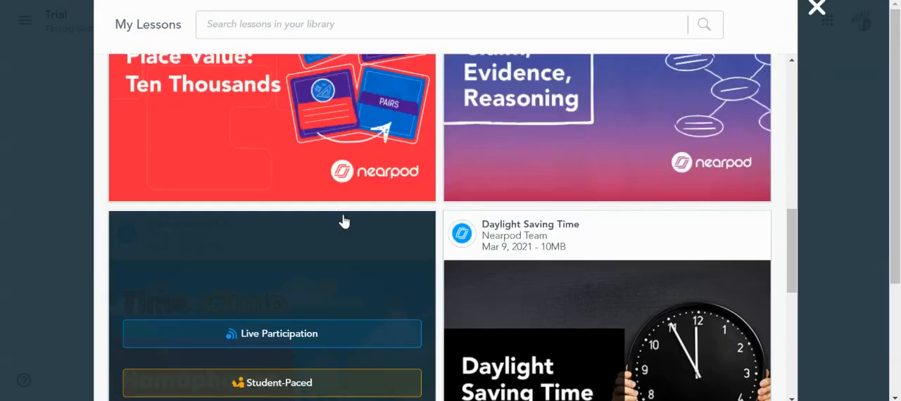
{"action": "scroll", "scroll_direction": "down", "scroll_amount": 3}
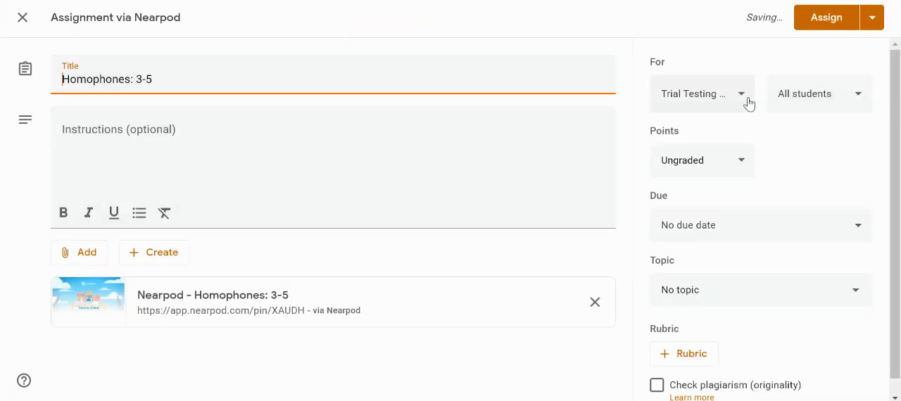
{"action": "mouse_move", "coordinate": [726, 232]}
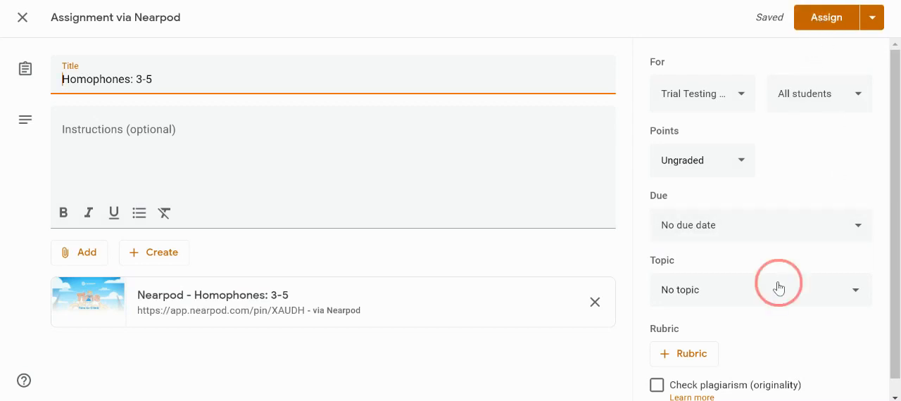
File the Homophones: 3-5 Nearpod assignment under Week 1, assign it and confirm.
{"action": "left_click", "coordinate": [761, 290]}
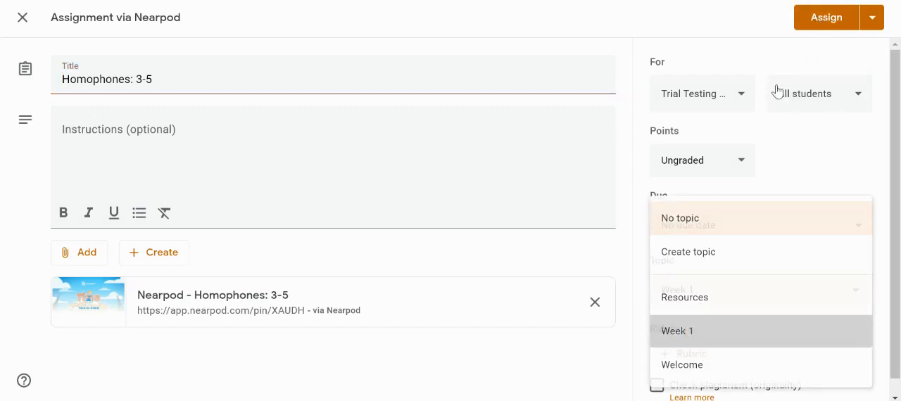
{"action": "left_click", "coordinate": [825, 17]}
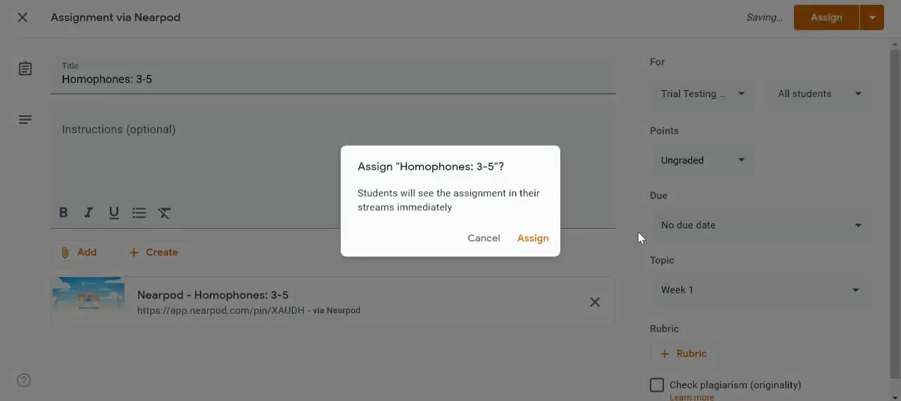
{"action": "left_click", "coordinate": [532, 238]}
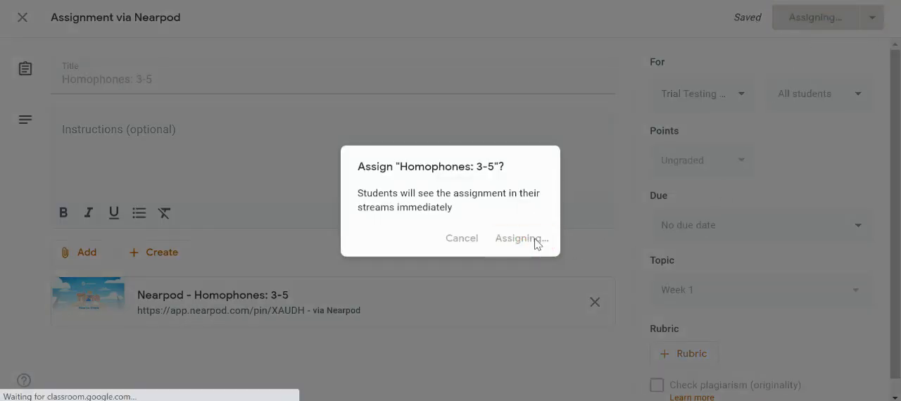
{"action": "left_click", "coordinate": [518, 238]}
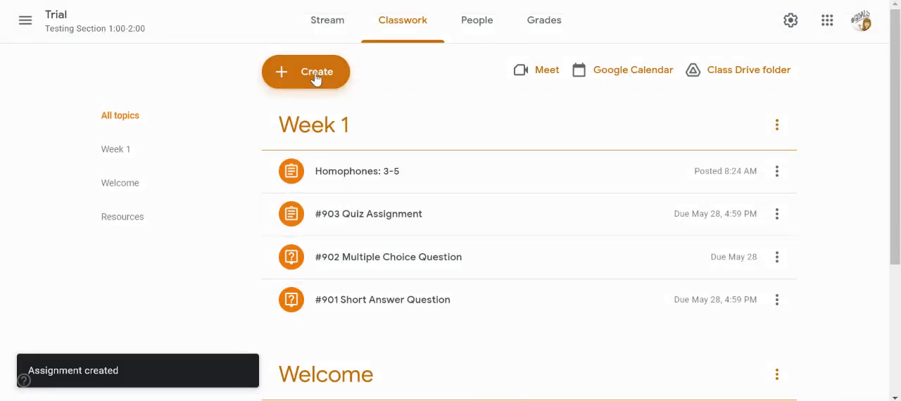
{"action": "left_click", "coordinate": [305, 70]}
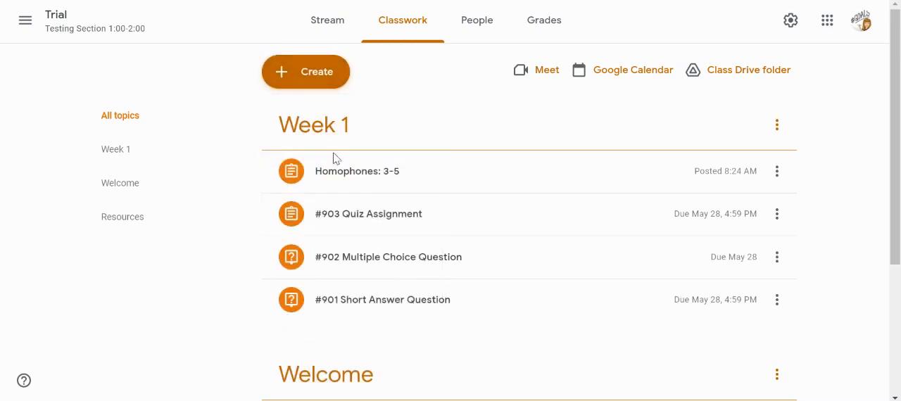
{"action": "mouse_move", "coordinate": [345, 154]}
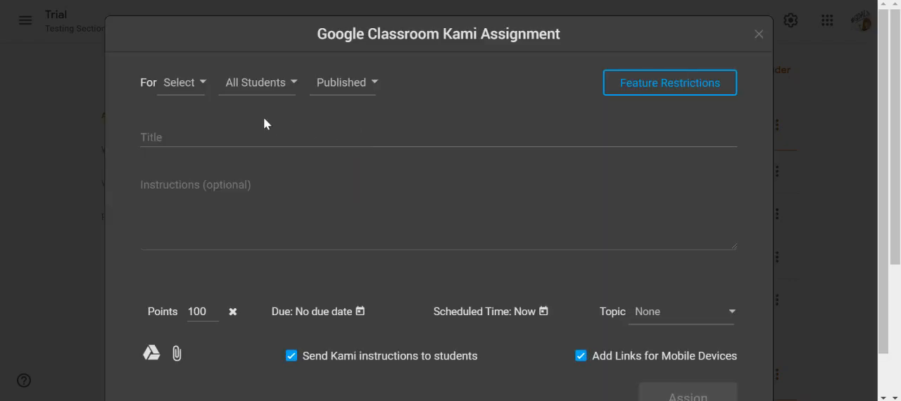
Choose the Trial class for the new Kami assignment, keeping all students.
{"action": "left_click", "coordinate": [182, 82]}
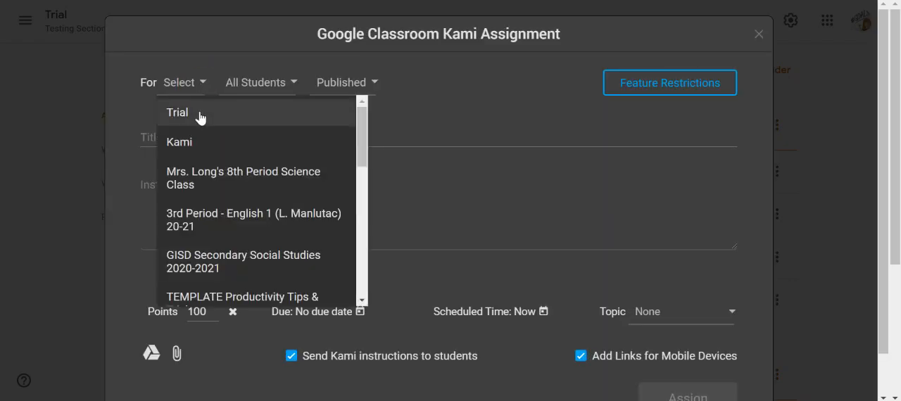
{"action": "left_click", "coordinate": [178, 112]}
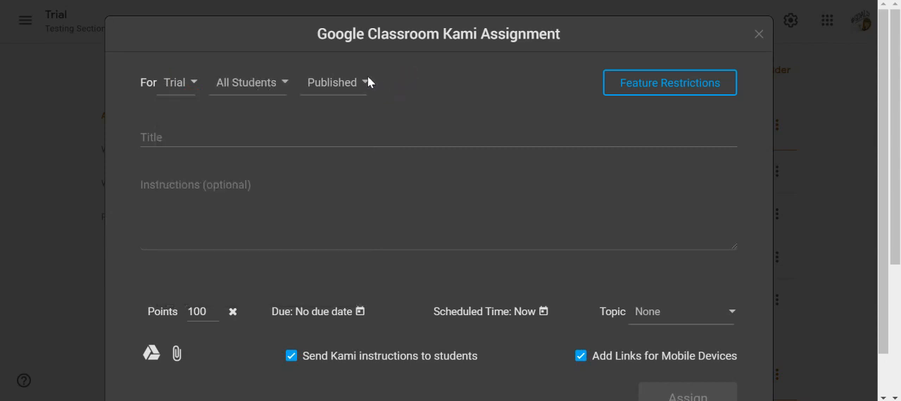
{"action": "left_click", "coordinate": [332, 82]}
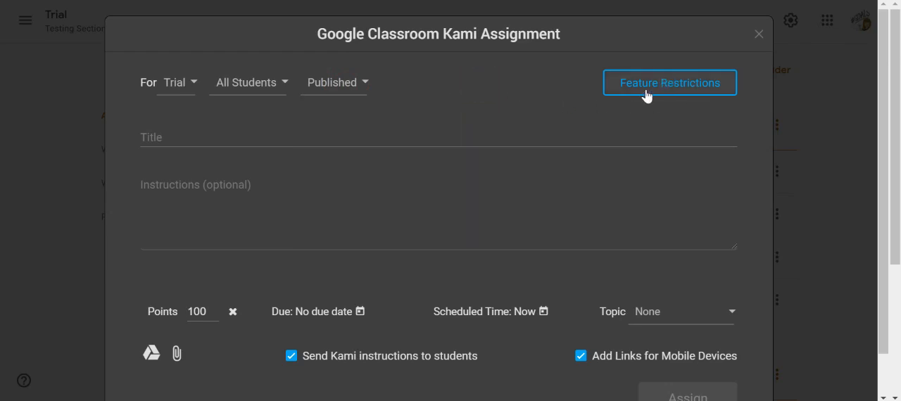
In Feature Restrictions, toggle all tools off and on, then hide Dictionary and Screen Capture Comment.
{"action": "left_click", "coordinate": [669, 82]}
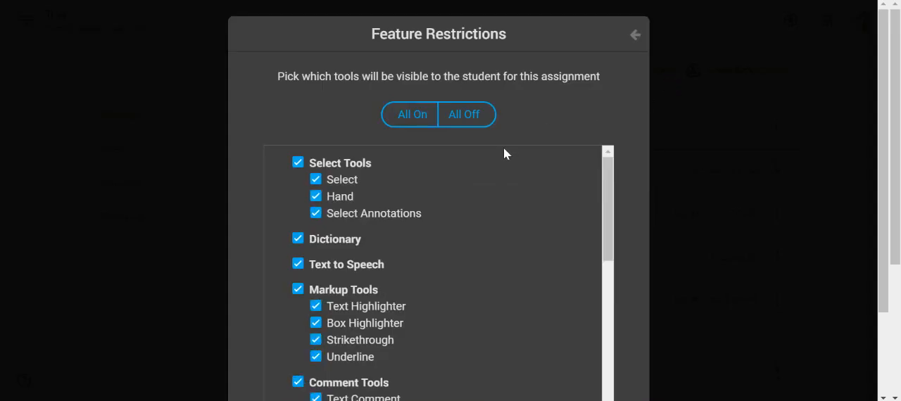
{"action": "mouse_move", "coordinate": [510, 154]}
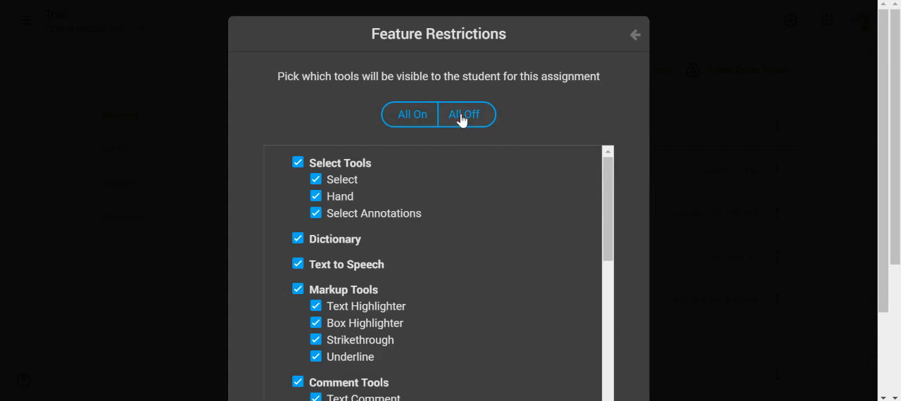
{"action": "left_click", "coordinate": [465, 114]}
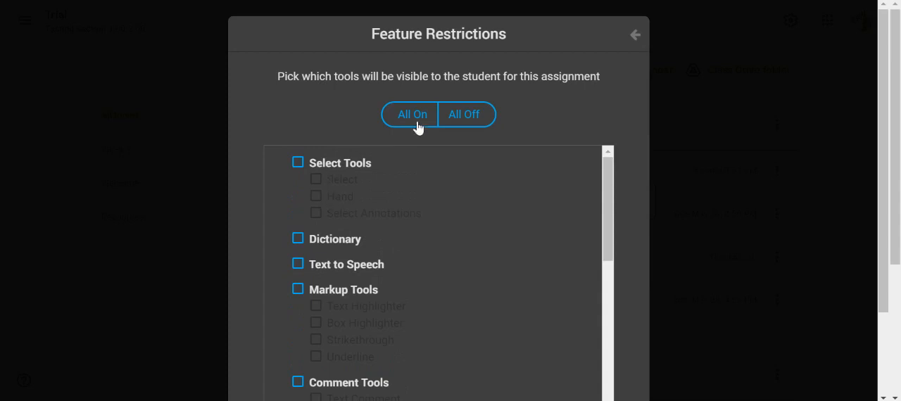
{"action": "left_click", "coordinate": [412, 114]}
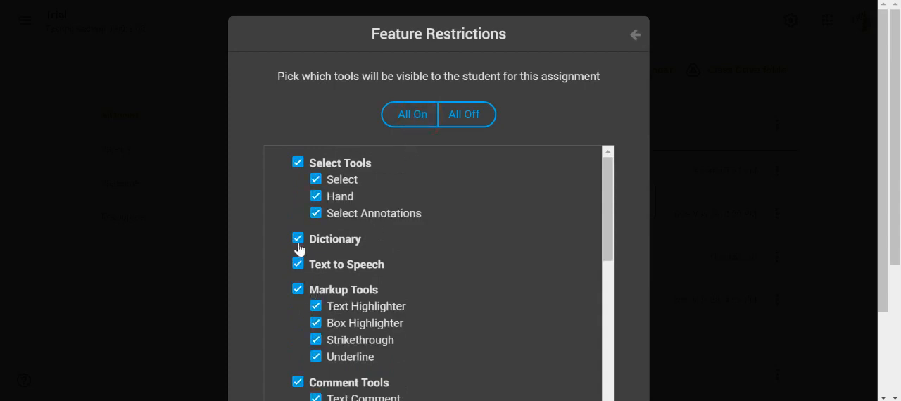
{"action": "left_click", "coordinate": [299, 239]}
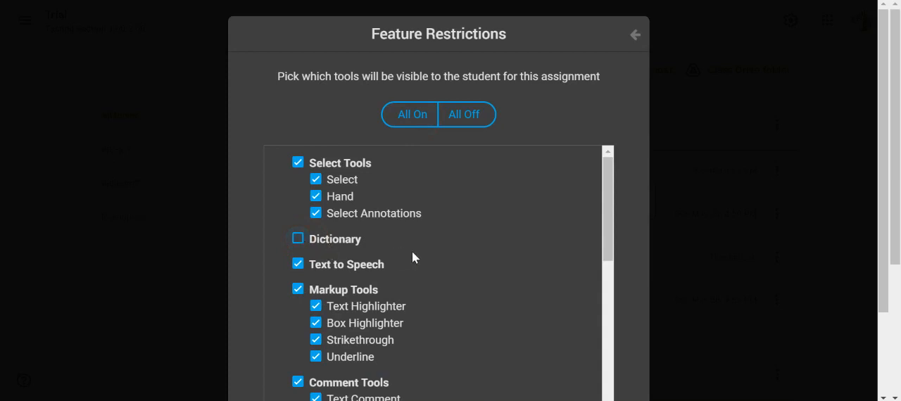
{"action": "scroll", "scroll_direction": "down", "scroll_amount": 3}
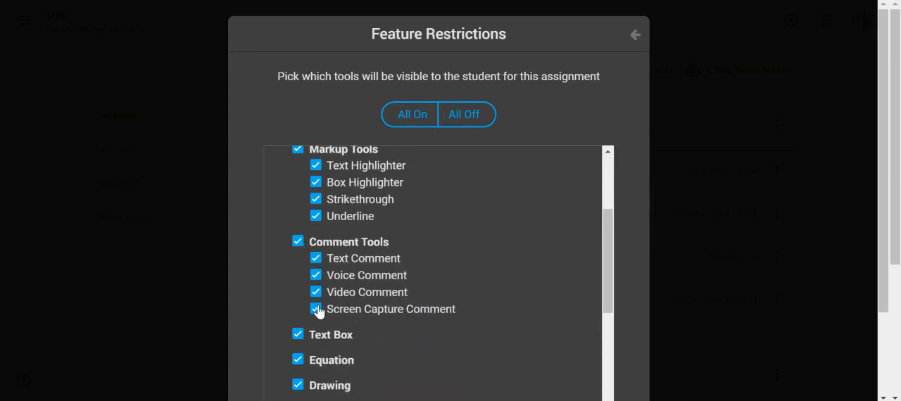
{"action": "left_click", "coordinate": [316, 310]}
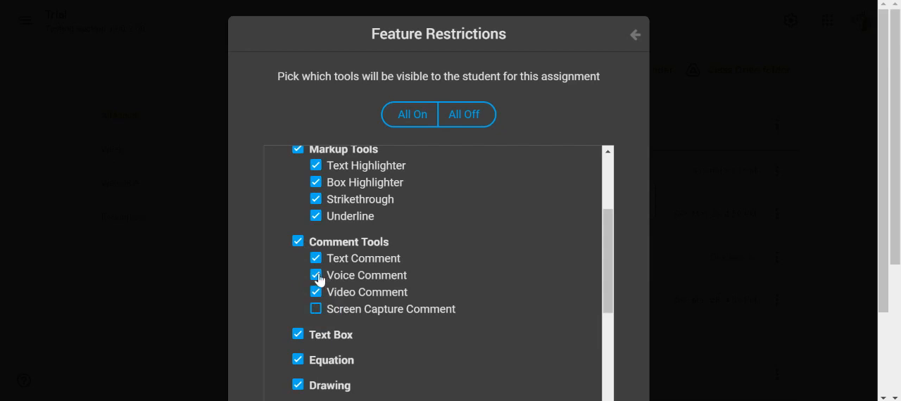
Hide Equation, Drawing and Shapes, and Insert Image tools from students, then confirm the restrictions.
{"action": "scroll", "scroll_direction": "down", "scroll_amount": 3}
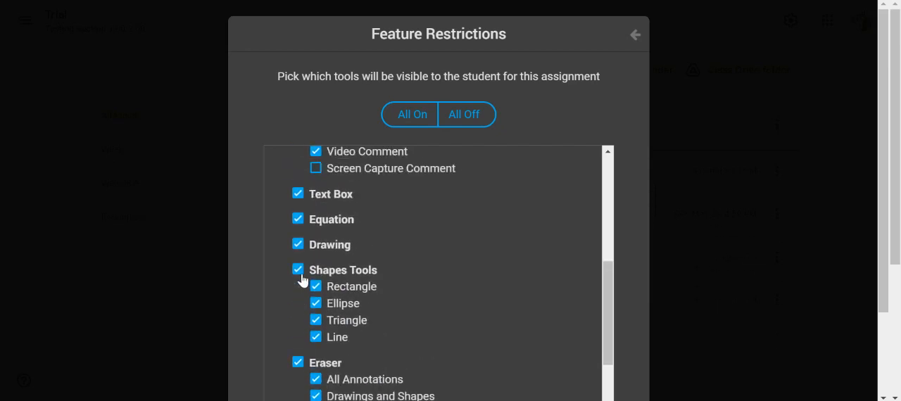
{"action": "left_click", "coordinate": [297, 220]}
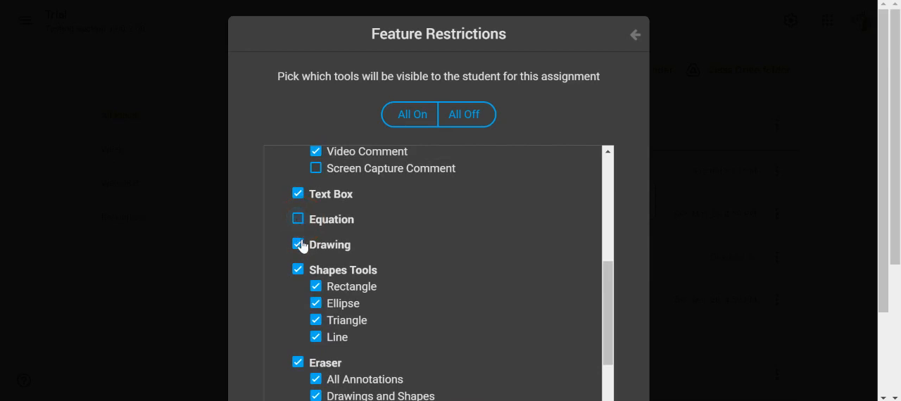
{"action": "left_click", "coordinate": [297, 245]}
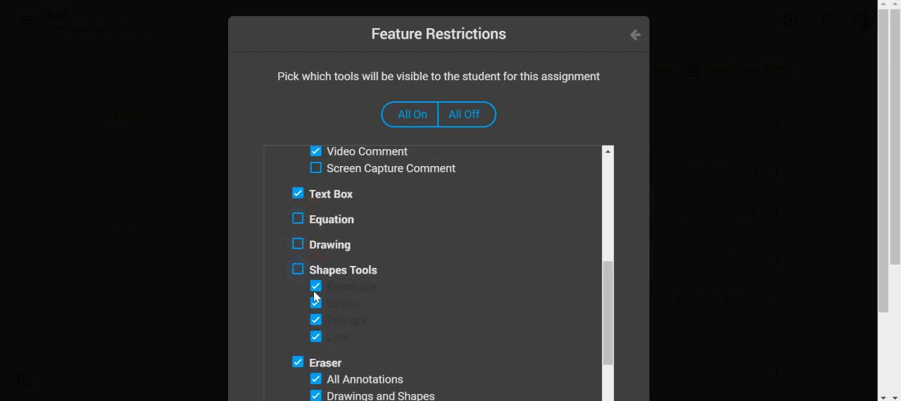
{"action": "scroll", "scroll_direction": "down", "scroll_amount": 3}
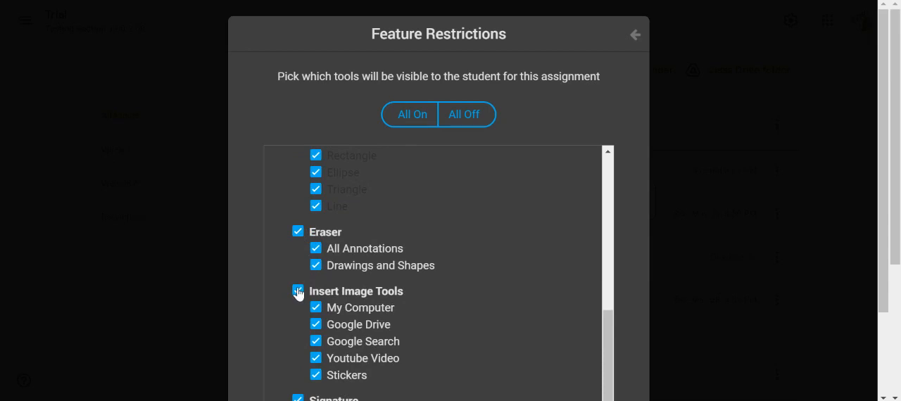
{"action": "left_click", "coordinate": [299, 290]}
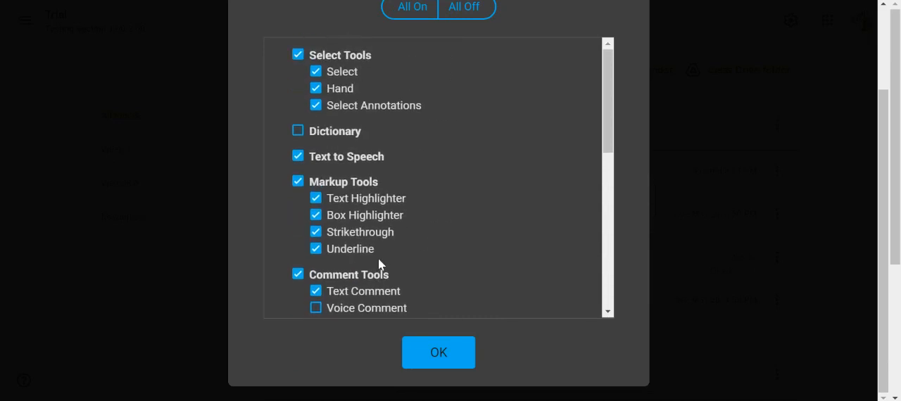
{"action": "mouse_move", "coordinate": [345, 115]}
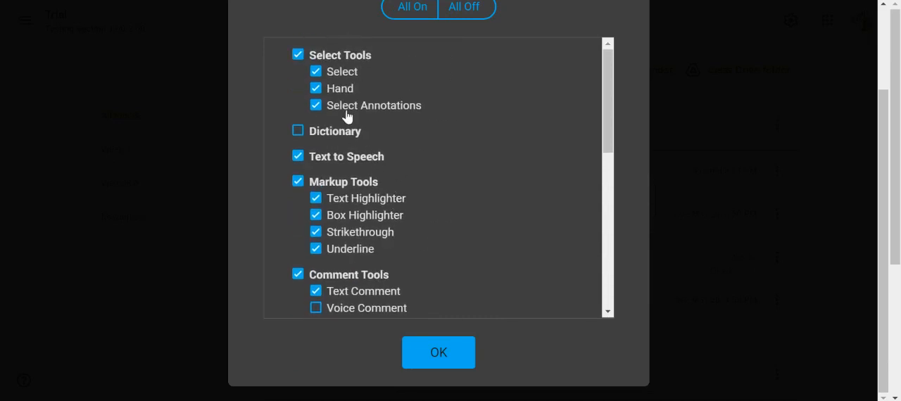
{"action": "mouse_move", "coordinate": [379, 118]}
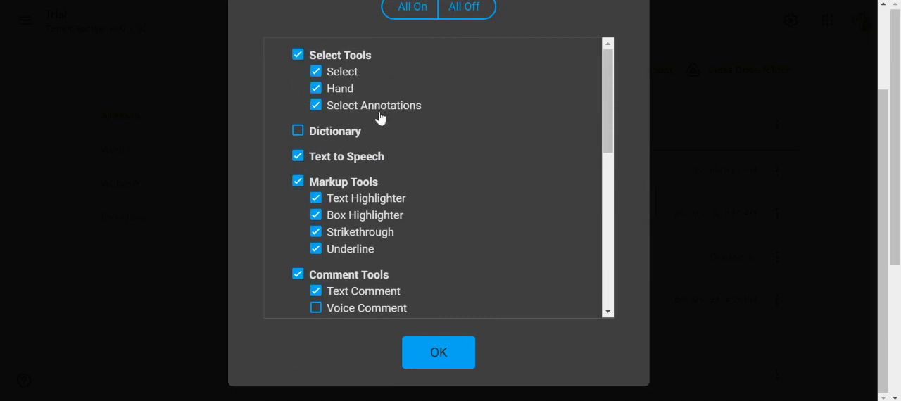
{"action": "mouse_move", "coordinate": [417, 183]}
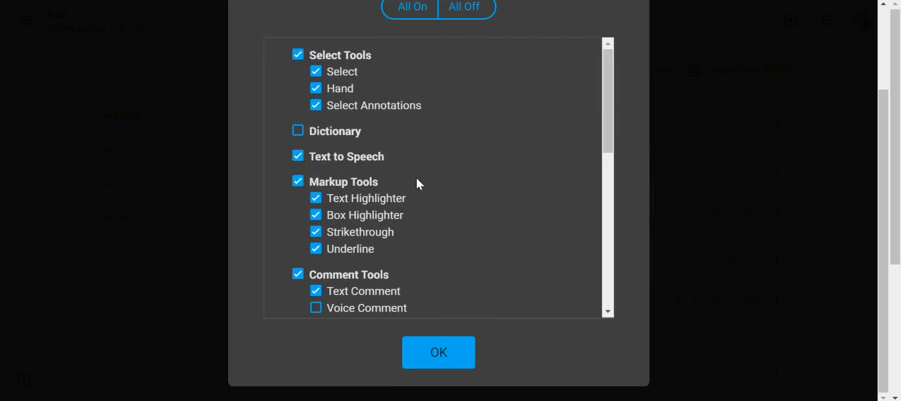
{"action": "scroll", "scroll_direction": "down", "scroll_amount": 3}
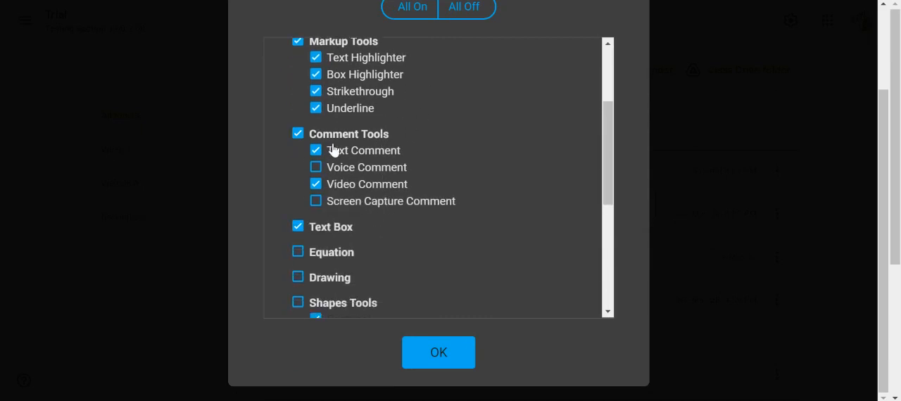
{"action": "scroll", "scroll_direction": "down", "scroll_amount": 3}
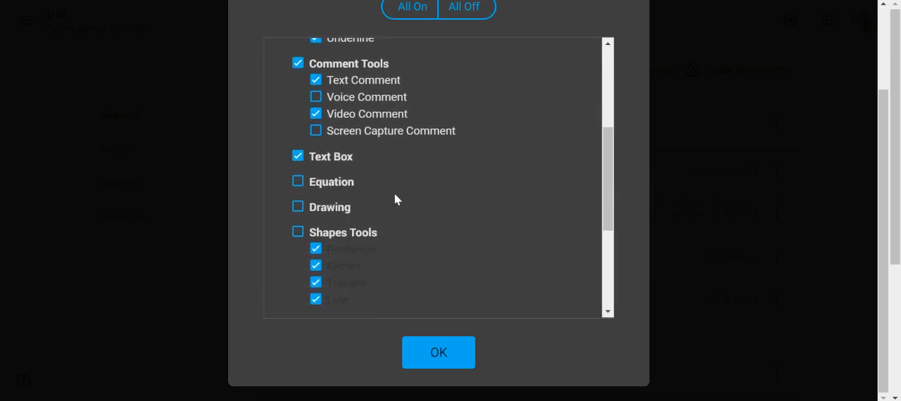
{"action": "scroll", "scroll_direction": "down", "scroll_amount": 3}
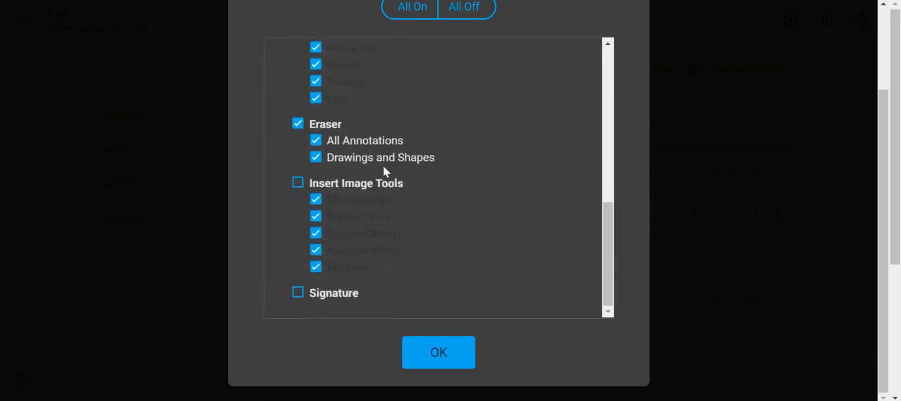
{"action": "scroll", "scroll_direction": "down", "scroll_amount": 3}
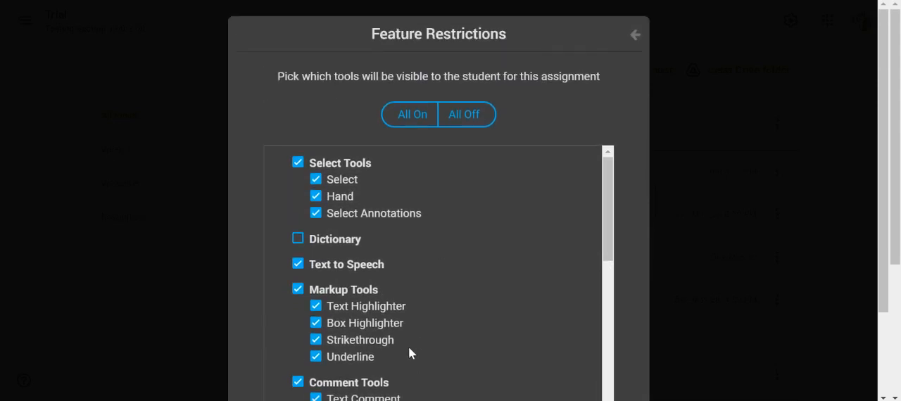
{"action": "scroll", "scroll_direction": "down", "scroll_amount": 3}
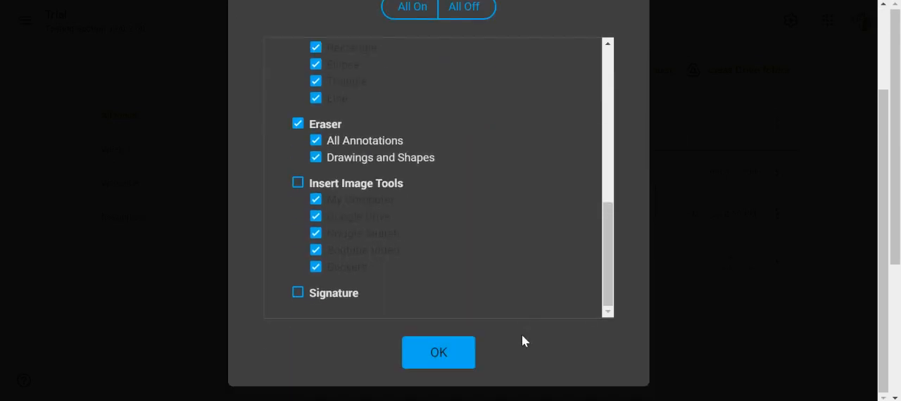
{"action": "left_click", "coordinate": [438, 352]}
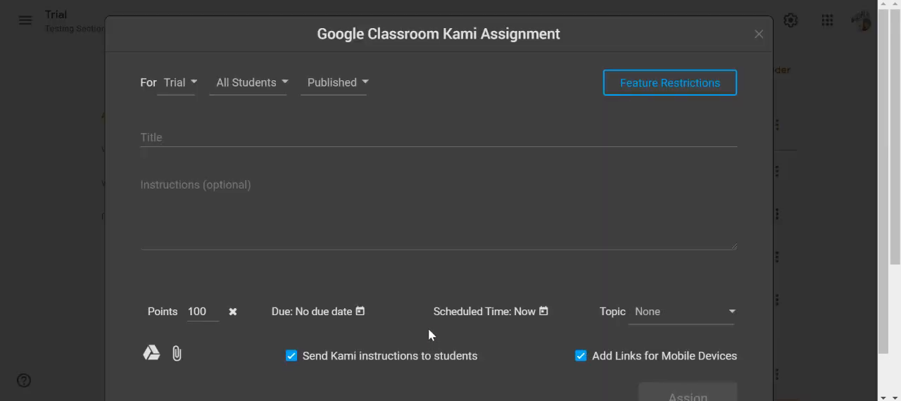
Title the post #904 Kami Assignment, due May 28, under Week 1, and attempt to assign it.
{"action": "left_click", "coordinate": [281, 138]}
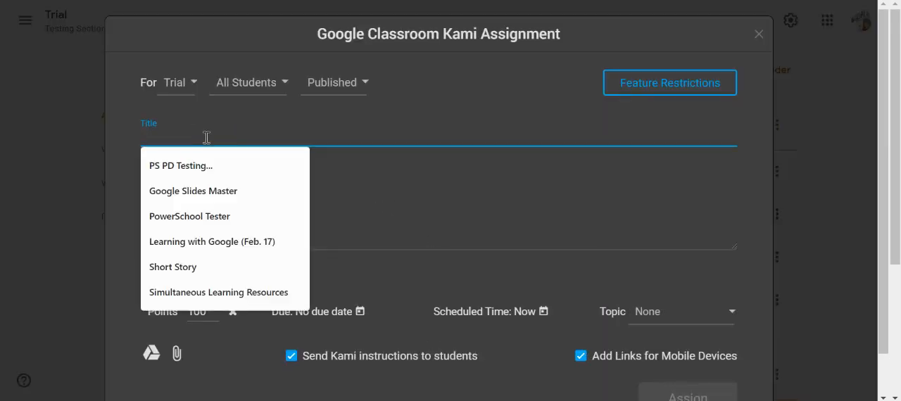
{"action": "type", "text": "#904 Kami Assignment"}
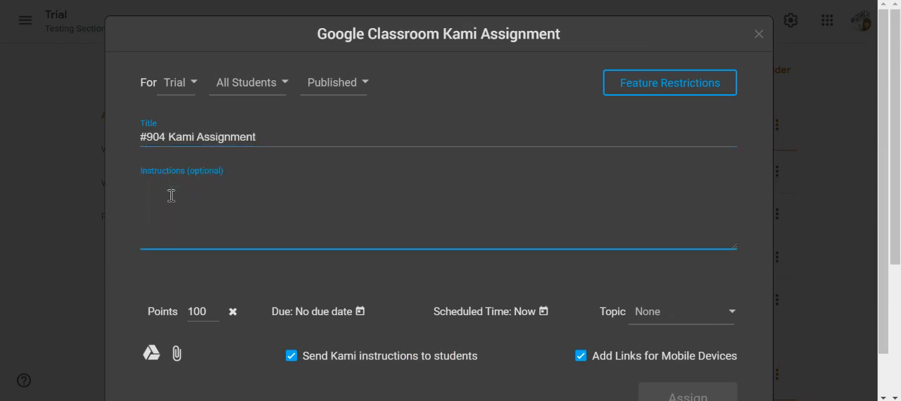
{"action": "mouse_move", "coordinate": [219, 315]}
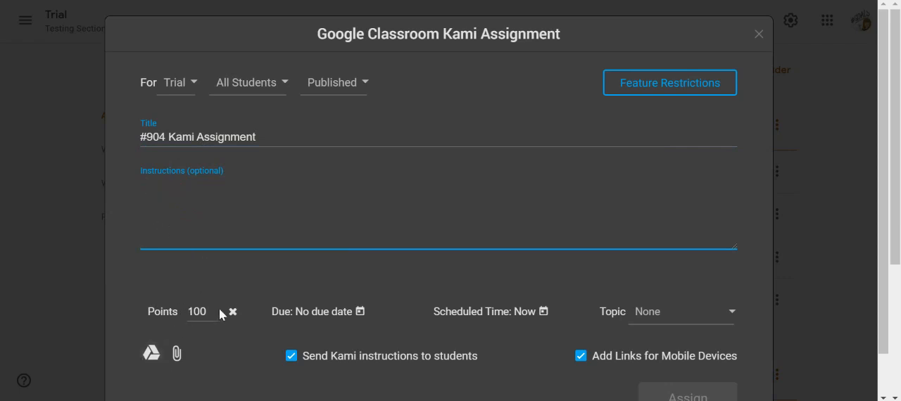
{"action": "scroll", "scroll_direction": "down", "scroll_amount": 3}
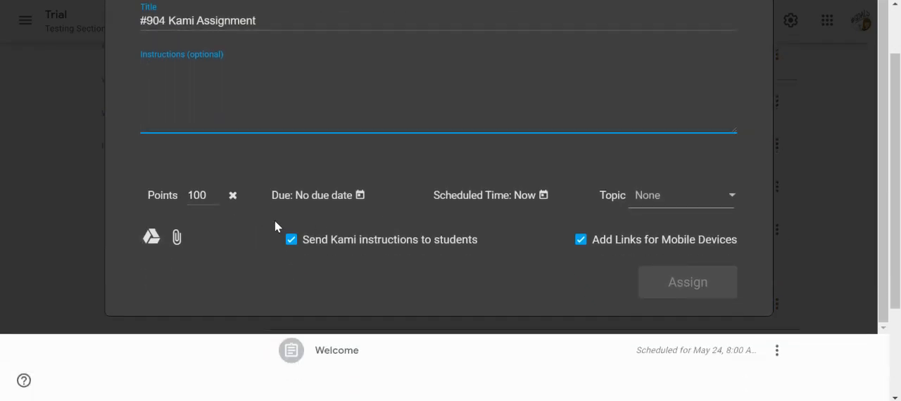
{"action": "mouse_move", "coordinate": [217, 211]}
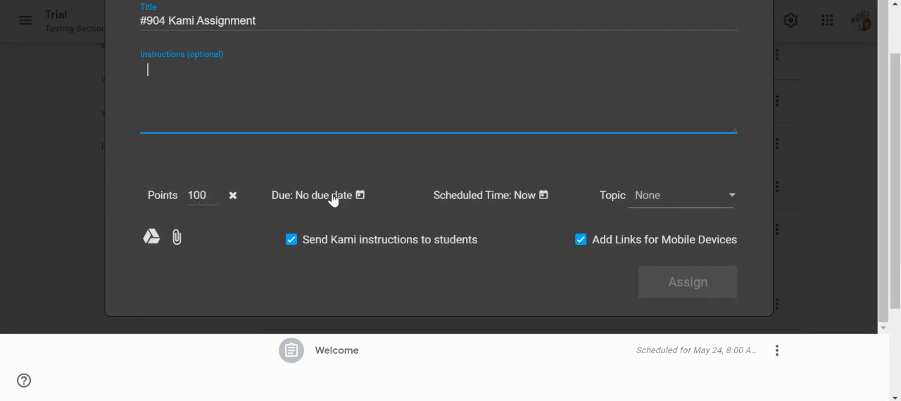
{"action": "left_click", "coordinate": [313, 194]}
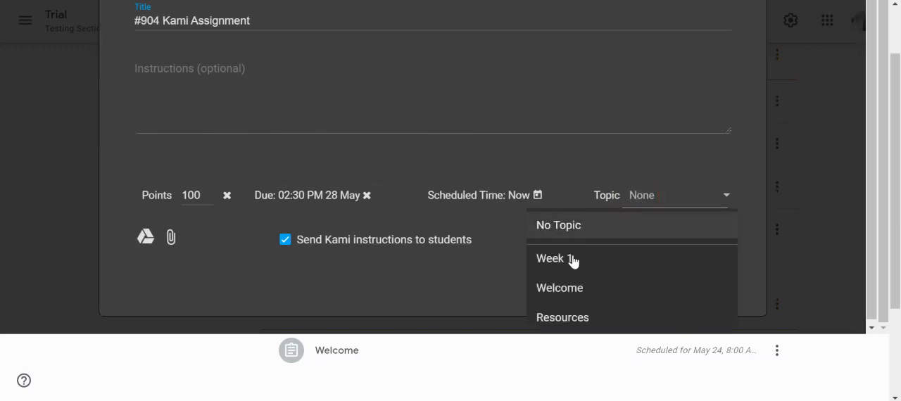
{"action": "left_click", "coordinate": [549, 259]}
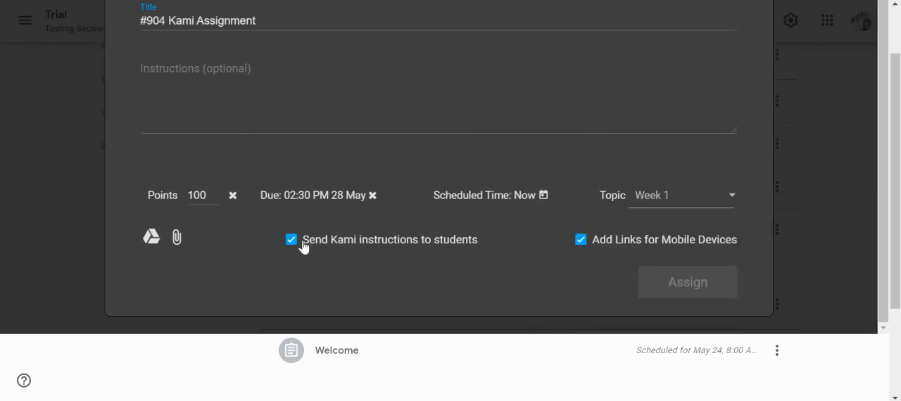
{"action": "mouse_move", "coordinate": [443, 251]}
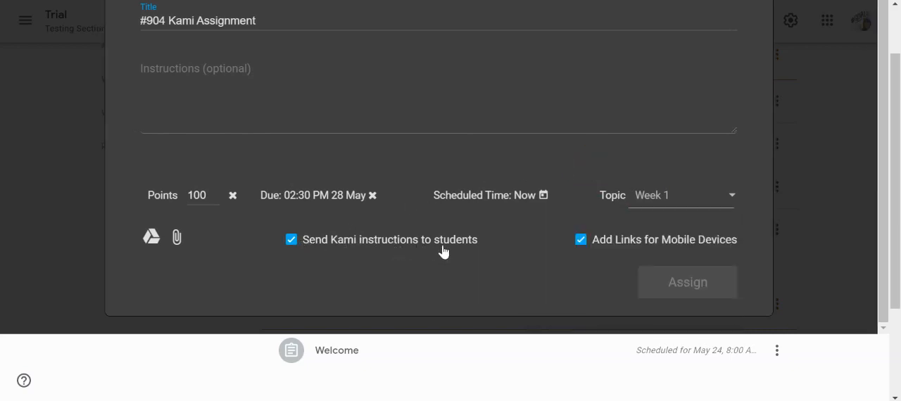
{"action": "mouse_move", "coordinate": [450, 251]}
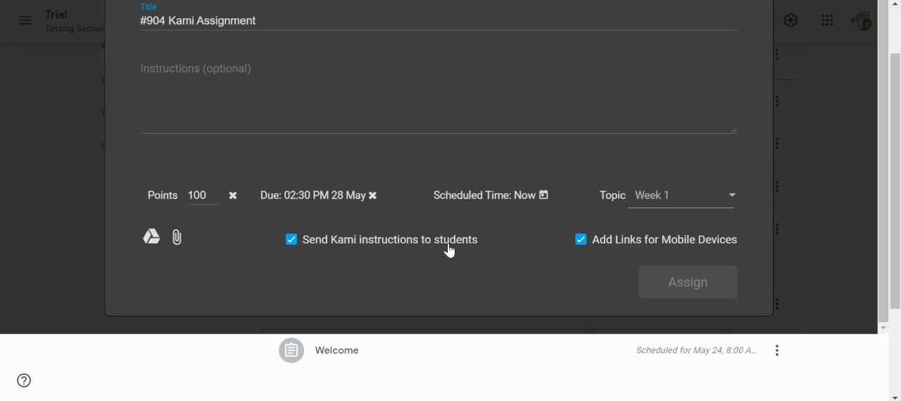
{"action": "mouse_move", "coordinate": [617, 236]}
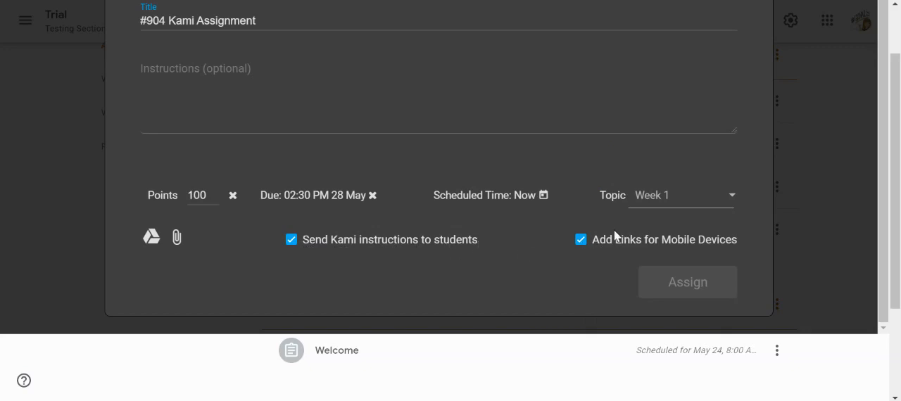
{"action": "scroll", "scroll_direction": "down", "scroll_amount": 3}
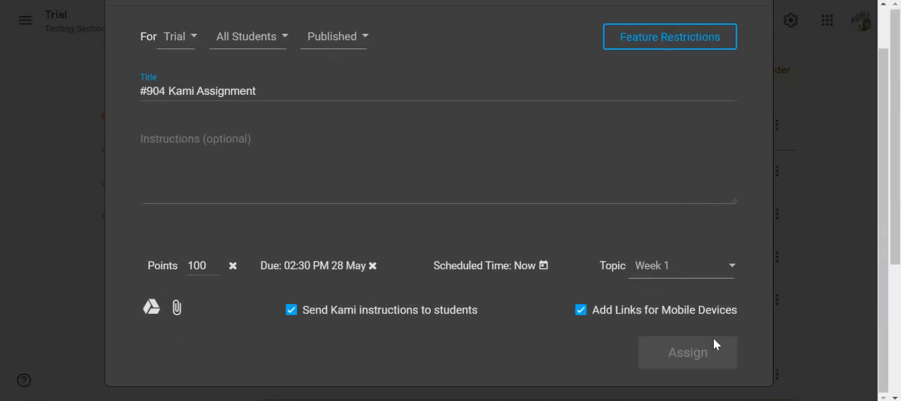
{"action": "left_click", "coordinate": [687, 352]}
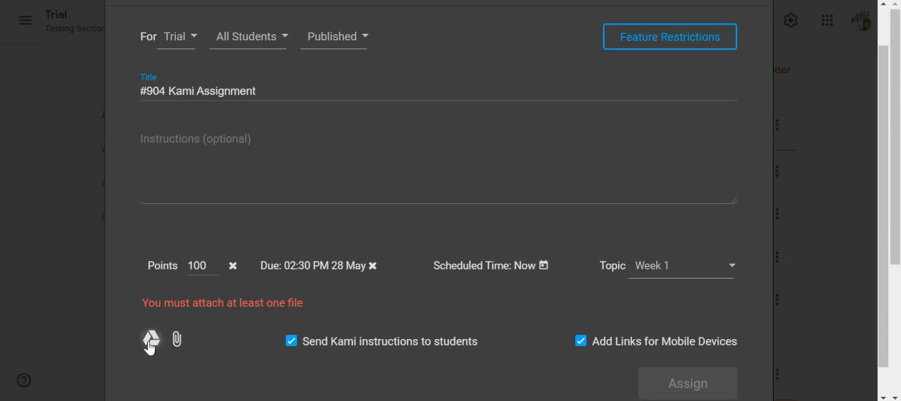
Attach CLAVES 8 Pathways Definitions.pdf from Drive's PDFs, keeping 'Make a copy for each student'.
{"action": "left_click", "coordinate": [152, 341]}
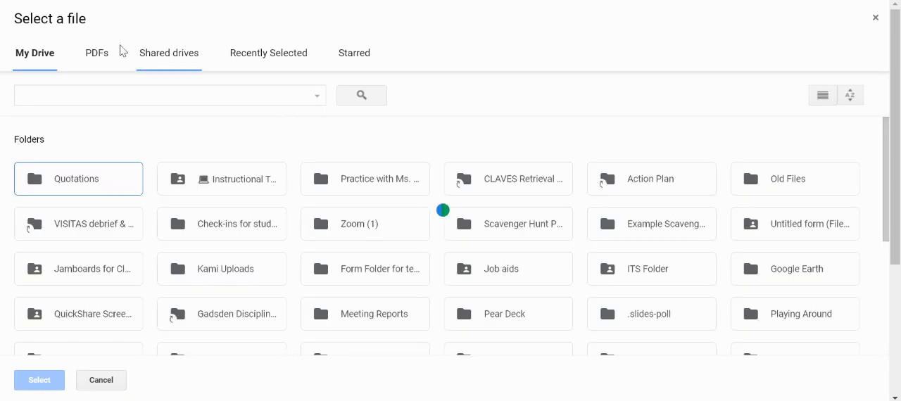
{"action": "left_click", "coordinate": [96, 53]}
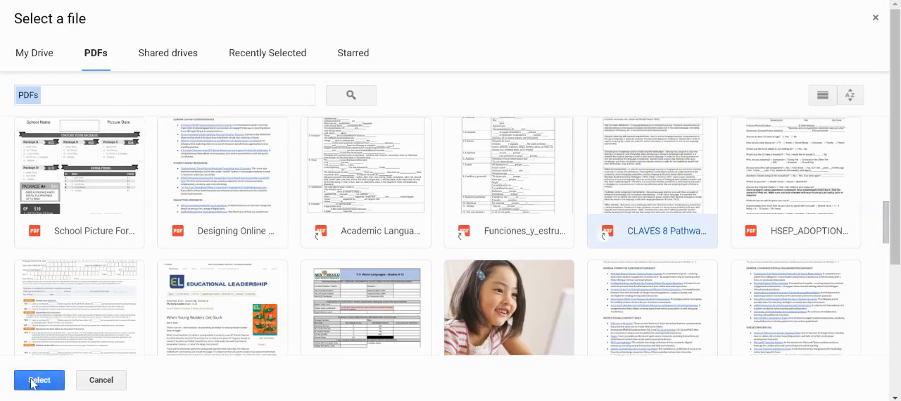
{"action": "left_click", "coordinate": [40, 380]}
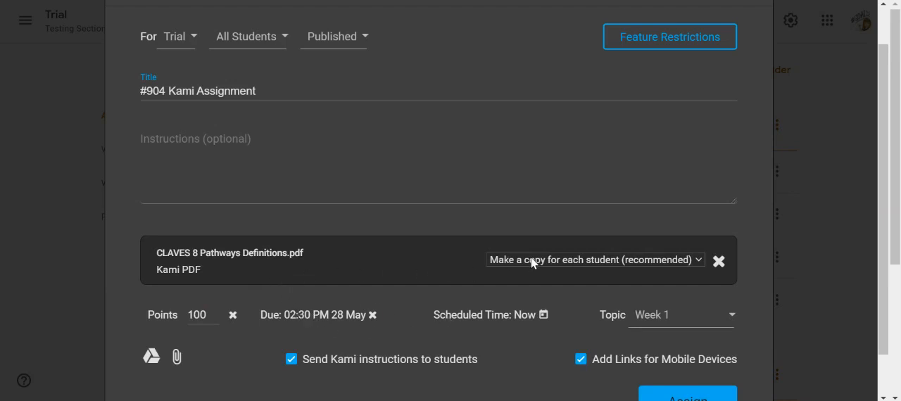
{"action": "mouse_move", "coordinate": [504, 267]}
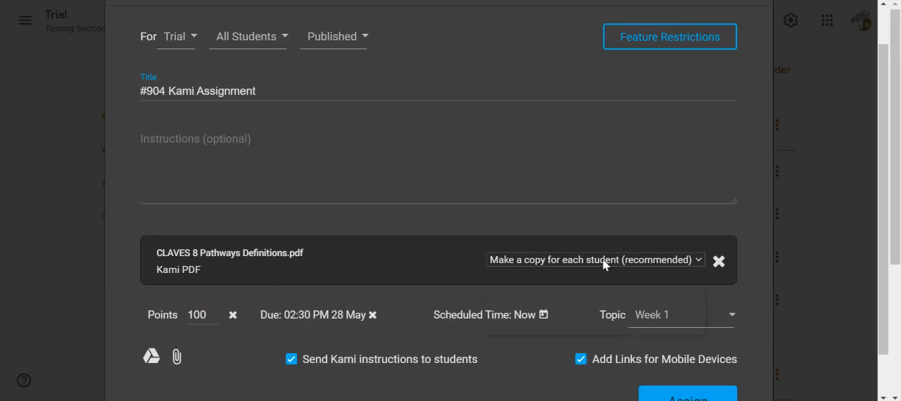
{"action": "left_click", "coordinate": [595, 260]}
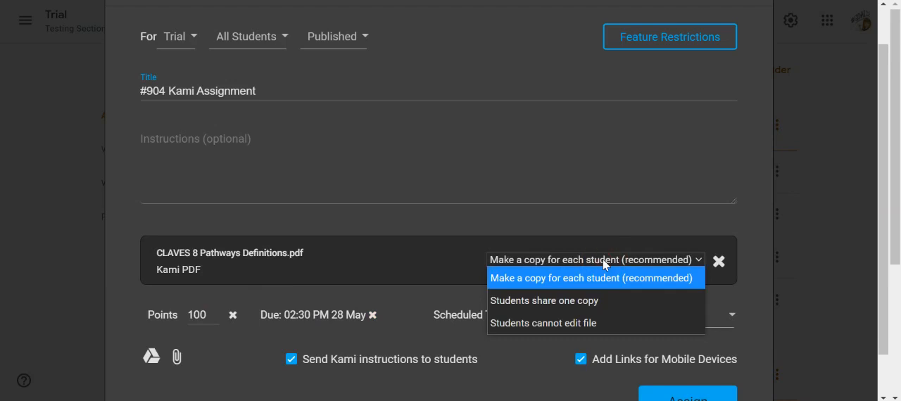
{"action": "mouse_move", "coordinate": [603, 301]}
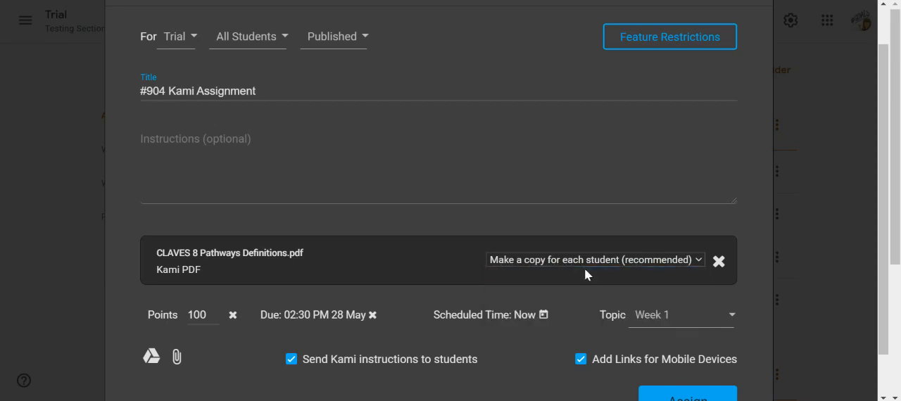
{"action": "mouse_move", "coordinate": [577, 253]}
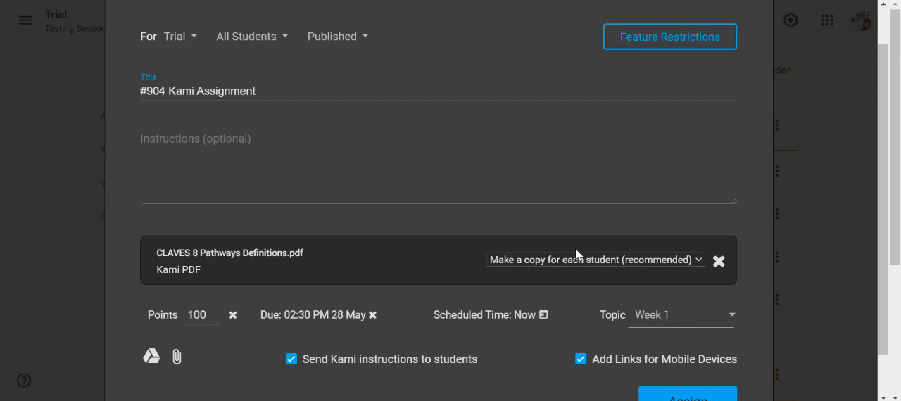
{"action": "scroll", "scroll_direction": "down", "scroll_amount": 3}
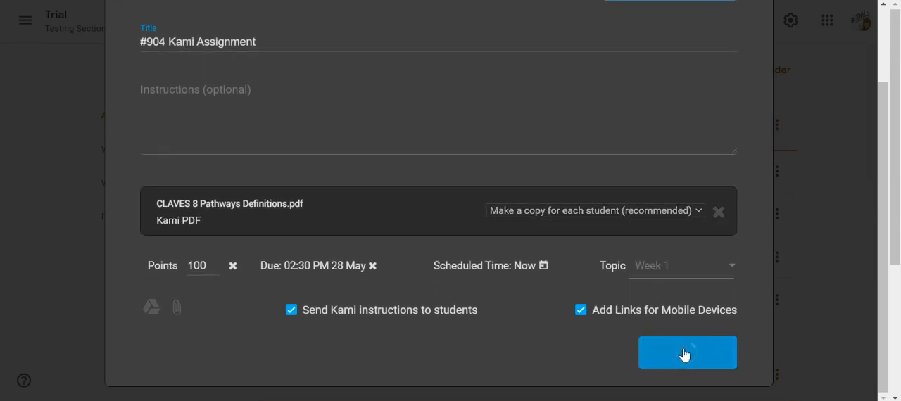
Assign the #904 Kami Assignment and view it in Classroom with its PDF and Kami links.
{"action": "left_click", "coordinate": [687, 352]}
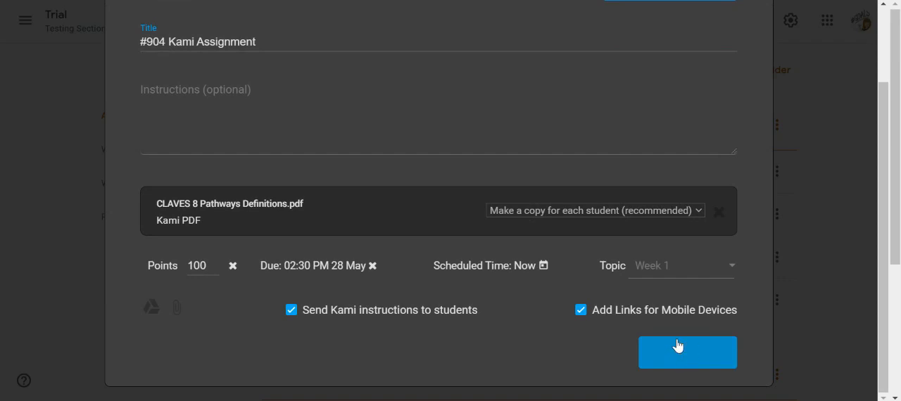
{"action": "left_click", "coordinate": [687, 352]}
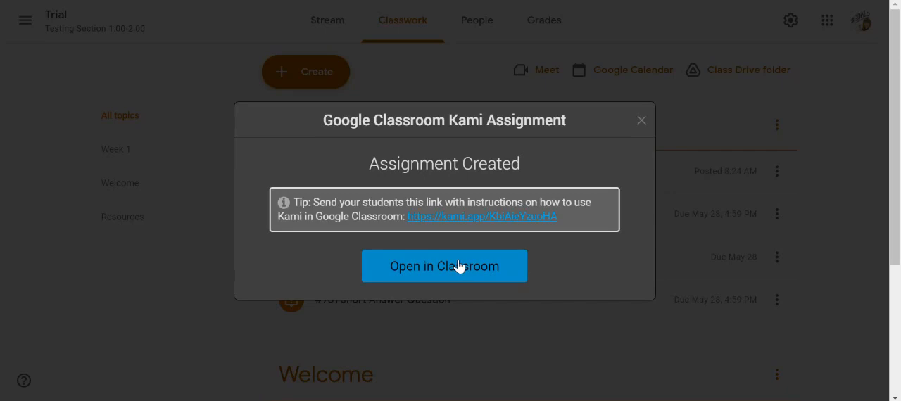
{"action": "mouse_move", "coordinate": [450, 273]}
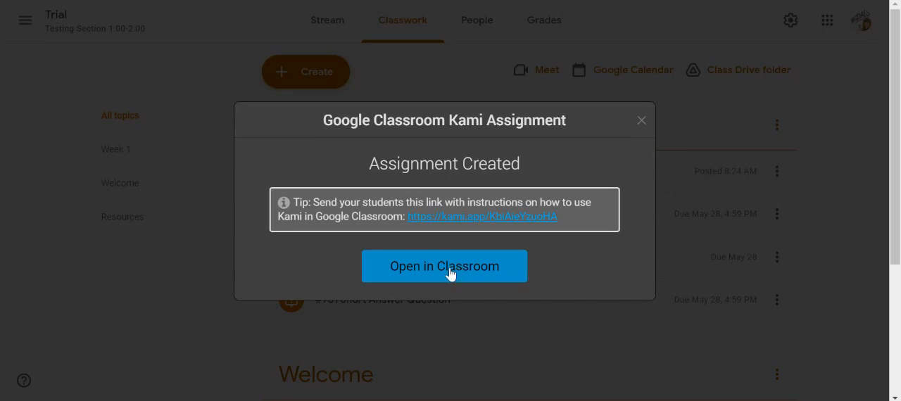
{"action": "left_click", "coordinate": [445, 266]}
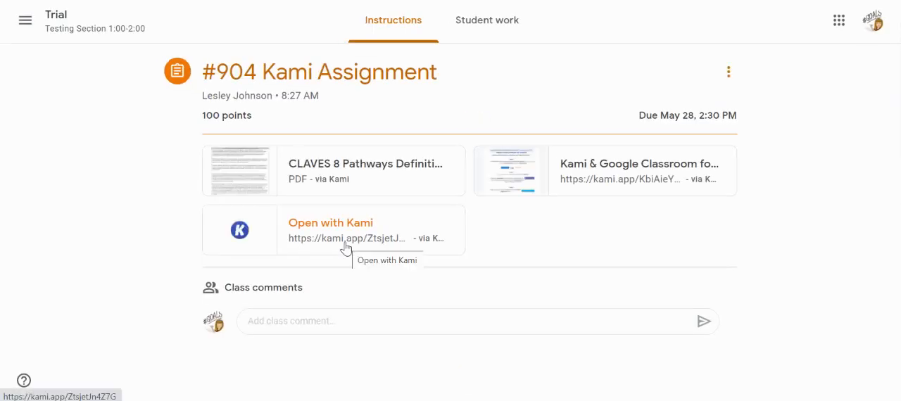
{"action": "left_click", "coordinate": [305, 48]}
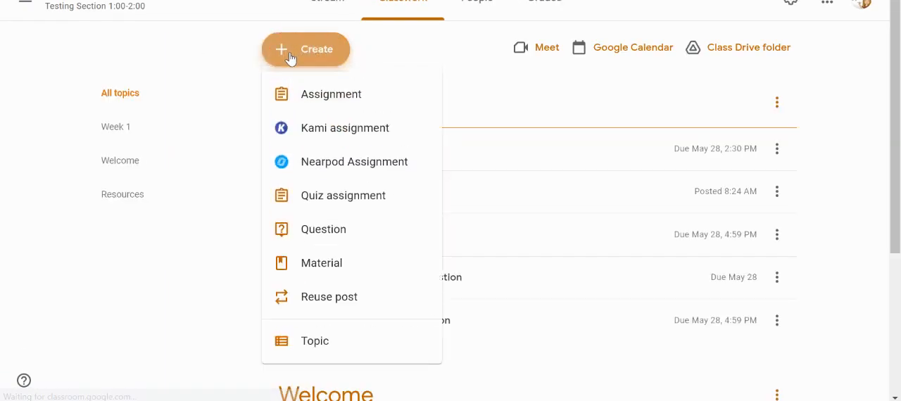
{"action": "mouse_move", "coordinate": [331, 93]}
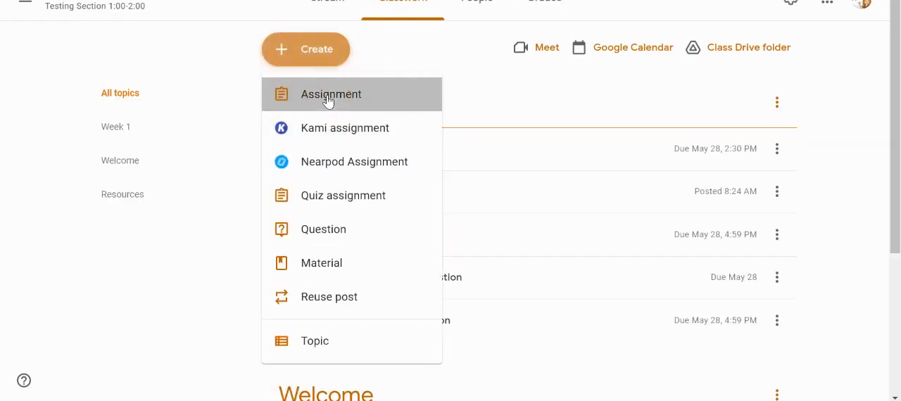
{"action": "left_click", "coordinate": [331, 93]}
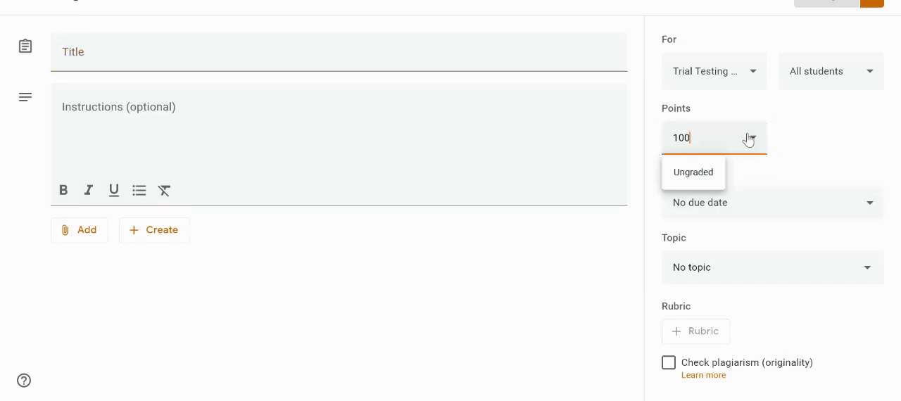
{"action": "left_click", "coordinate": [693, 172]}
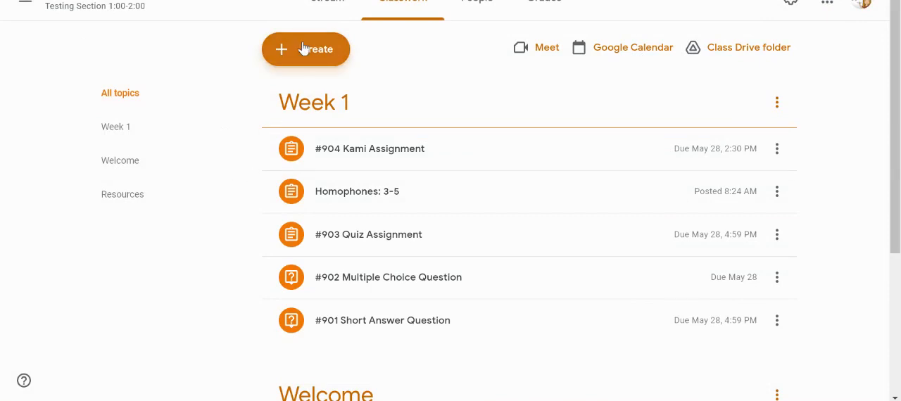
{"action": "left_click", "coordinate": [305, 48]}
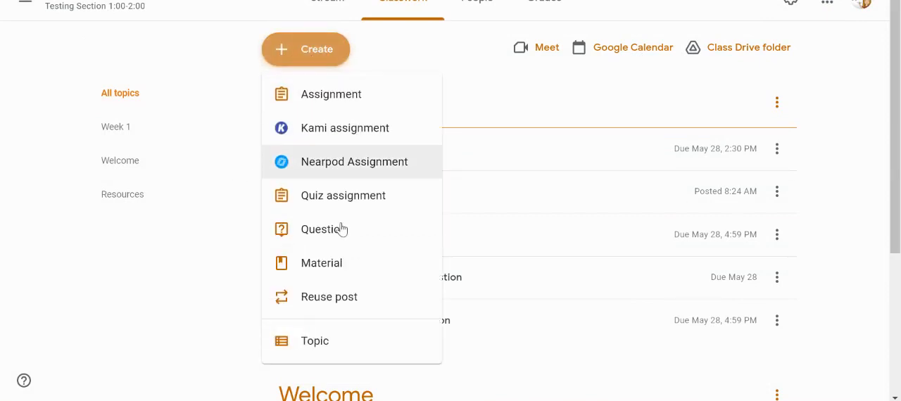
{"action": "mouse_move", "coordinate": [332, 228]}
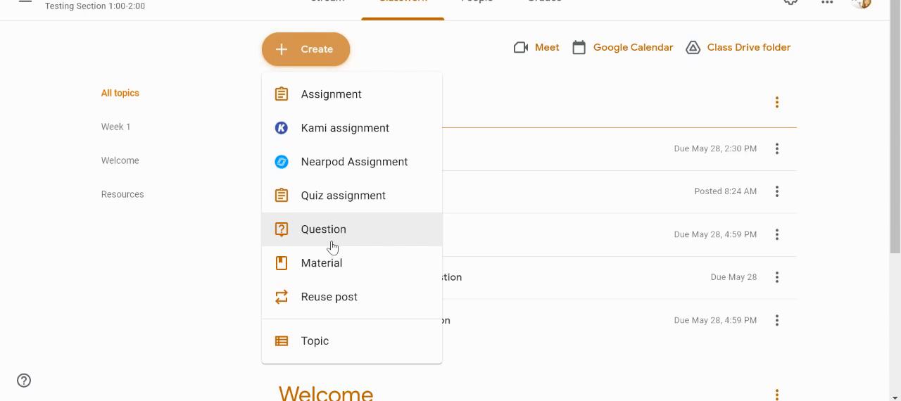